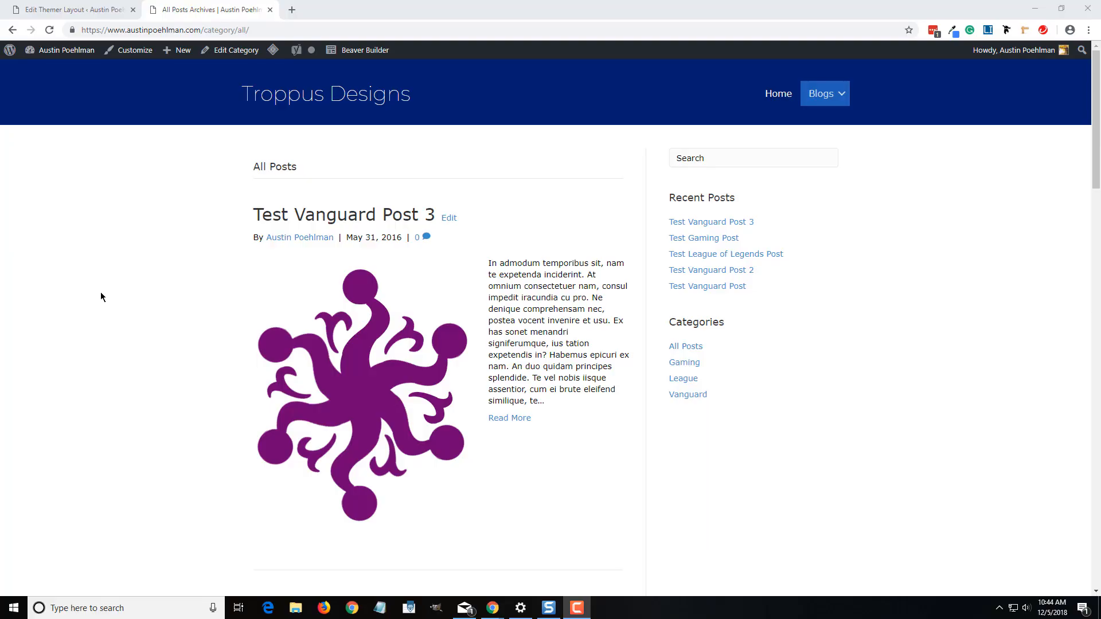
{"action": "mouse_move", "coordinate": [113, 296]}
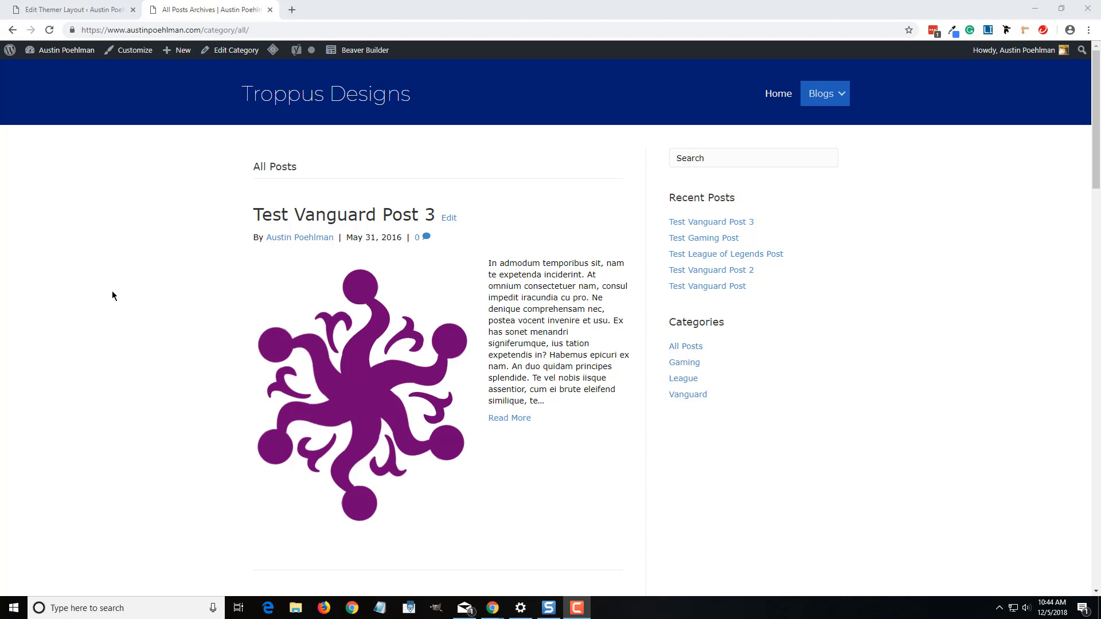
{"action": "mouse_move", "coordinate": [110, 292]}
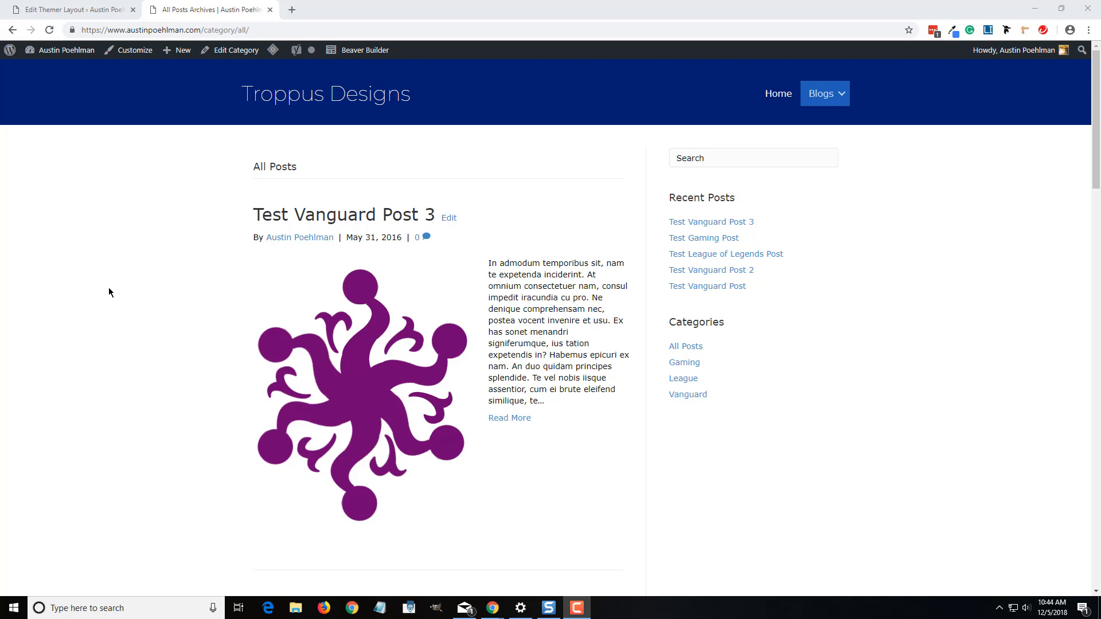
{"action": "mouse_move", "coordinate": [353, 273]}
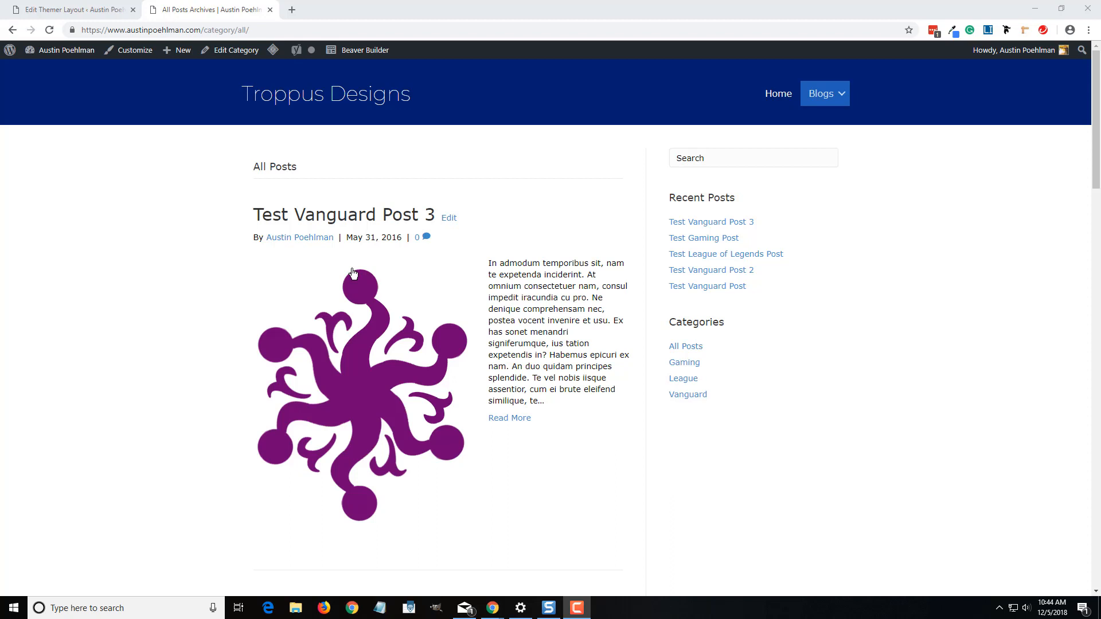
{"action": "mouse_move", "coordinate": [196, 300]}
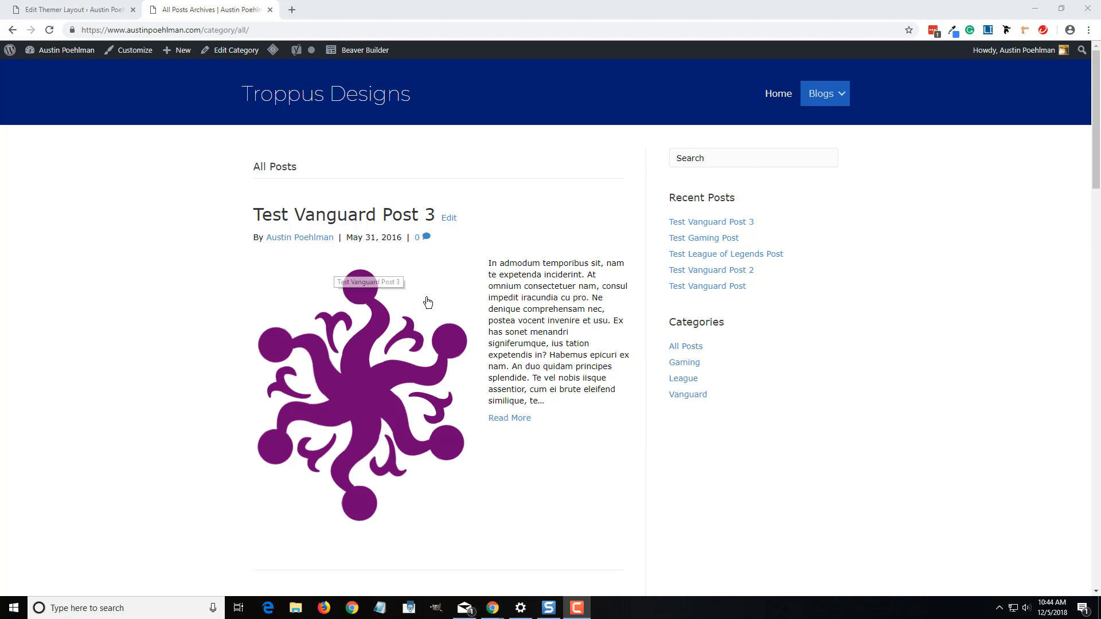
{"action": "mouse_move", "coordinate": [204, 217]}
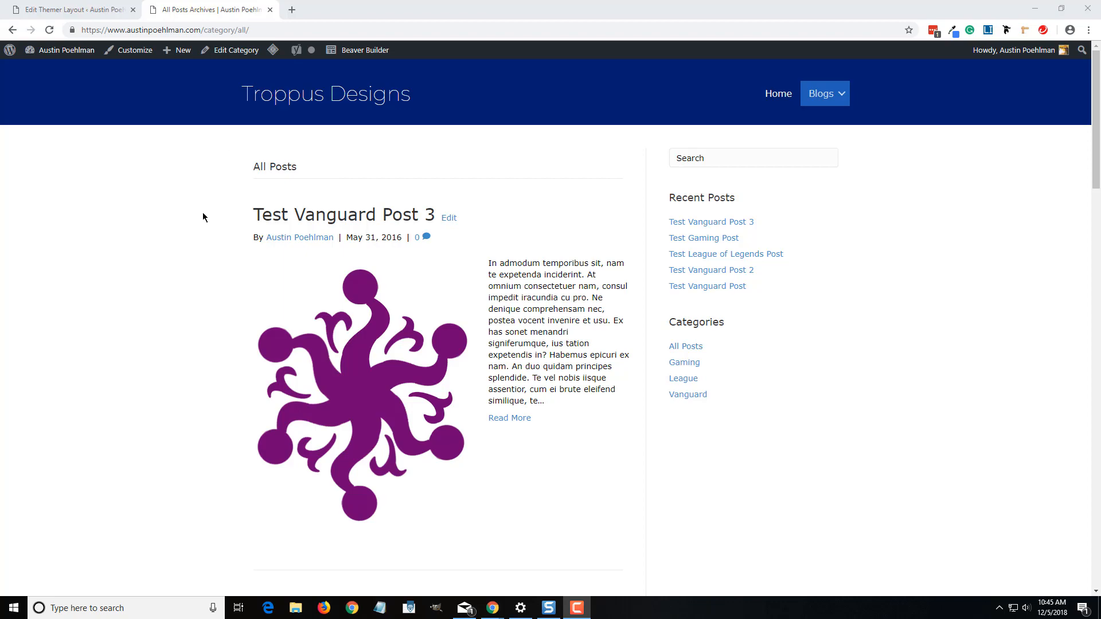
{"action": "mouse_move", "coordinate": [200, 219]}
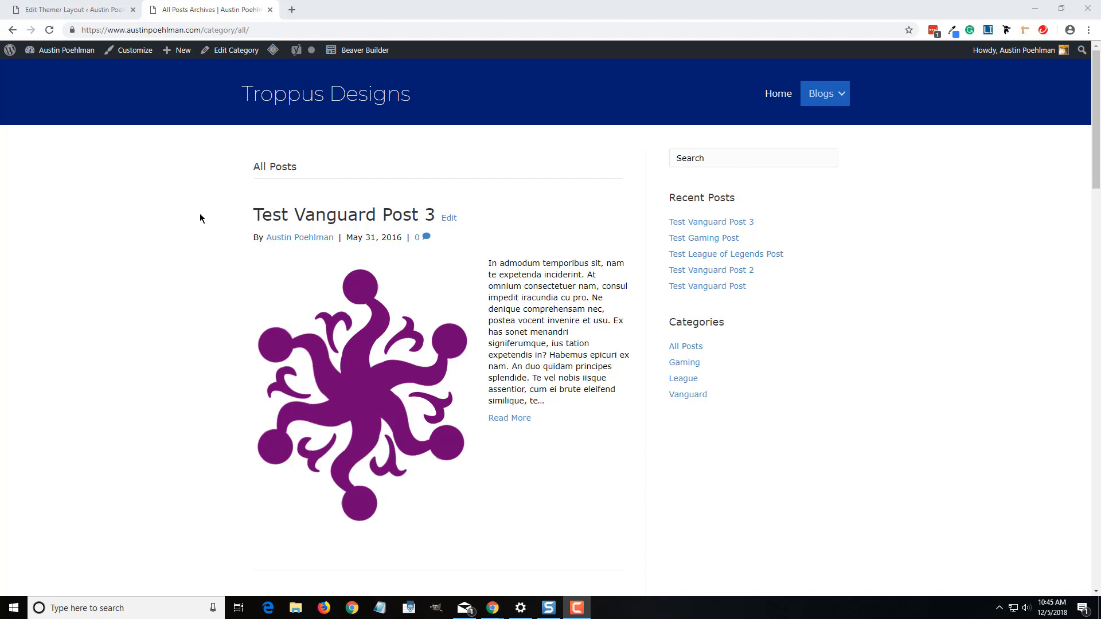
Return to the admin Dashboard and show the Beaver Builder Themer Layouts list (404, D and D Header, Header)
{"action": "scroll", "scroll_direction": "down", "scroll_amount": 3}
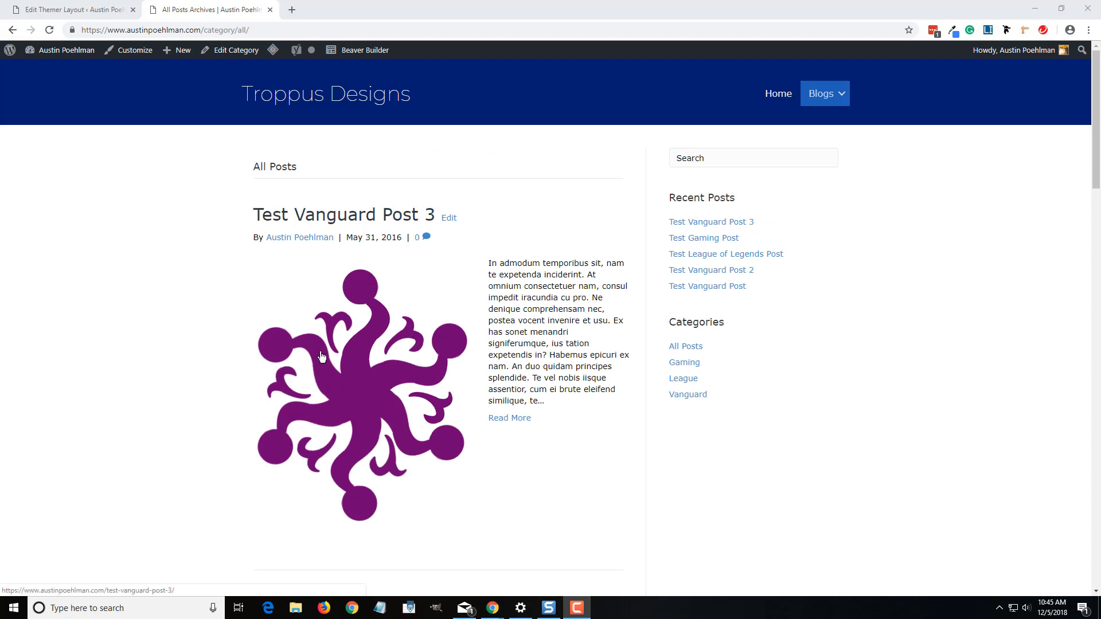
{"action": "mouse_move", "coordinate": [206, 337]}
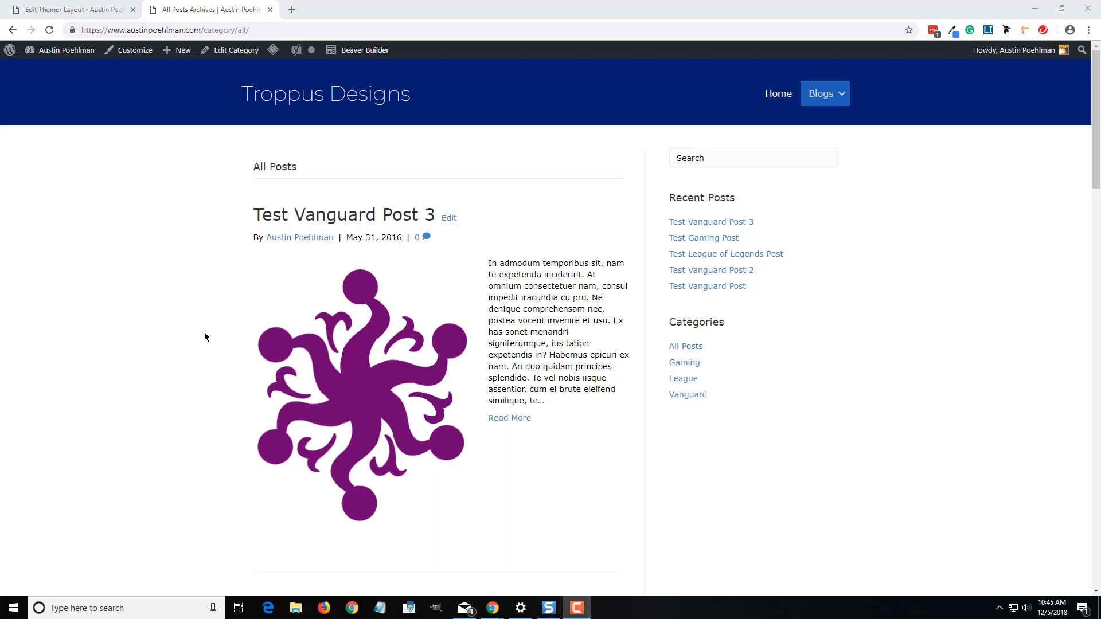
{"action": "mouse_move", "coordinate": [495, 266]}
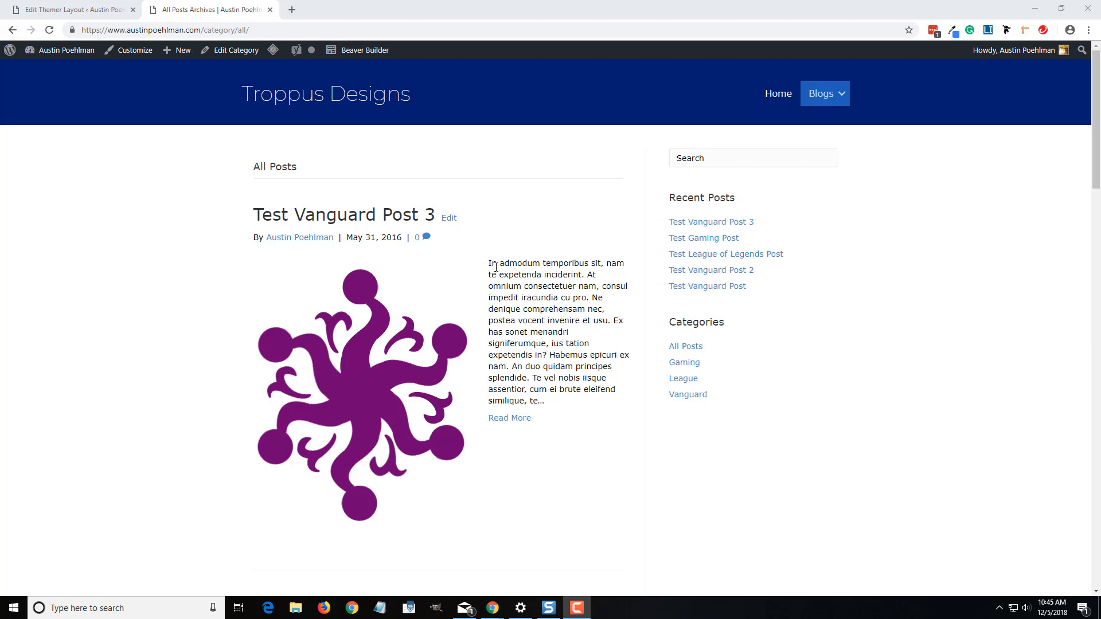
{"action": "mouse_move", "coordinate": [181, 257]}
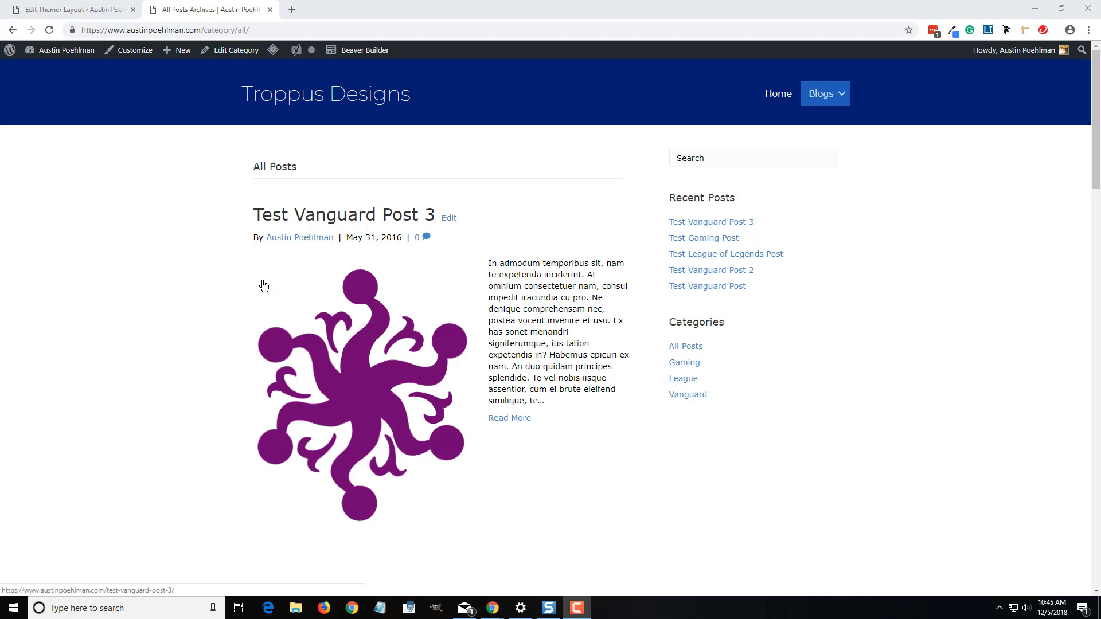
{"action": "mouse_move", "coordinate": [363, 59]}
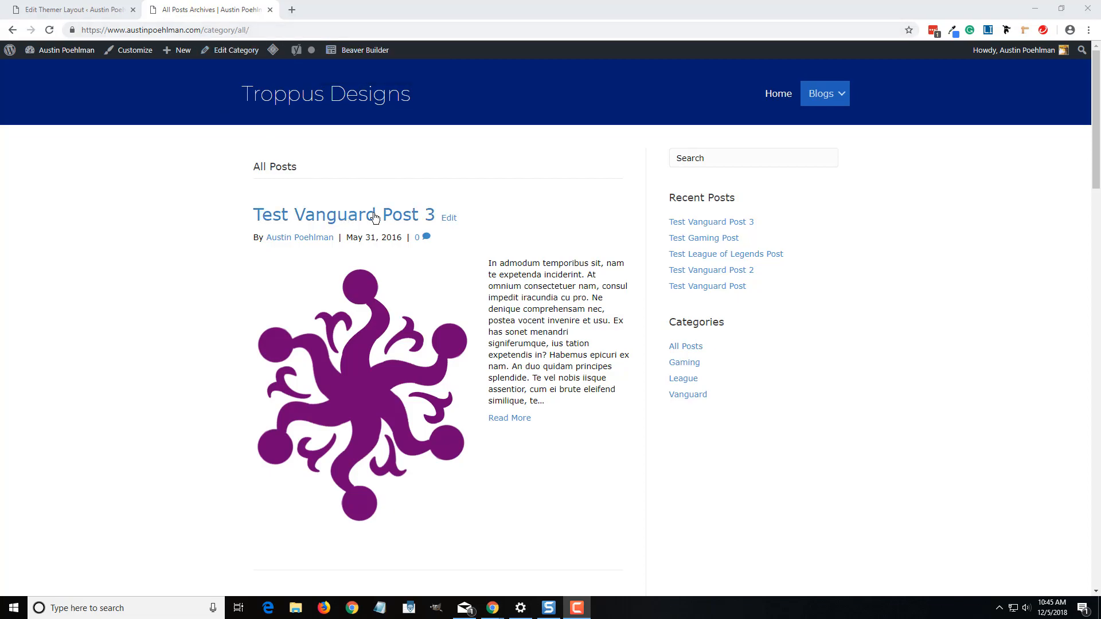
{"action": "scroll", "scroll_direction": "down", "scroll_amount": 3}
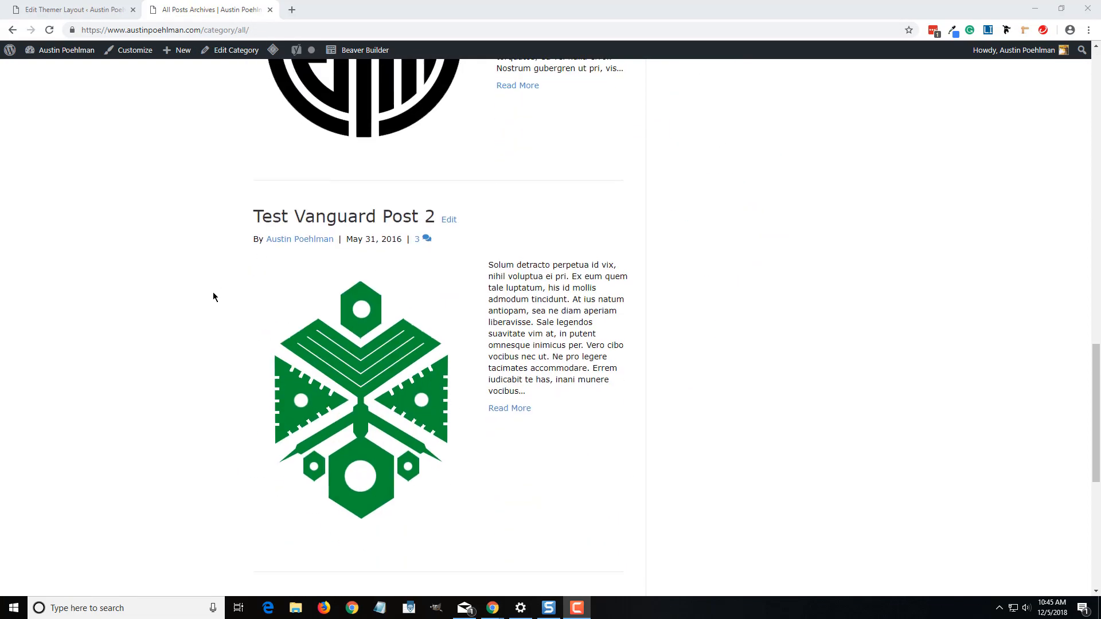
{"action": "scroll", "scroll_direction": "up", "scroll_amount": 3}
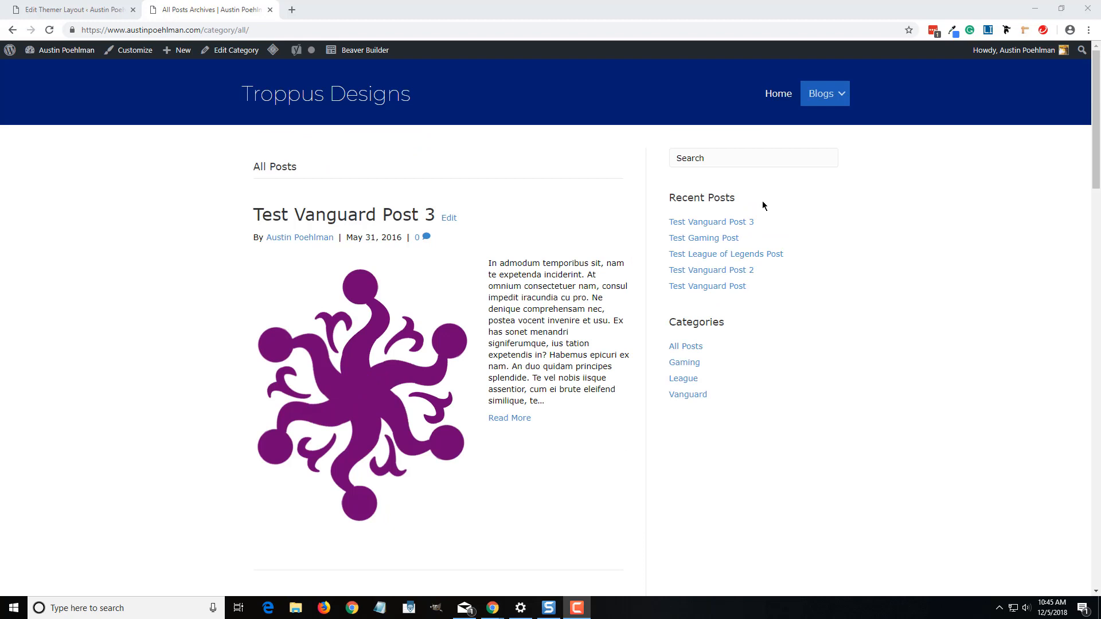
{"action": "mouse_move", "coordinate": [640, 194]}
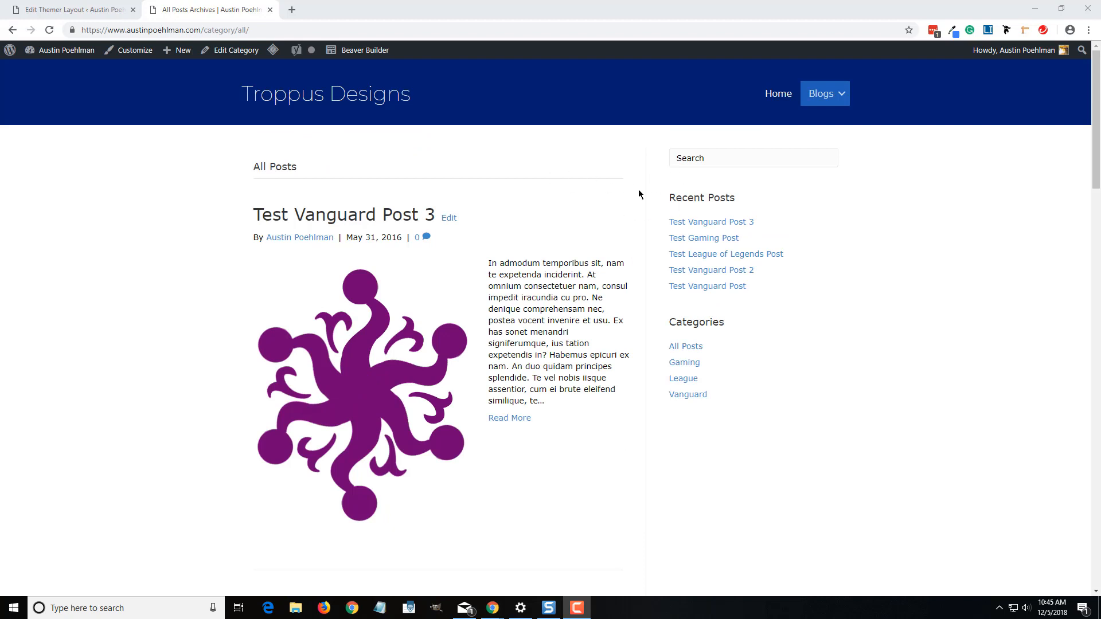
{"action": "mouse_move", "coordinate": [396, 218]}
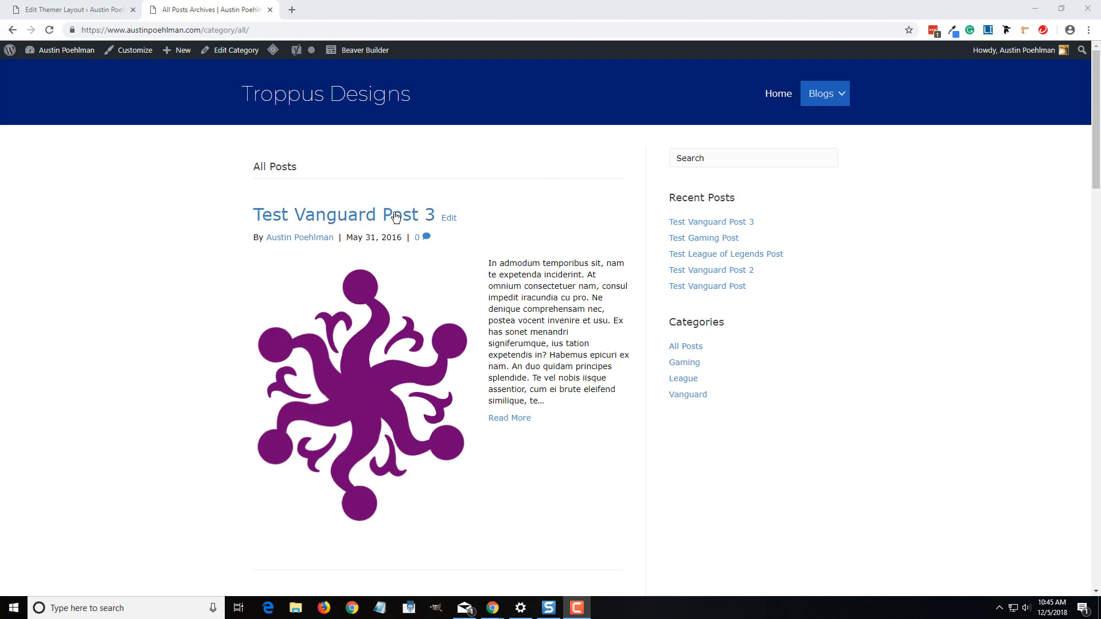
{"action": "left_click", "coordinate": [63, 9]}
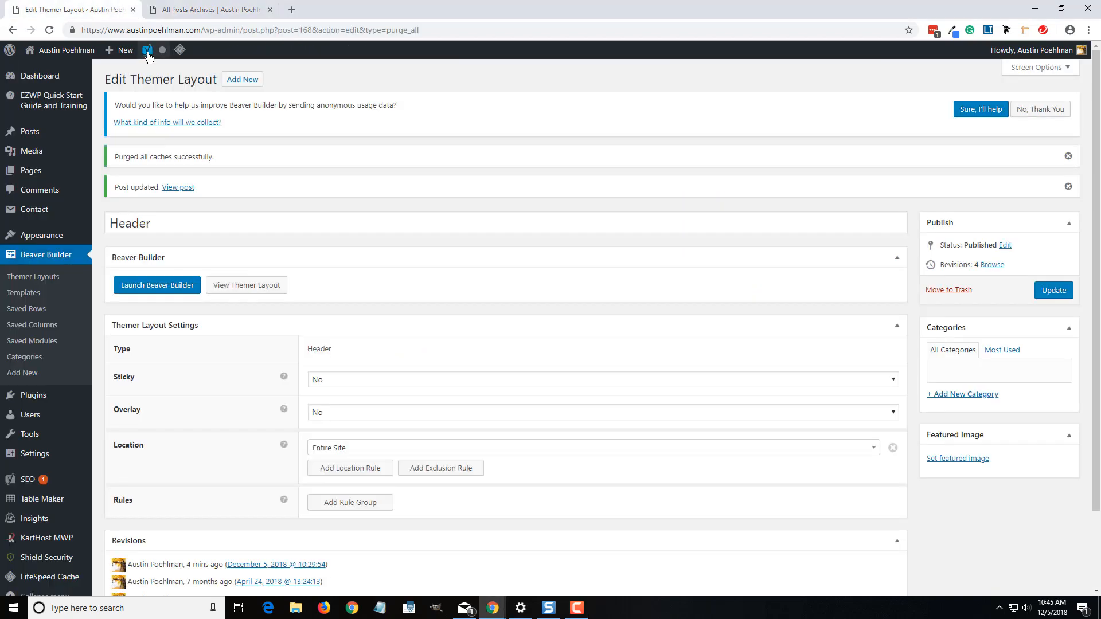
{"action": "mouse_move", "coordinate": [55, 257]}
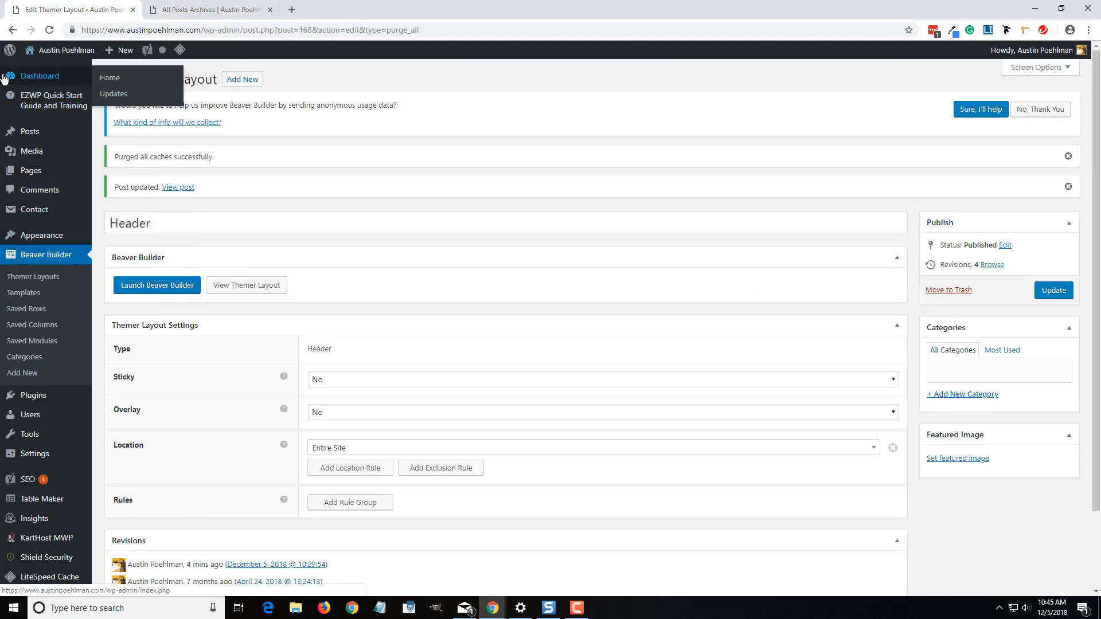
{"action": "left_click", "coordinate": [110, 78]}
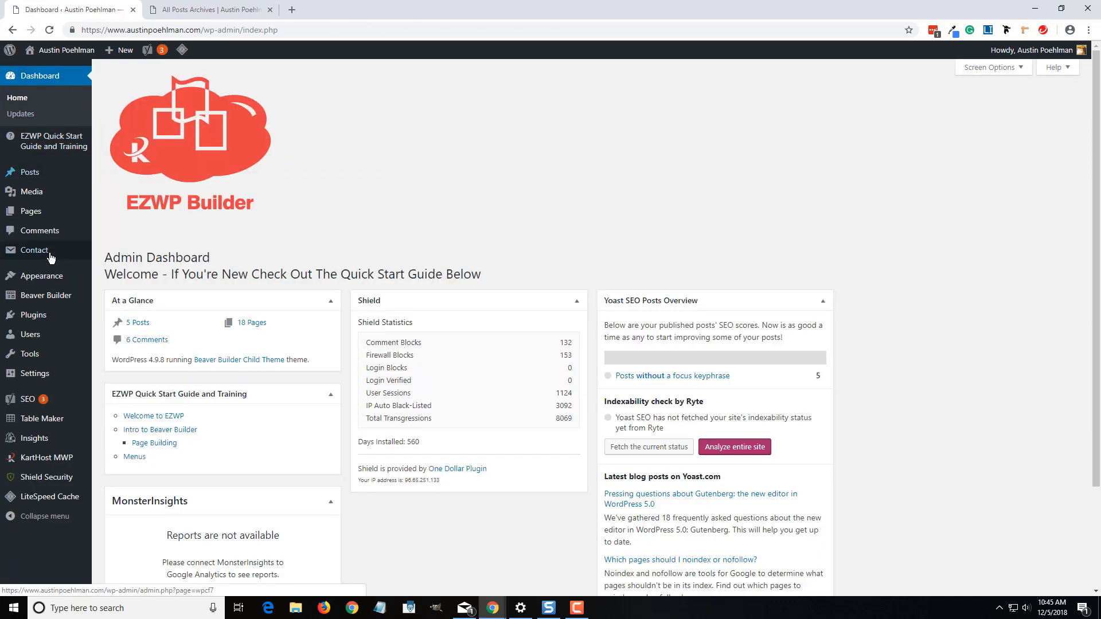
{"action": "left_click", "coordinate": [46, 296]}
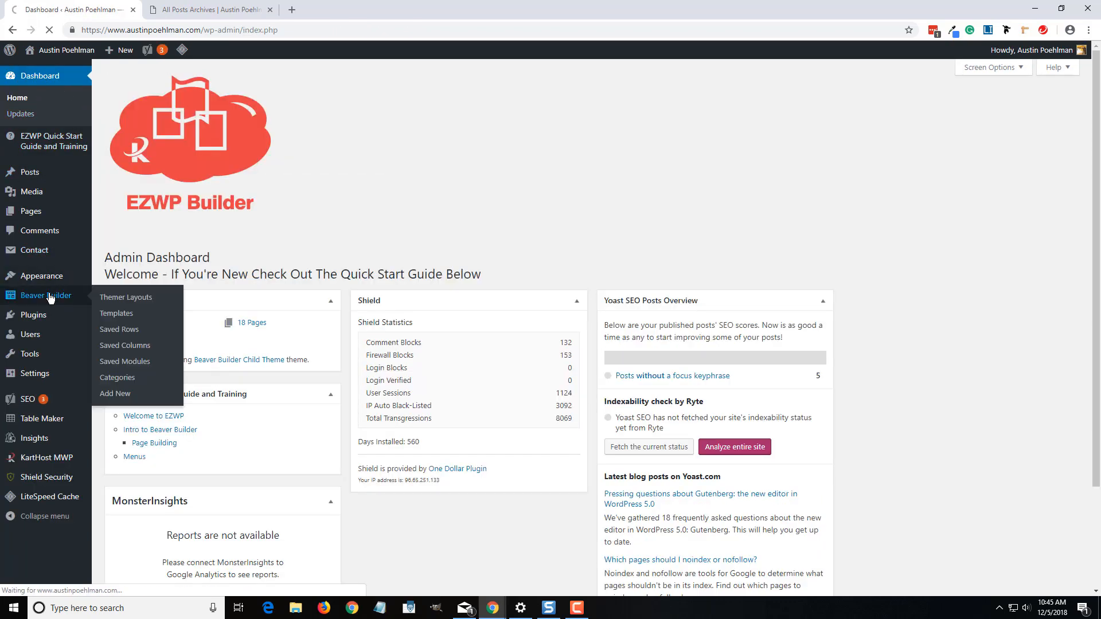
{"action": "left_click", "coordinate": [126, 297]}
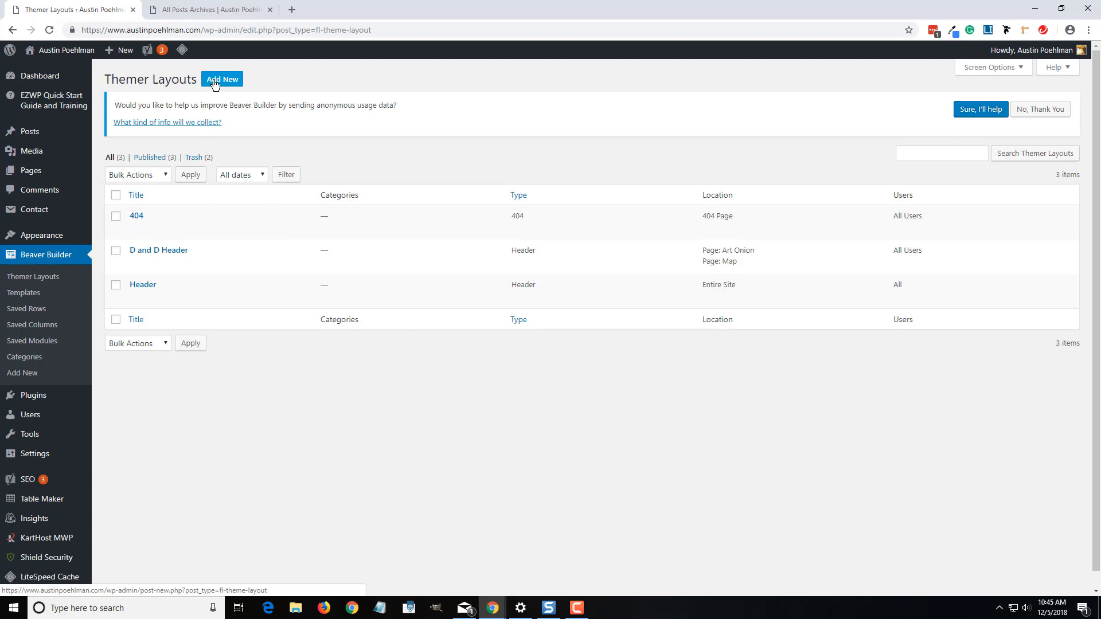
Start a new Themer Layout titled 'Blog Layout' with Archive as its layout kind
{"action": "left_click", "coordinate": [222, 78]}
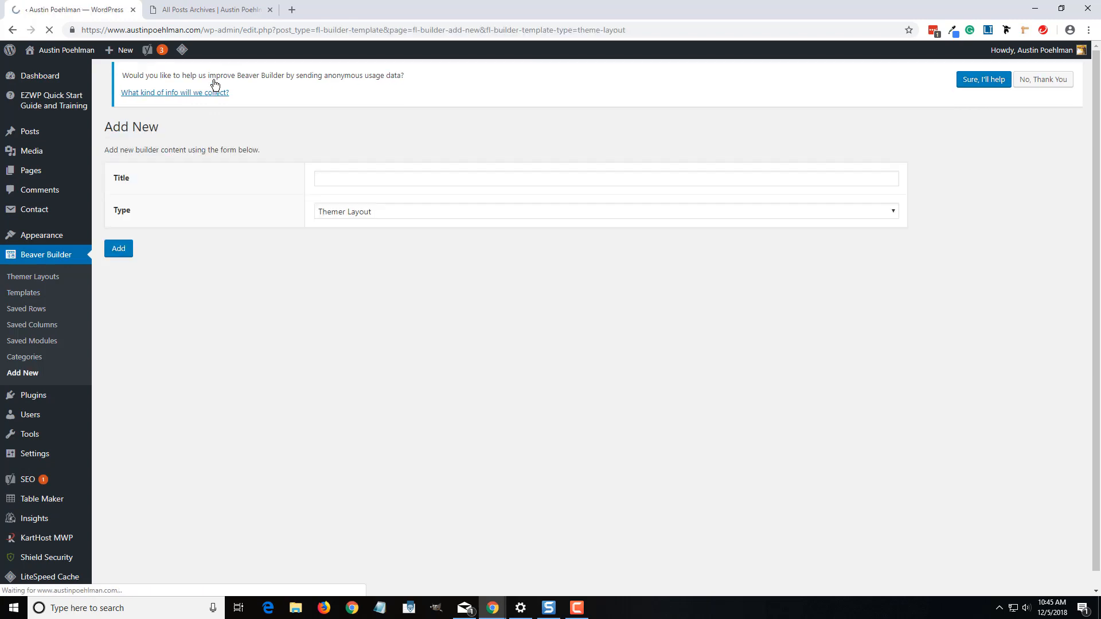
{"action": "left_click", "coordinate": [606, 189]}
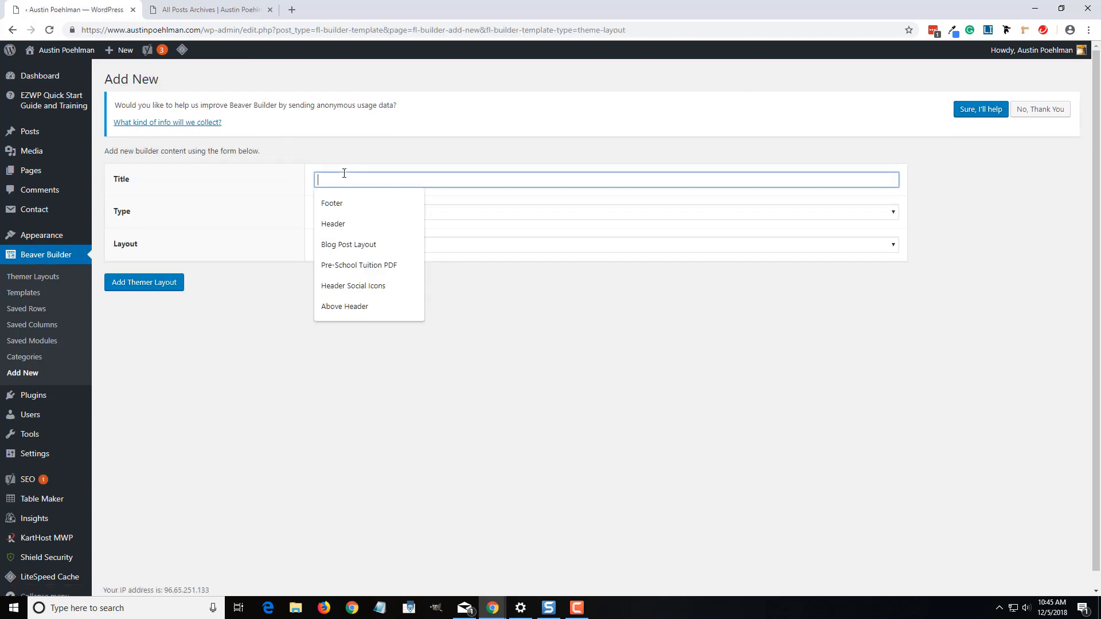
{"action": "left_click", "coordinate": [348, 244]}
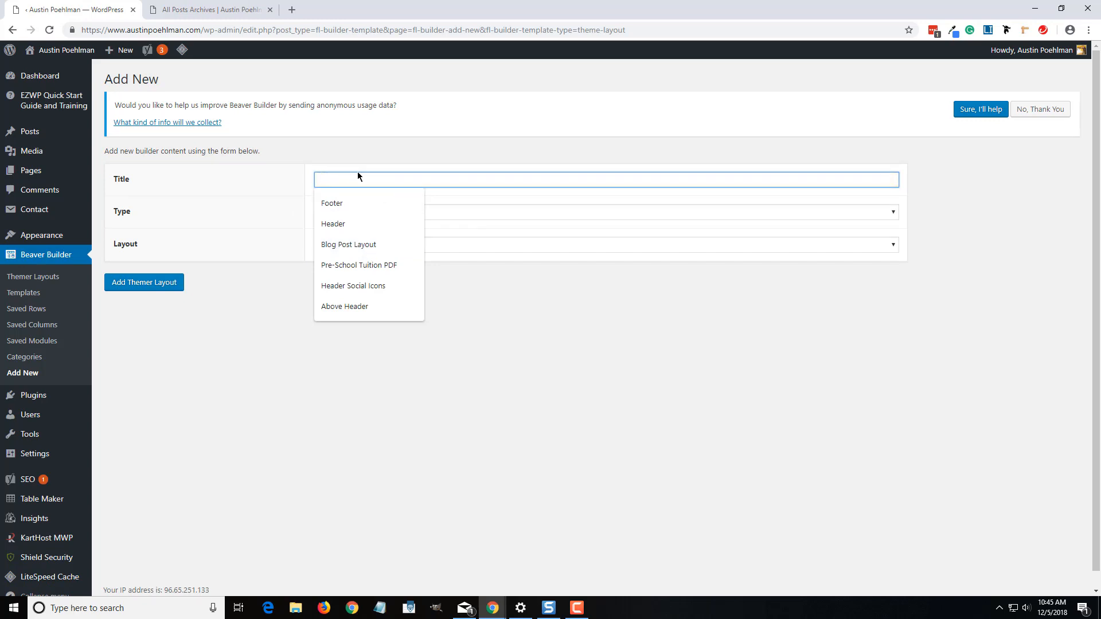
{"action": "type", "text": "Blog"}
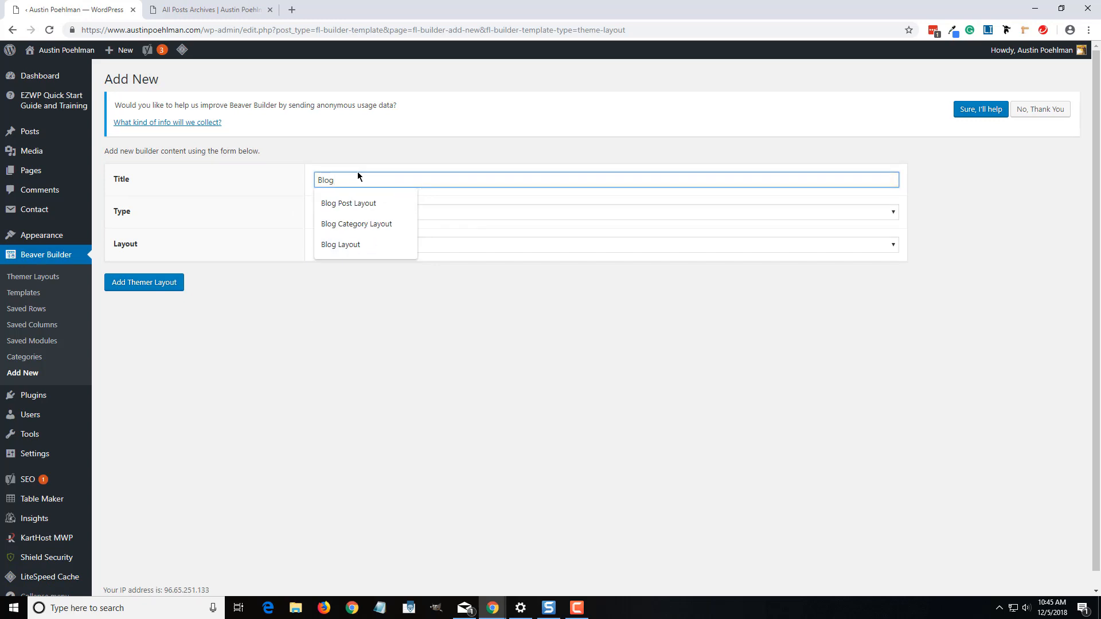
{"action": "left_click", "coordinate": [348, 203]}
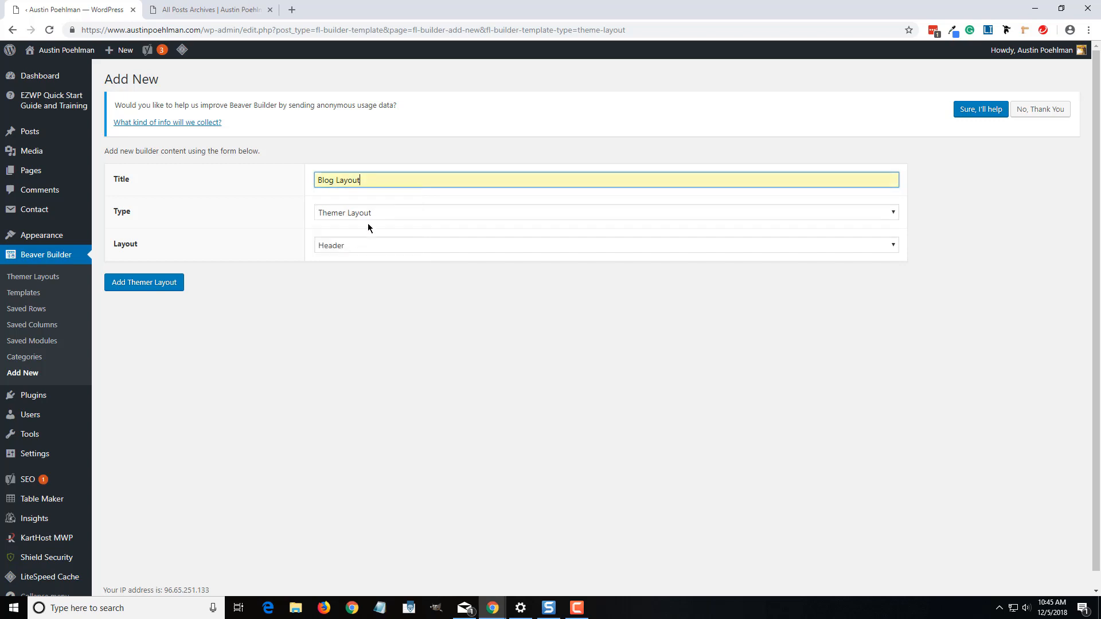
{"action": "left_click", "coordinate": [627, 220]}
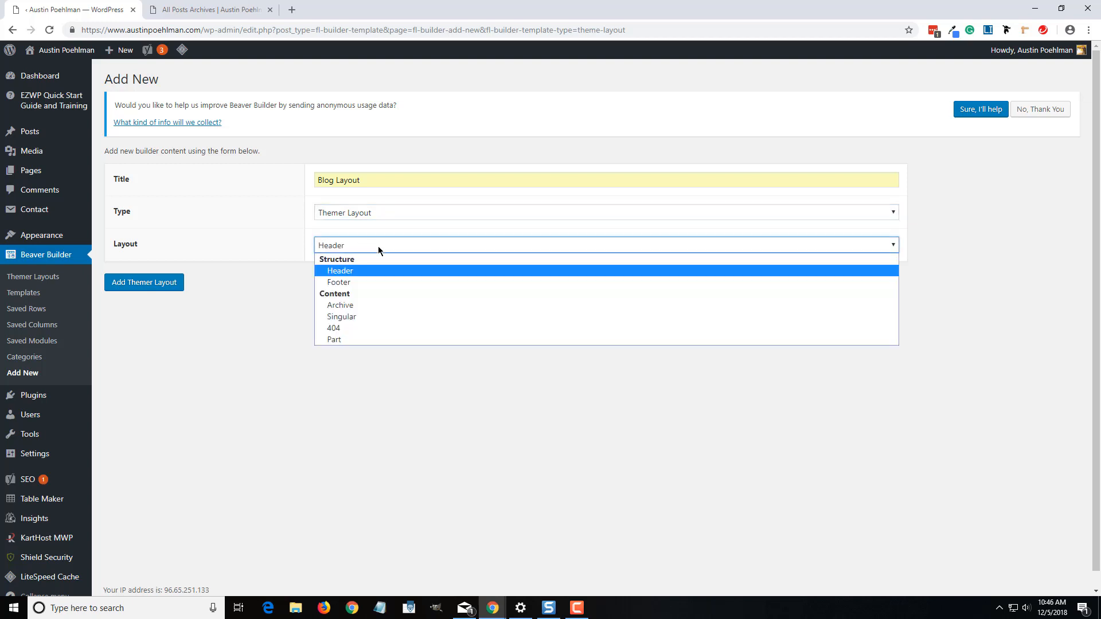
{"action": "mouse_move", "coordinate": [380, 321]}
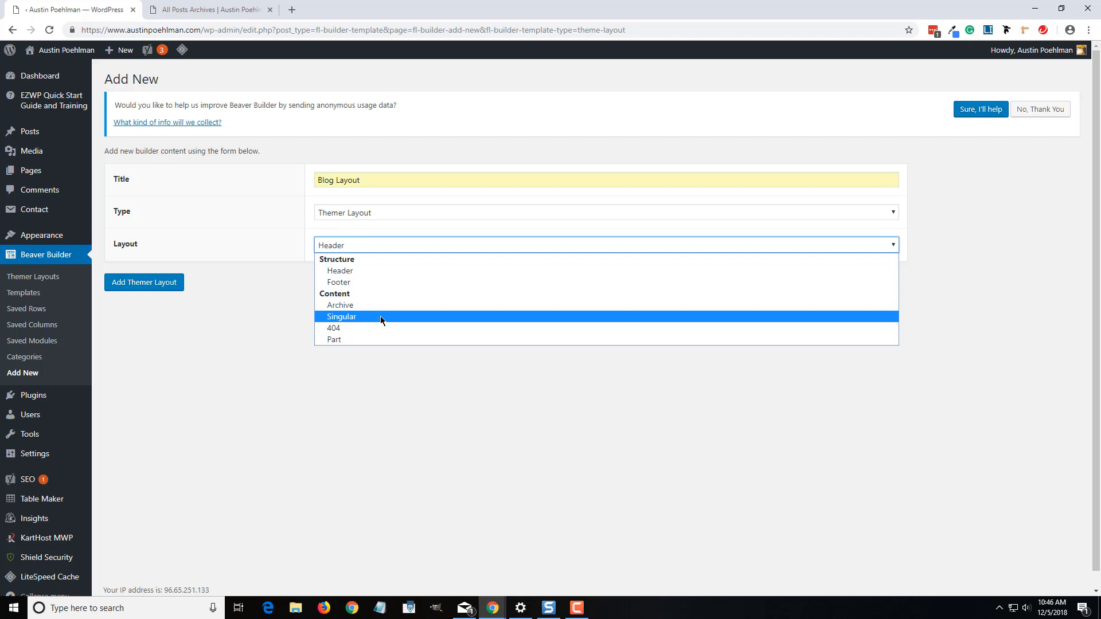
{"action": "mouse_move", "coordinate": [367, 309]}
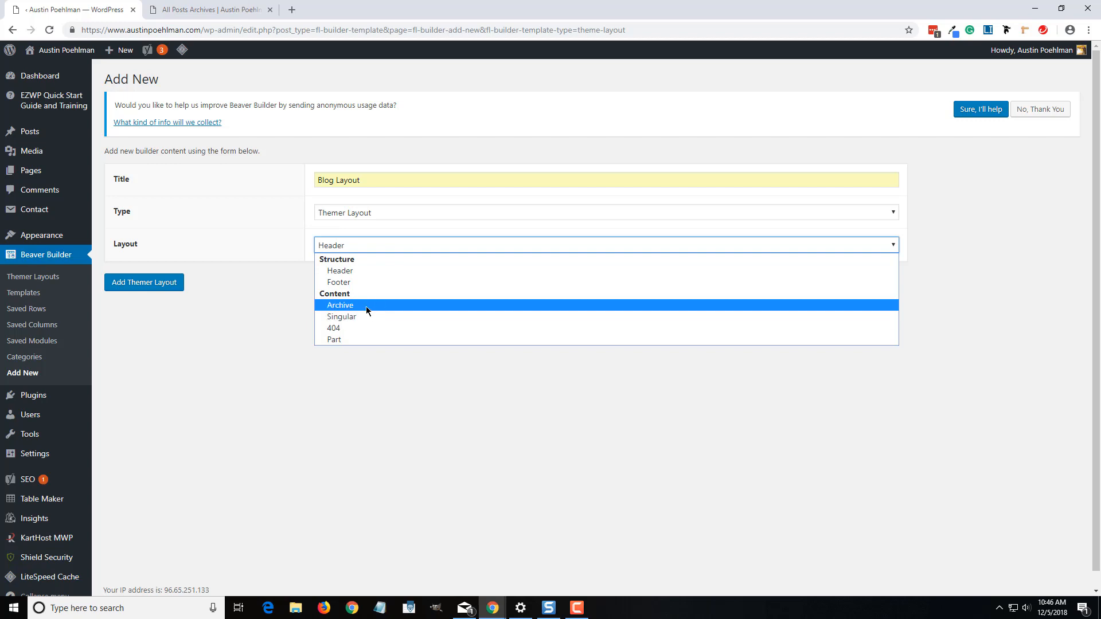
{"action": "left_click", "coordinate": [339, 305]}
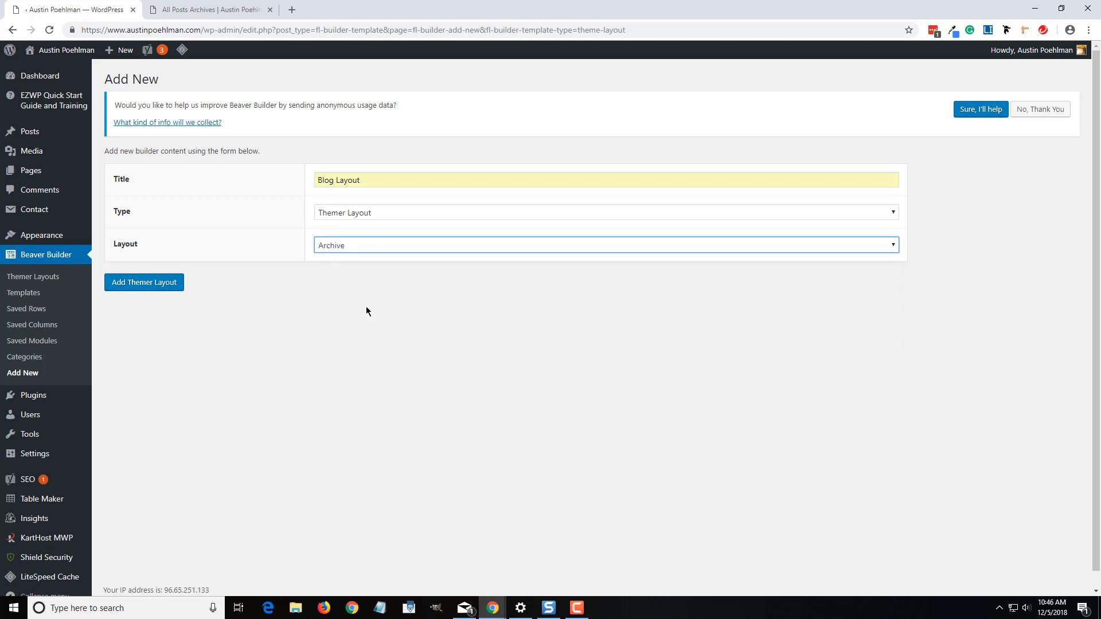
{"action": "mouse_move", "coordinate": [354, 296]}
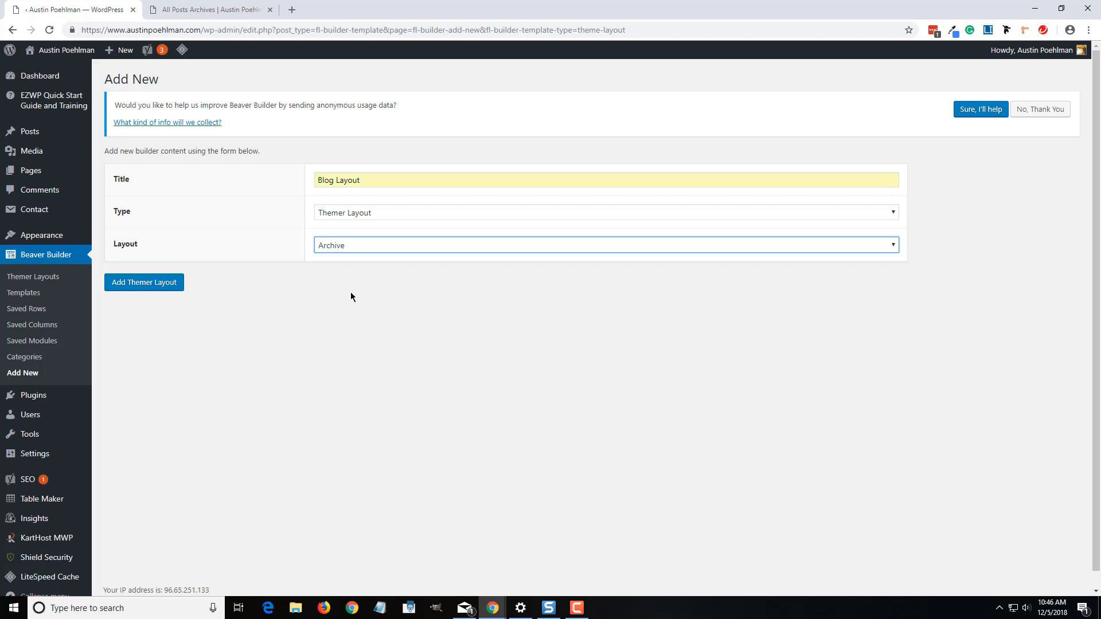
{"action": "mouse_move", "coordinate": [237, 288]}
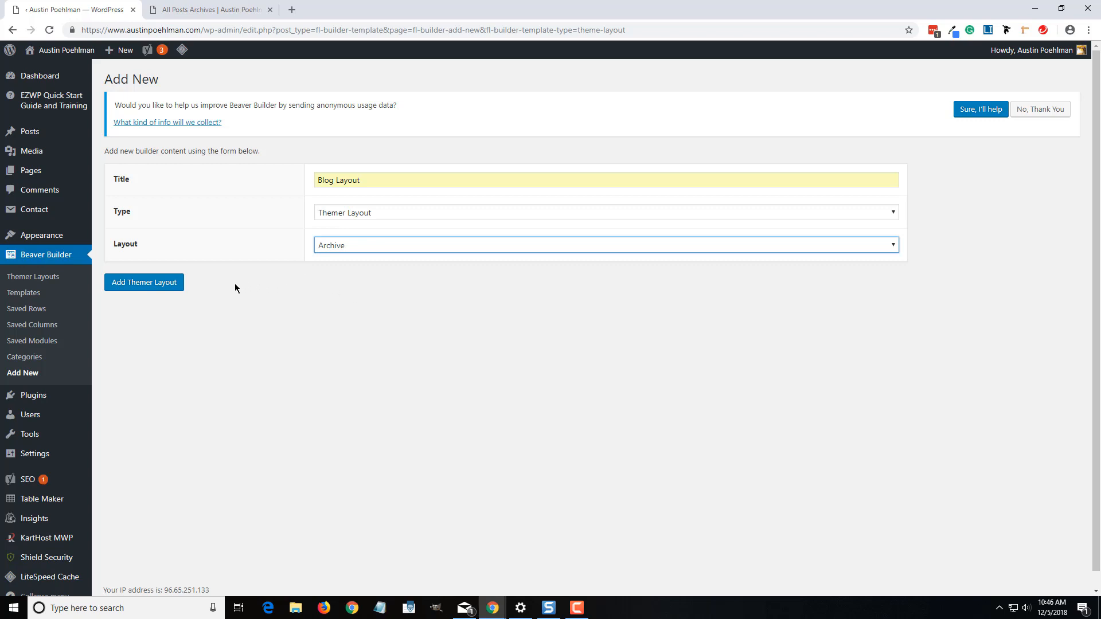
{"action": "mouse_move", "coordinate": [163, 282]}
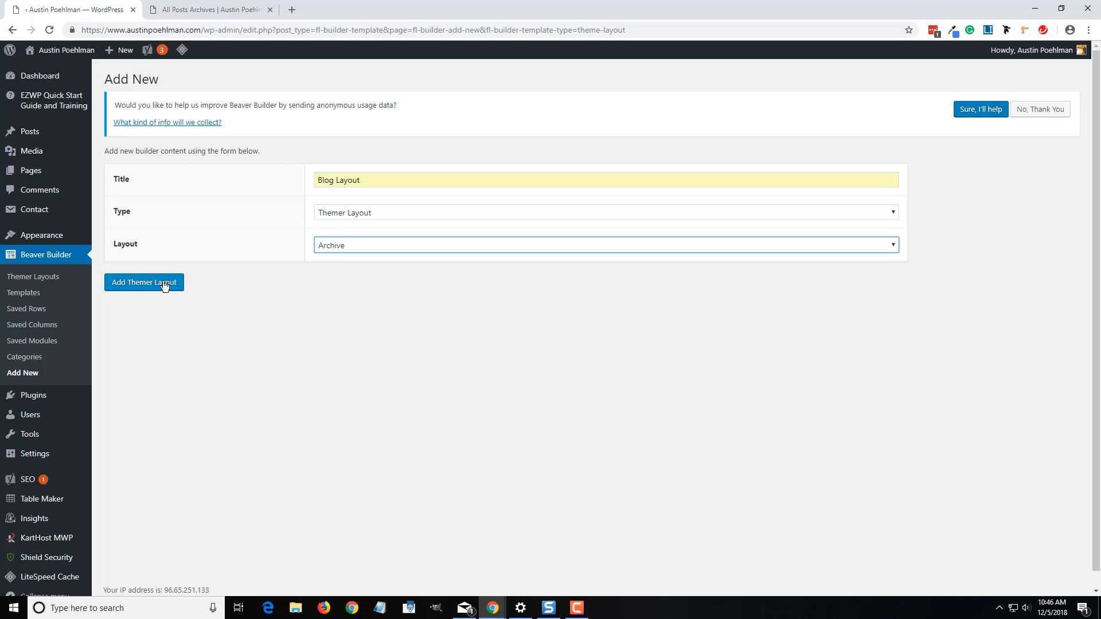
Create the Blog Layout draft and set its single location rule to All Archives
{"action": "left_click", "coordinate": [143, 282]}
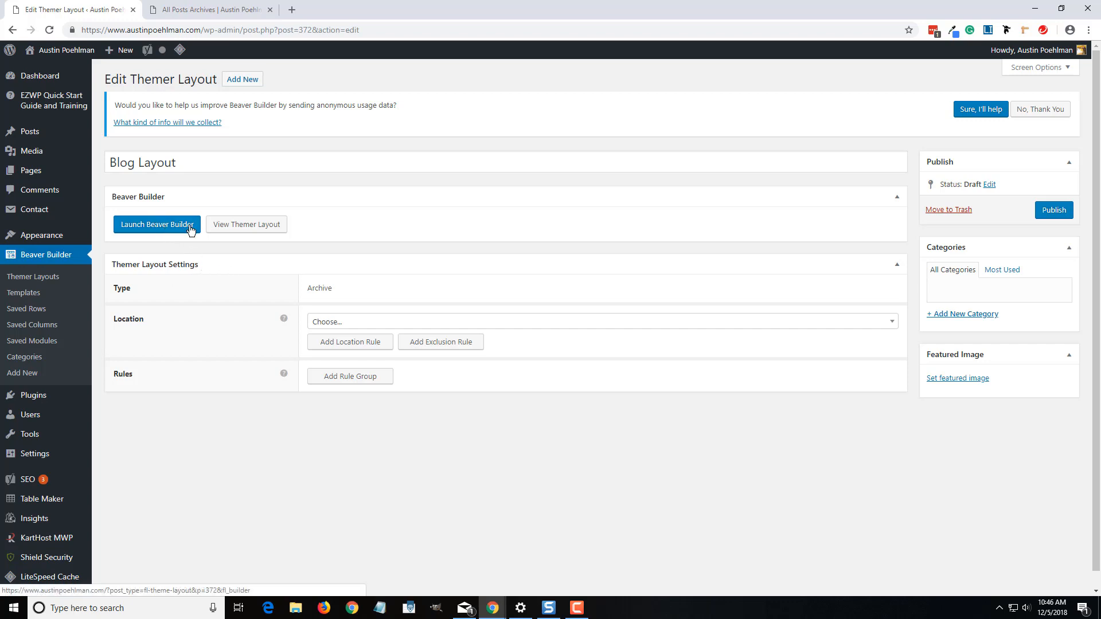
{"action": "mouse_move", "coordinate": [328, 331]}
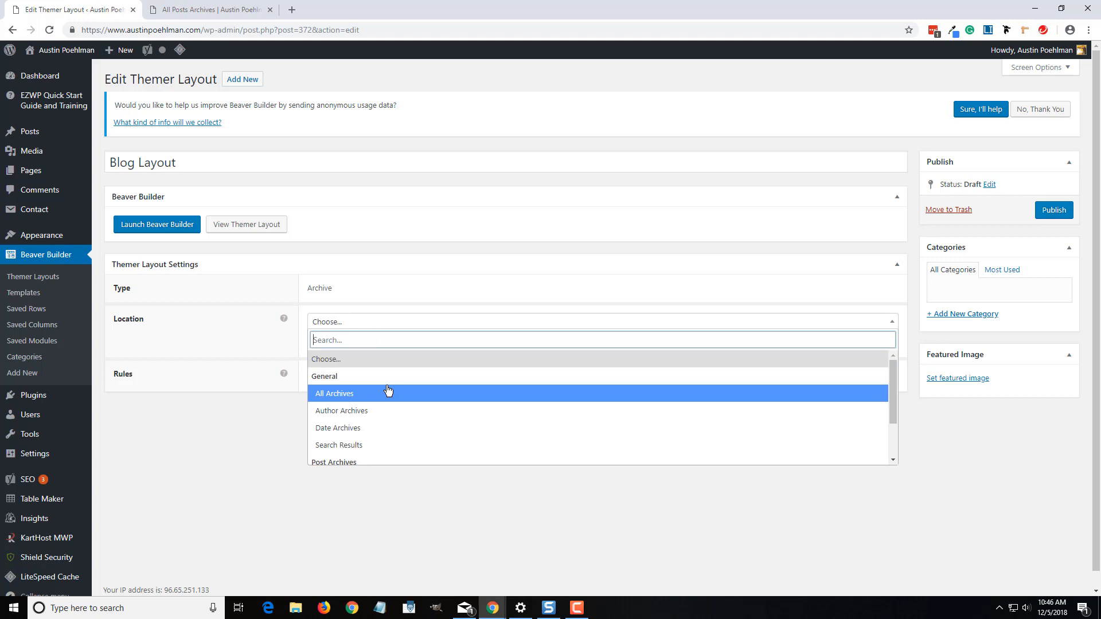
{"action": "mouse_move", "coordinate": [376, 393]}
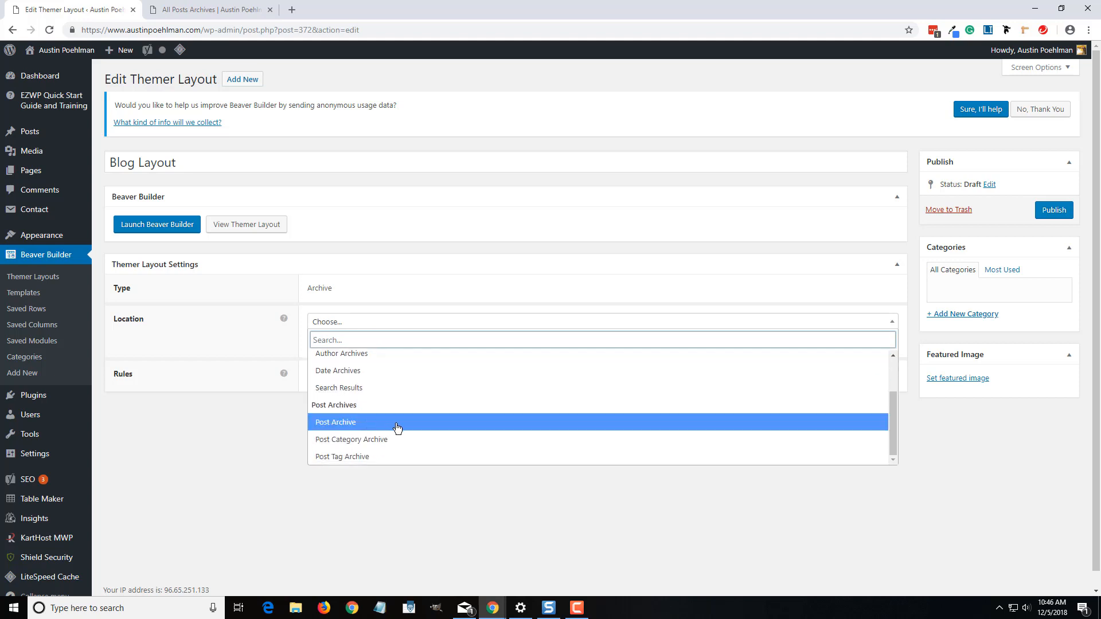
{"action": "mouse_move", "coordinate": [399, 456]}
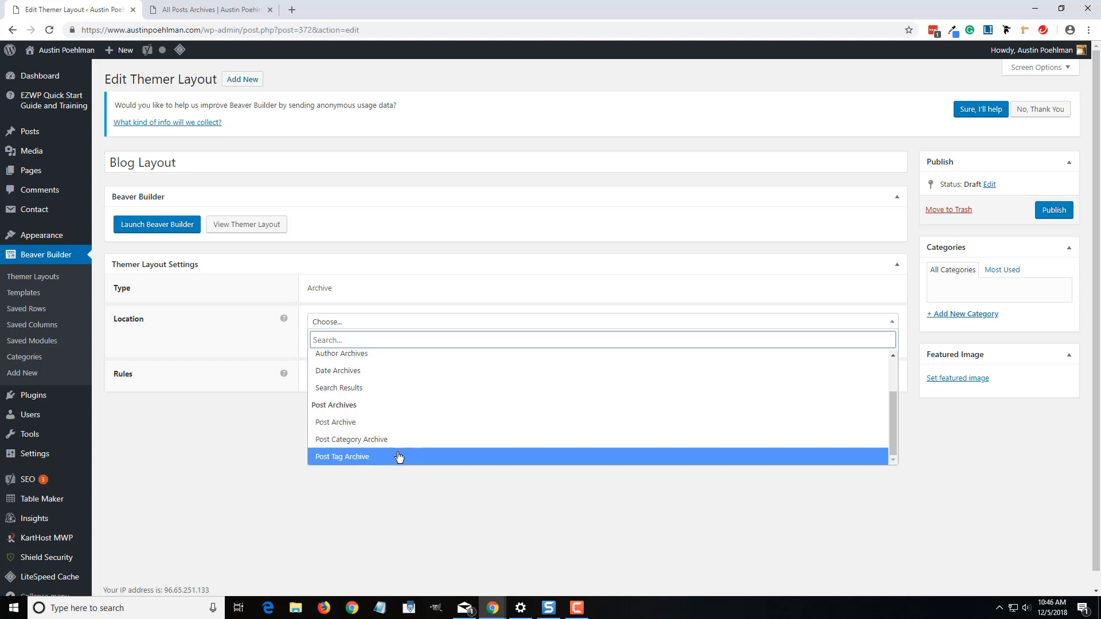
{"action": "mouse_move", "coordinate": [394, 449]}
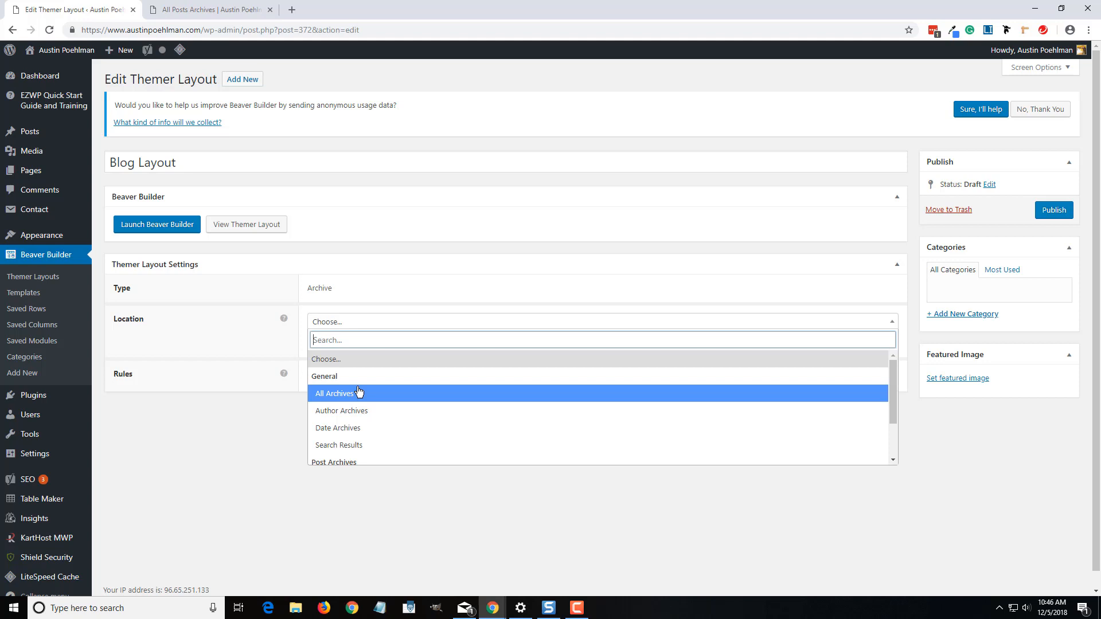
{"action": "scroll", "scroll_direction": "down", "scroll_amount": 3}
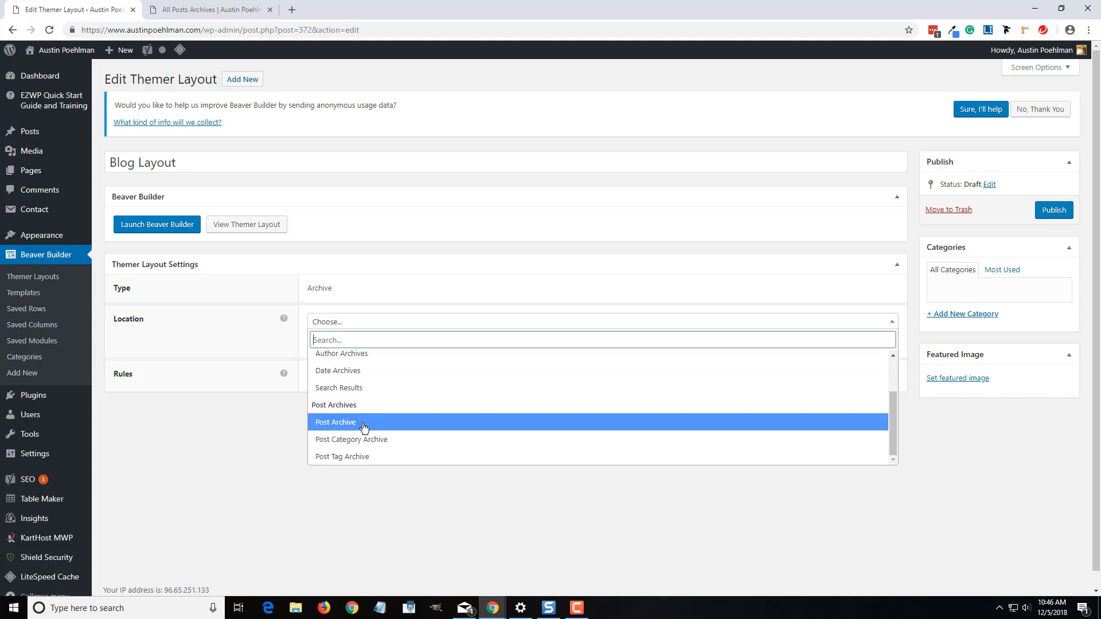
{"action": "left_click", "coordinate": [334, 422]}
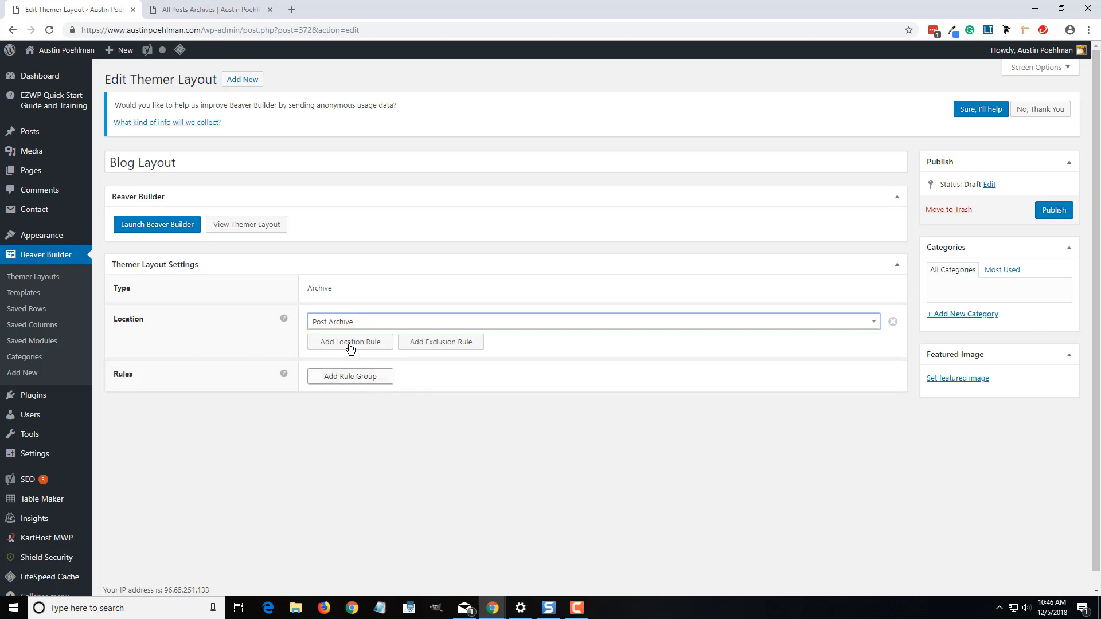
{"action": "left_click", "coordinate": [349, 342]}
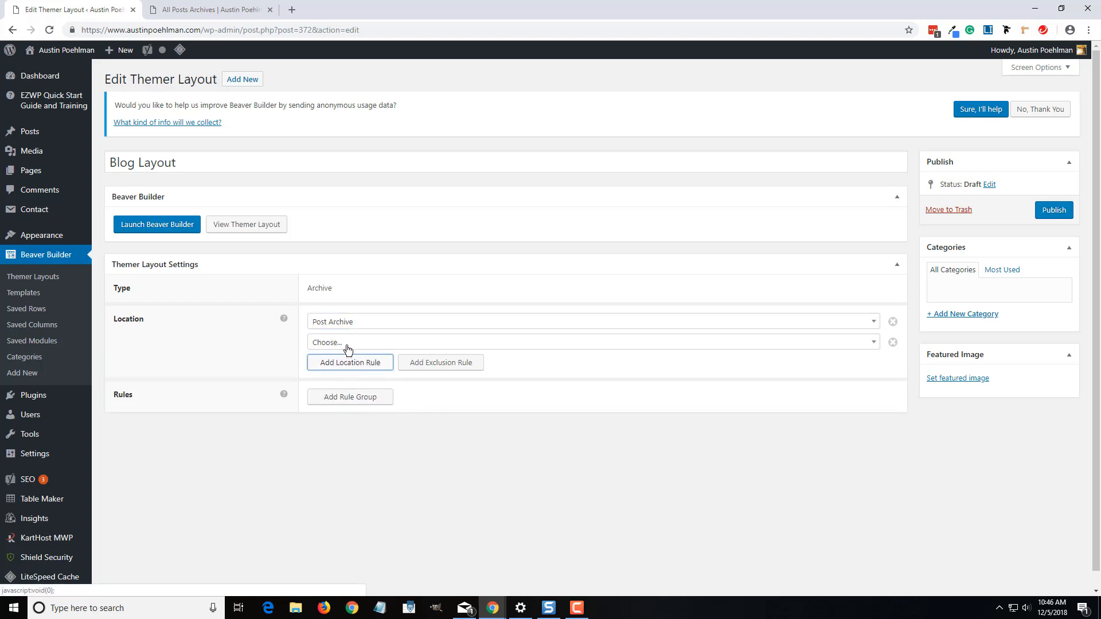
{"action": "left_click", "coordinate": [892, 342]}
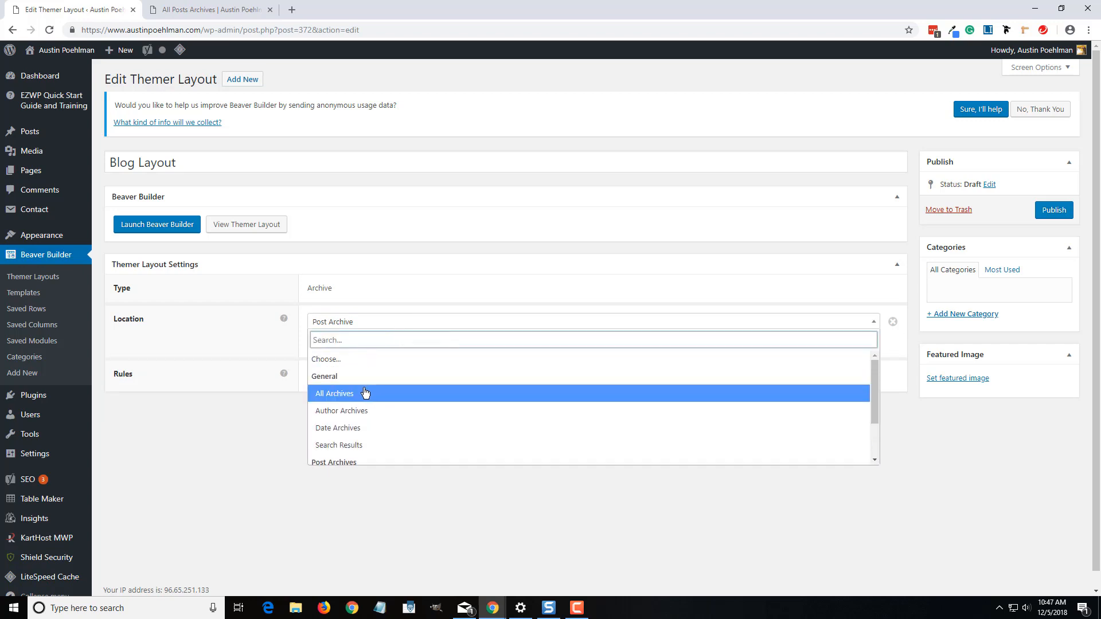
{"action": "left_click", "coordinate": [333, 393]}
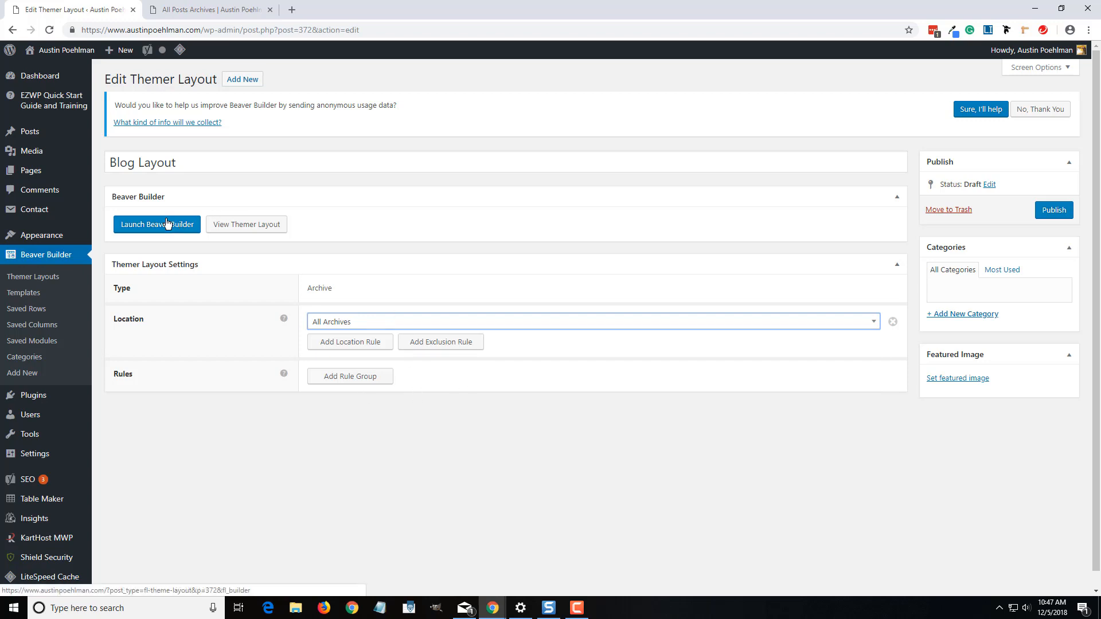
Launch Blog Layout in the Beaver Builder editor and look over the post archive preview
{"action": "left_click", "coordinate": [156, 225]}
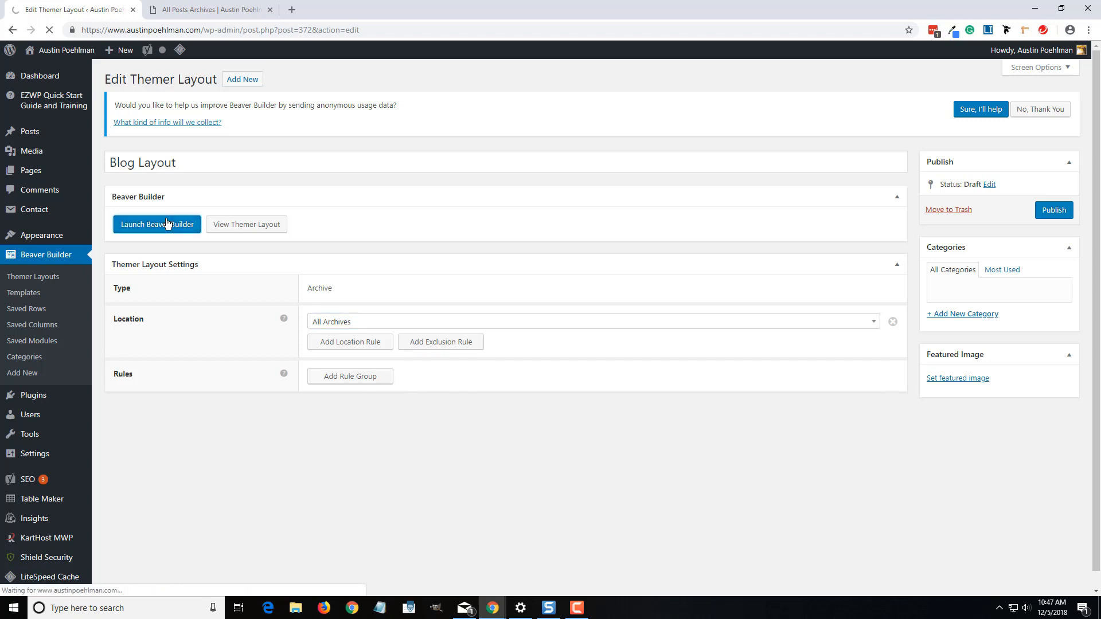
{"action": "left_click", "coordinate": [156, 225]}
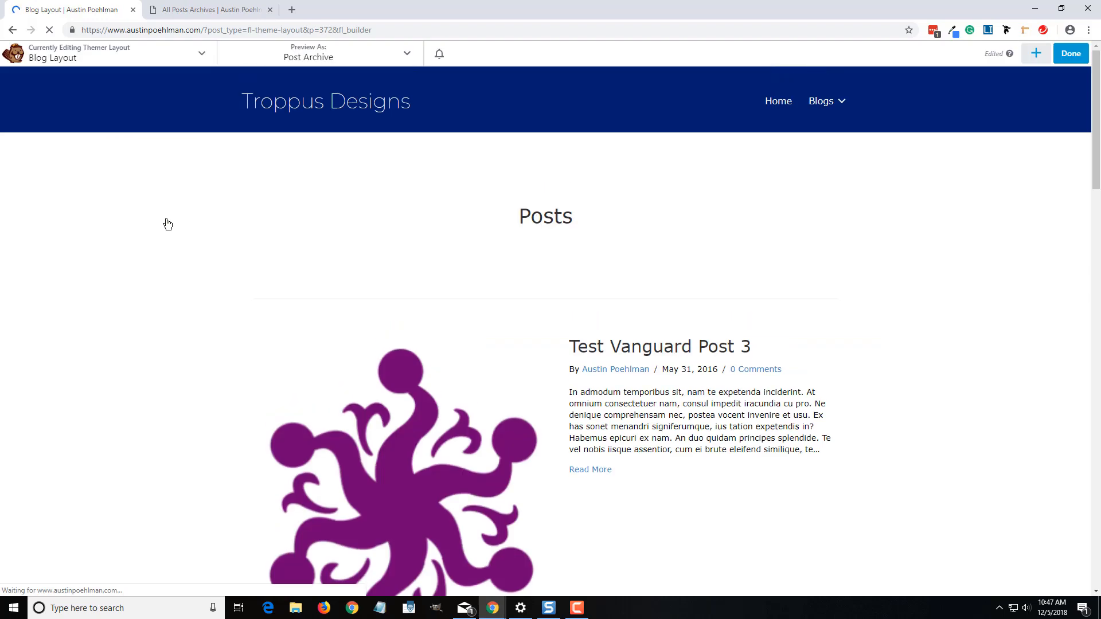
{"action": "scroll", "scroll_direction": "down", "scroll_amount": 3}
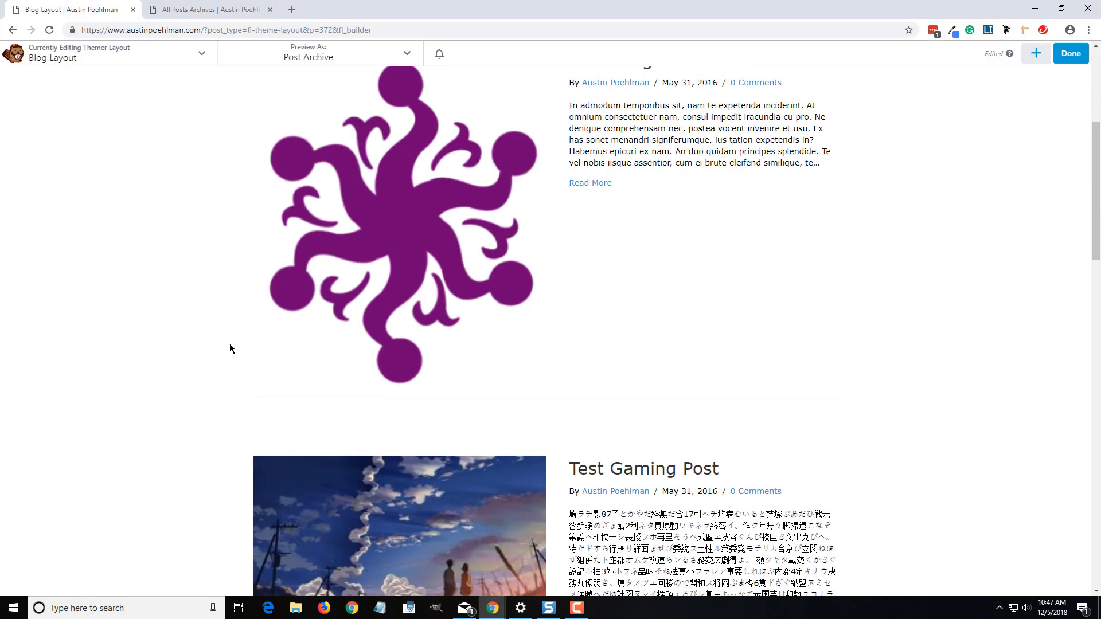
{"action": "scroll", "scroll_direction": "down", "scroll_amount": 3}
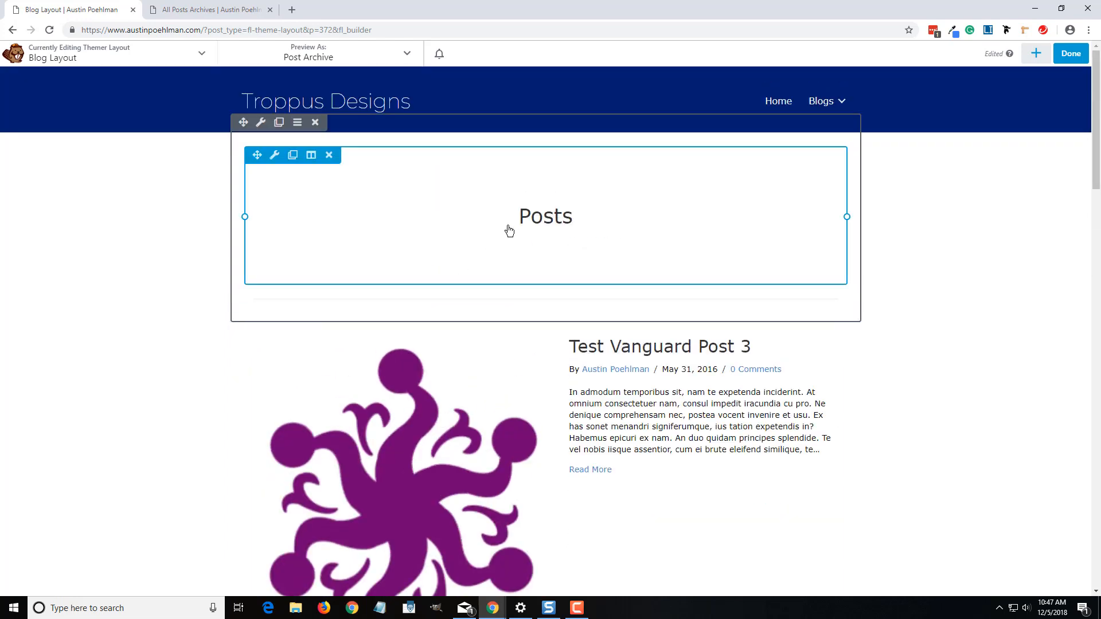
{"action": "mouse_move", "coordinate": [793, 227]}
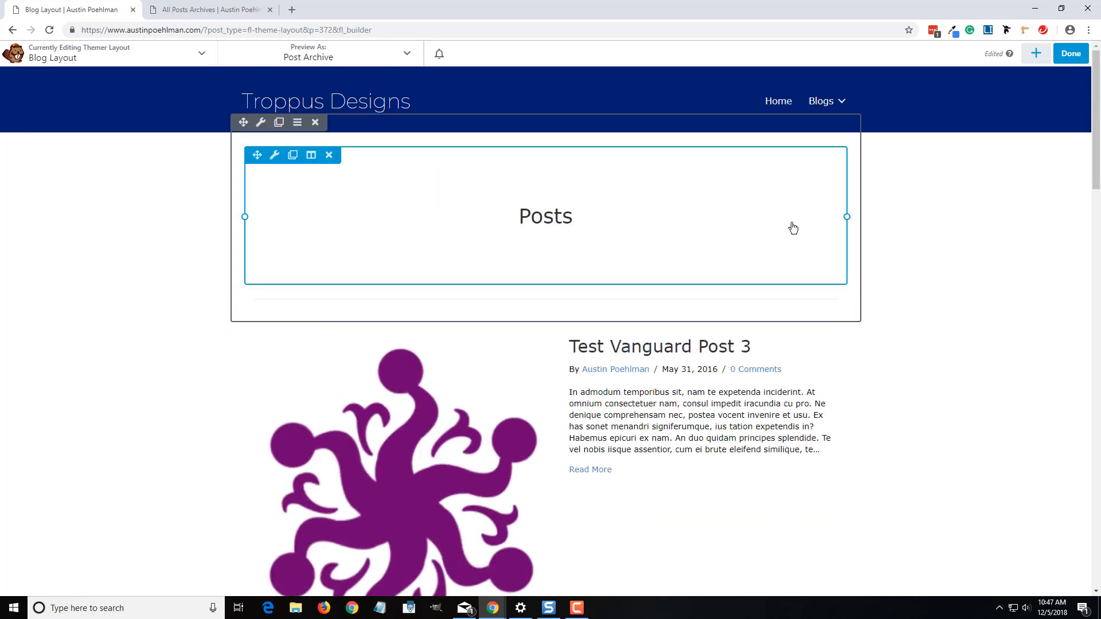
{"action": "mouse_move", "coordinate": [275, 156]}
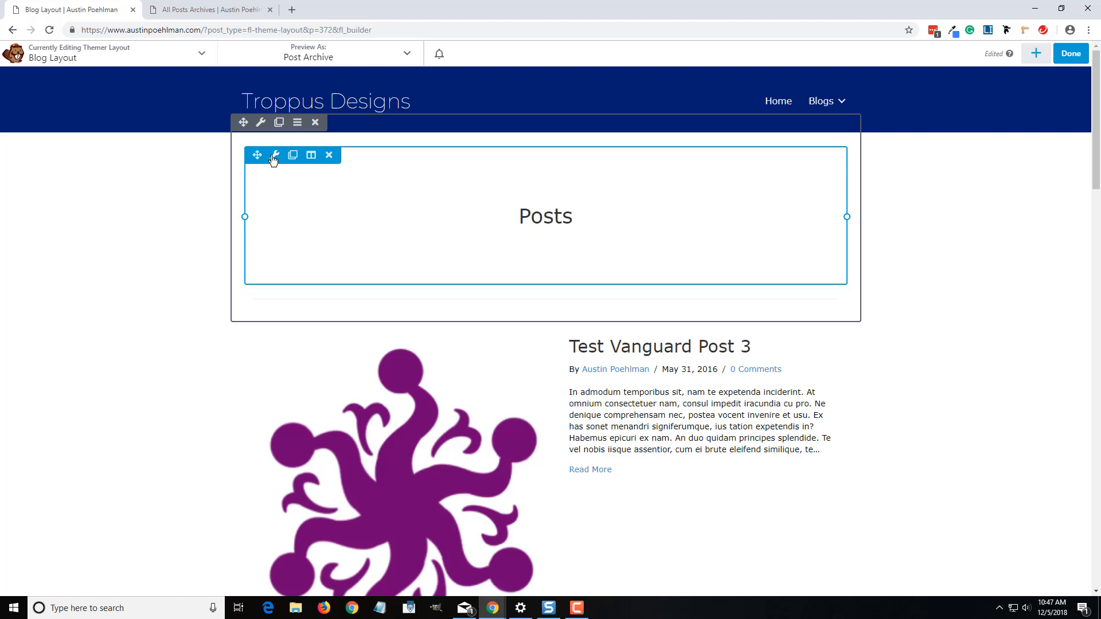
Check that the Posts heading is connected to the Archive Title field
{"action": "left_click", "coordinate": [274, 155]}
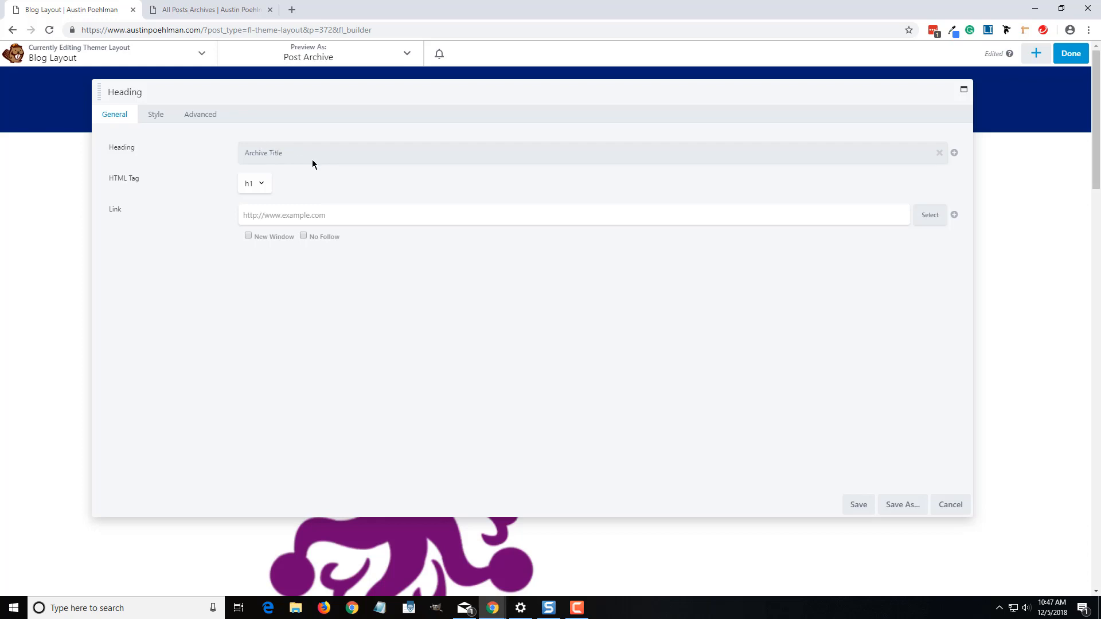
{"action": "double_click", "coordinate": [263, 153]}
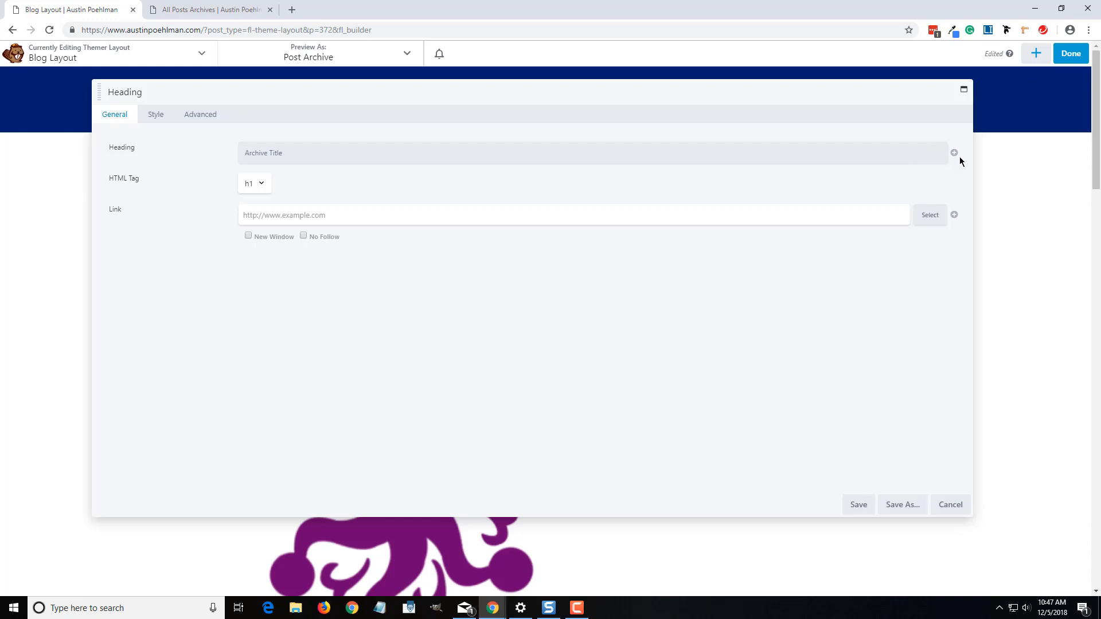
{"action": "left_click", "coordinate": [955, 153]}
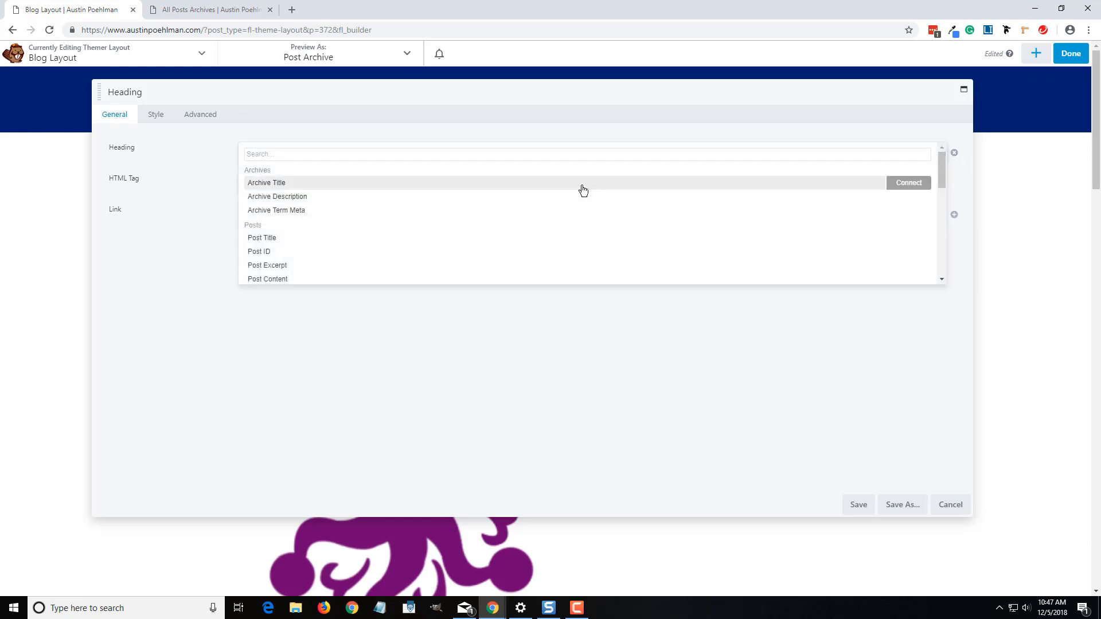
{"action": "mouse_move", "coordinate": [486, 218]}
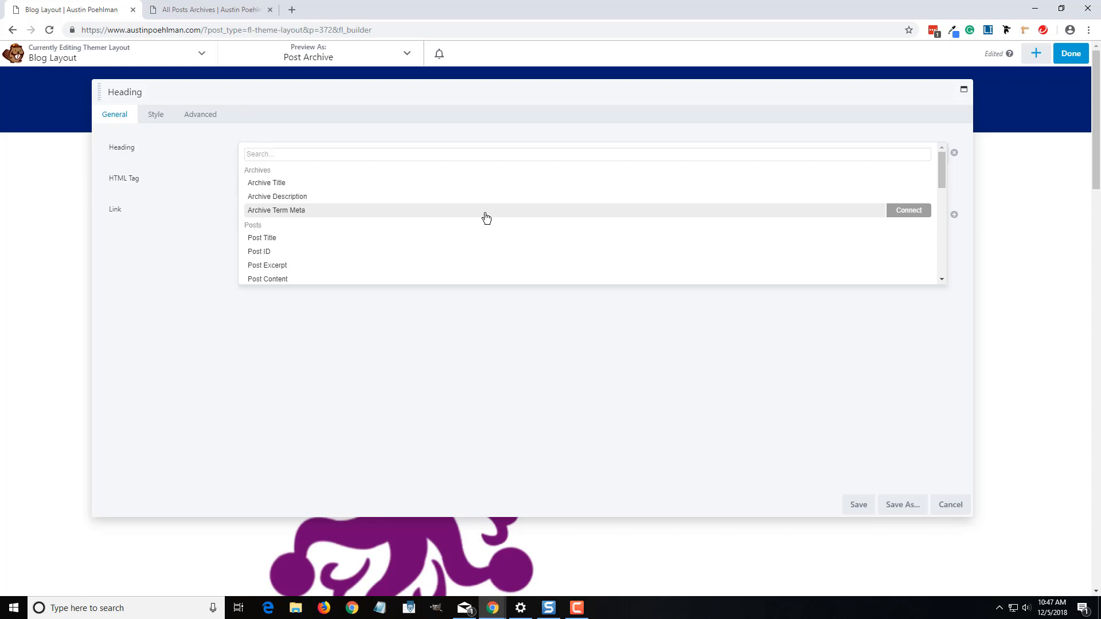
{"action": "scroll", "scroll_direction": "down", "scroll_amount": 3}
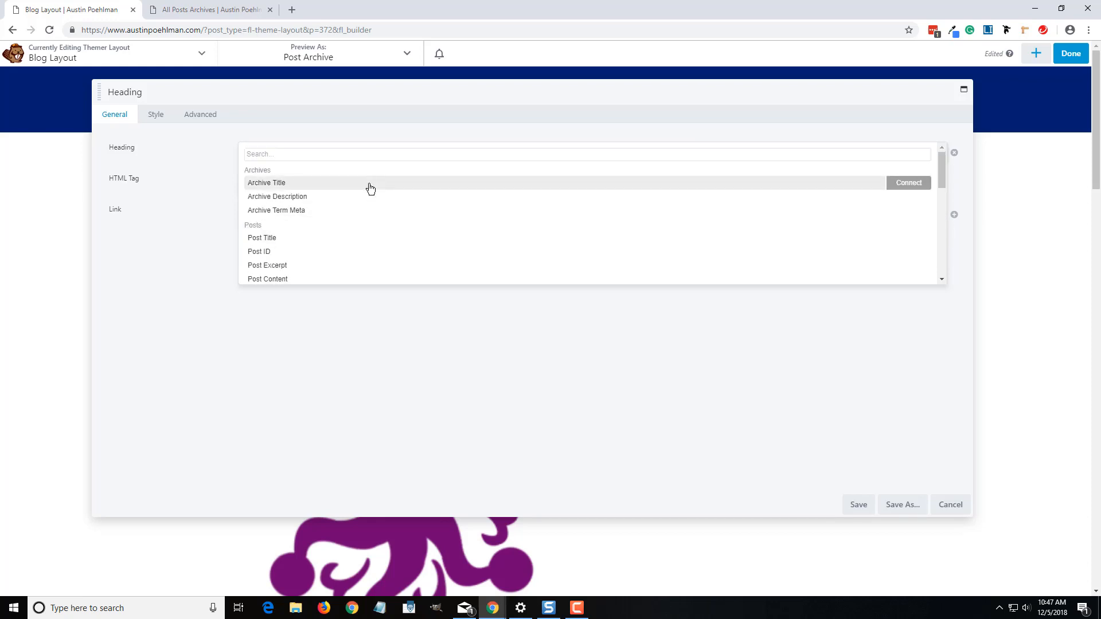
{"action": "left_click", "coordinate": [266, 183]}
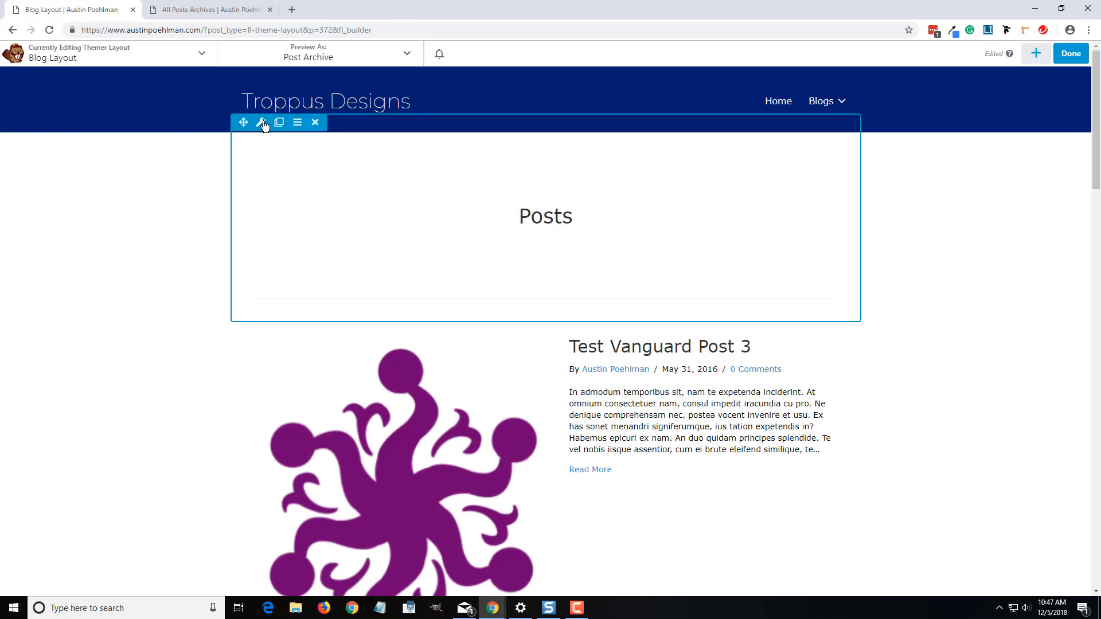
Give the Posts header row a full-width Photo background
{"action": "left_click", "coordinate": [261, 123]}
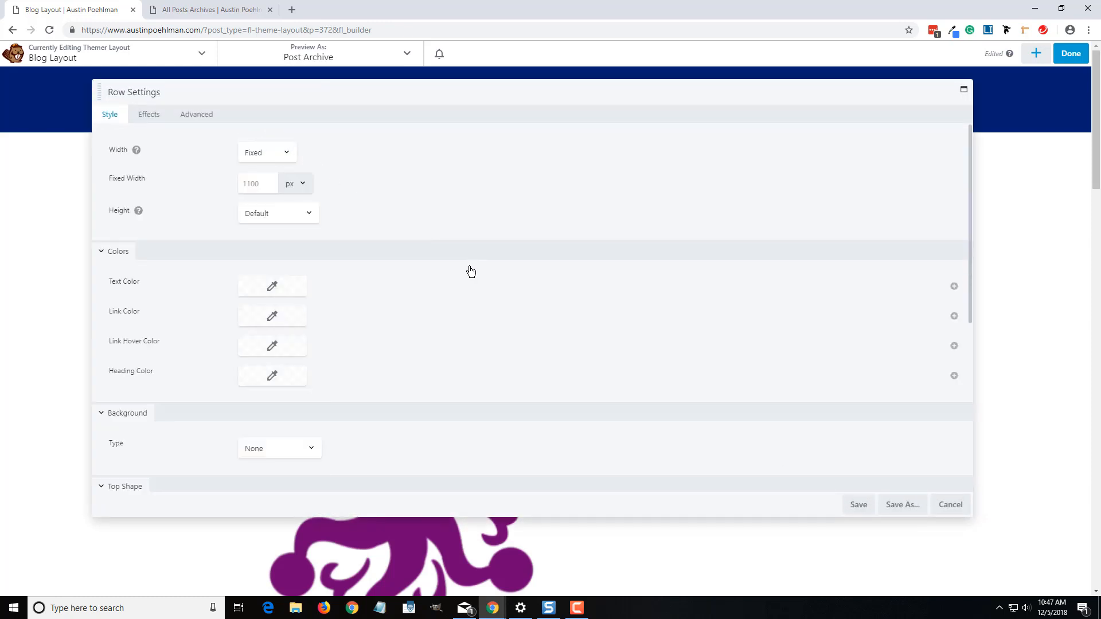
{"action": "scroll", "scroll_direction": "down", "scroll_amount": 3}
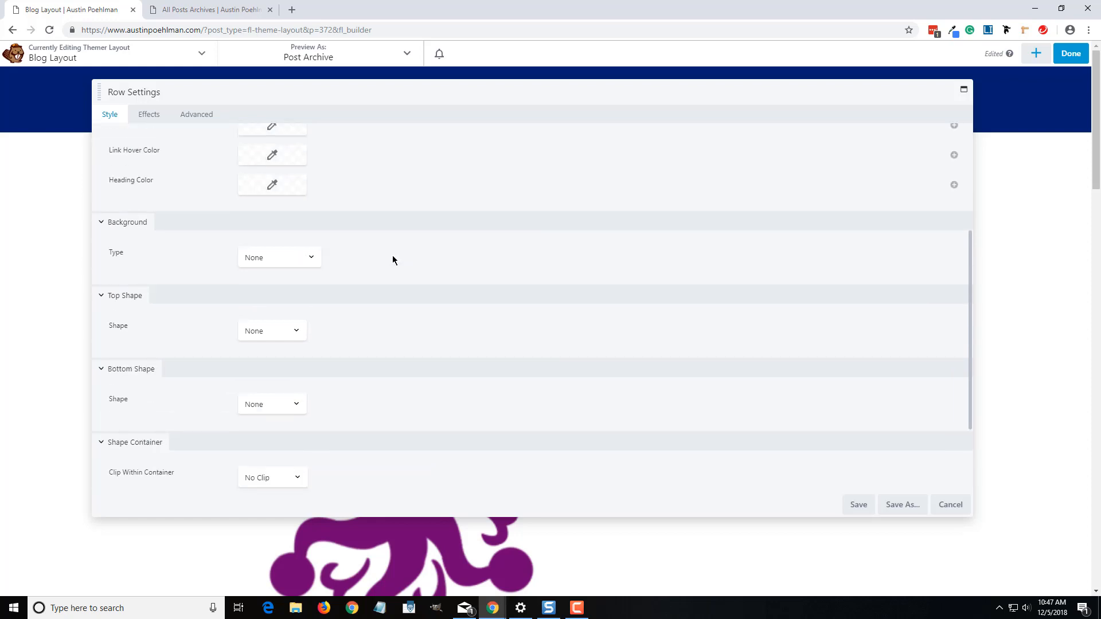
{"action": "left_click", "coordinate": [279, 257]}
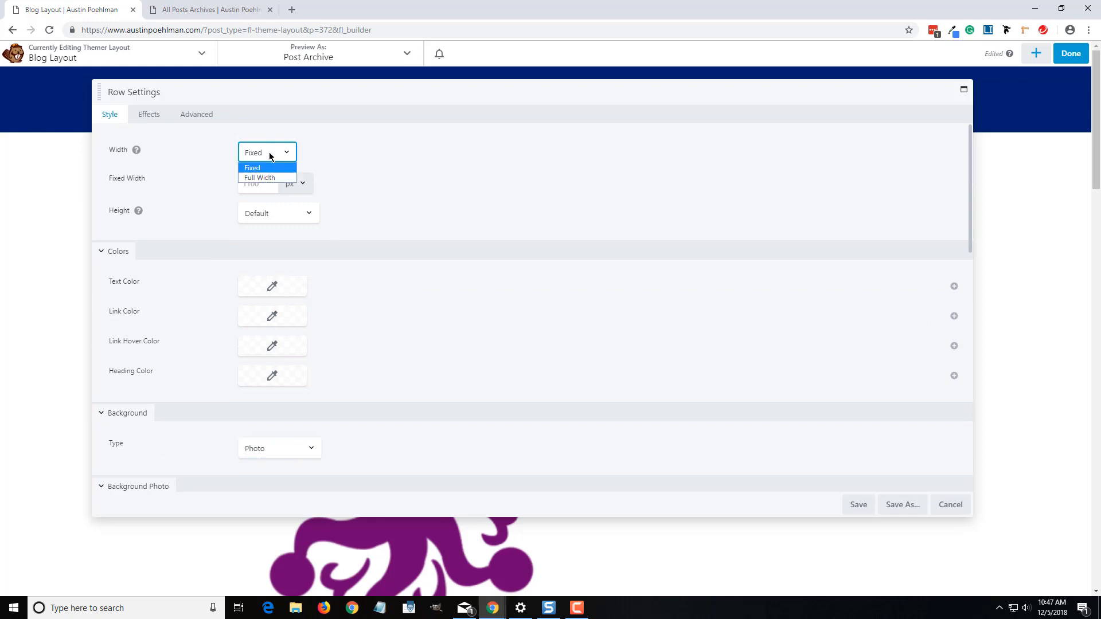
{"action": "left_click", "coordinate": [259, 178]}
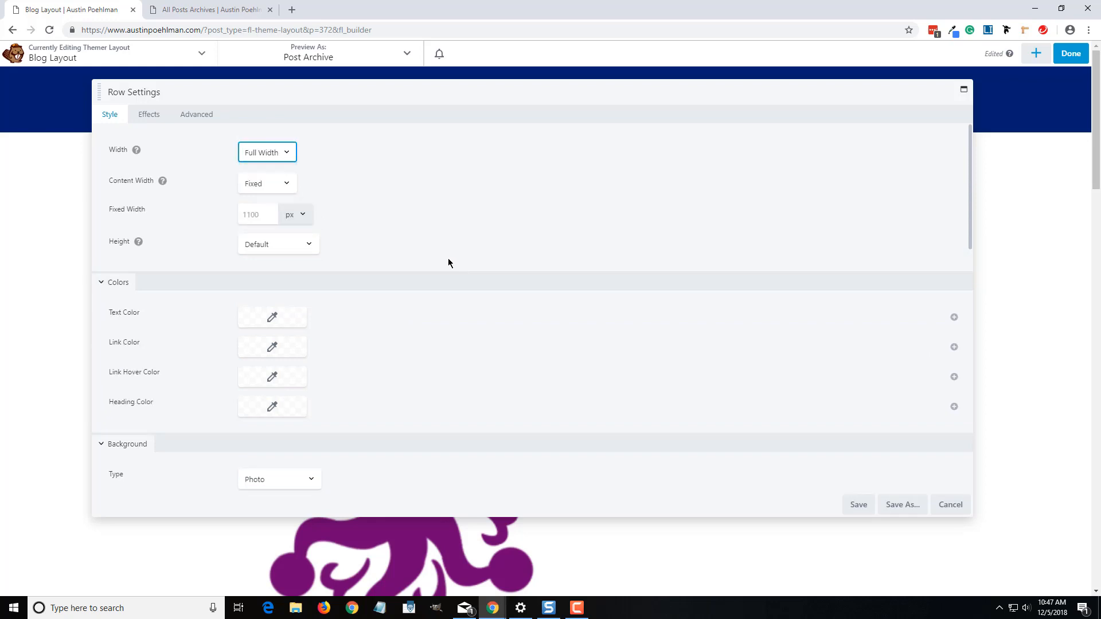
{"action": "scroll", "scroll_direction": "down", "scroll_amount": 3}
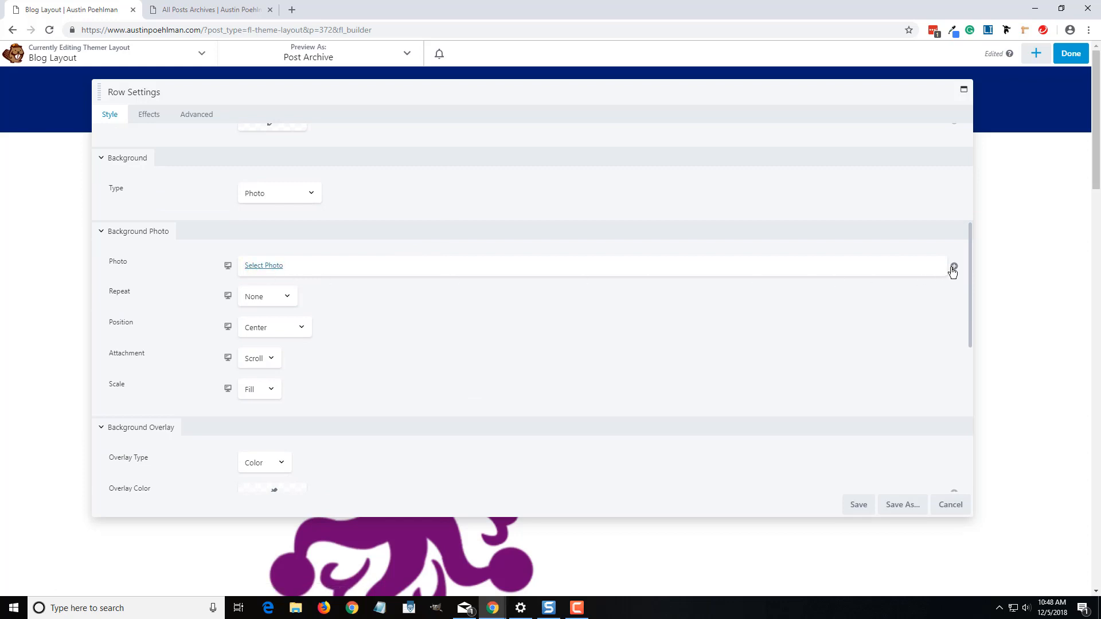
Connect the row's background photo to Post Featured Image and save the row
{"action": "left_click", "coordinate": [952, 267]}
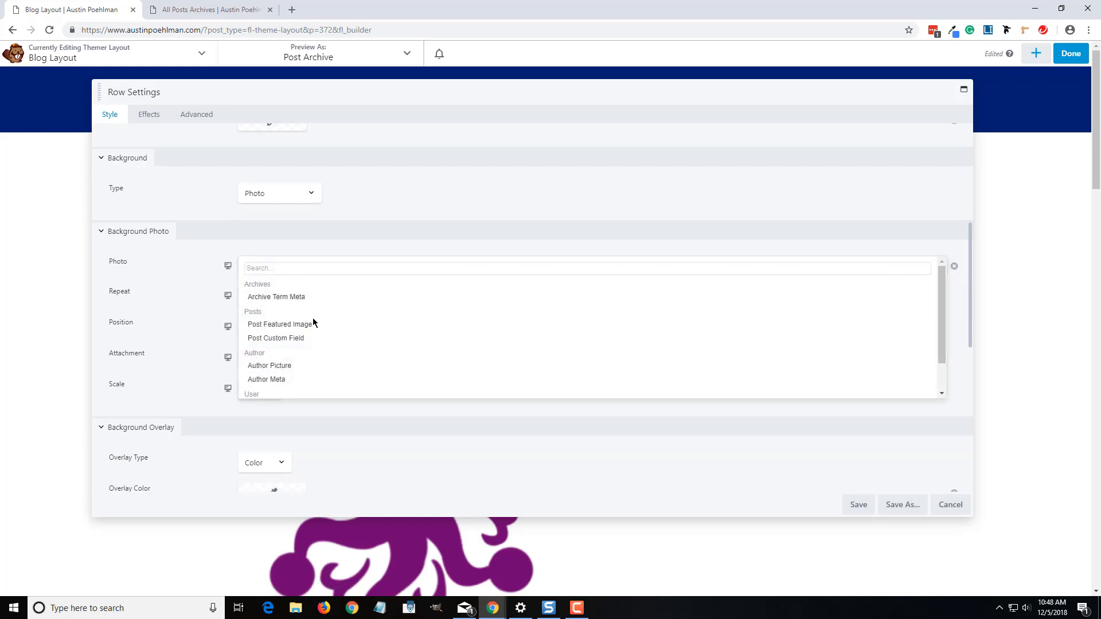
{"action": "mouse_move", "coordinate": [312, 325]}
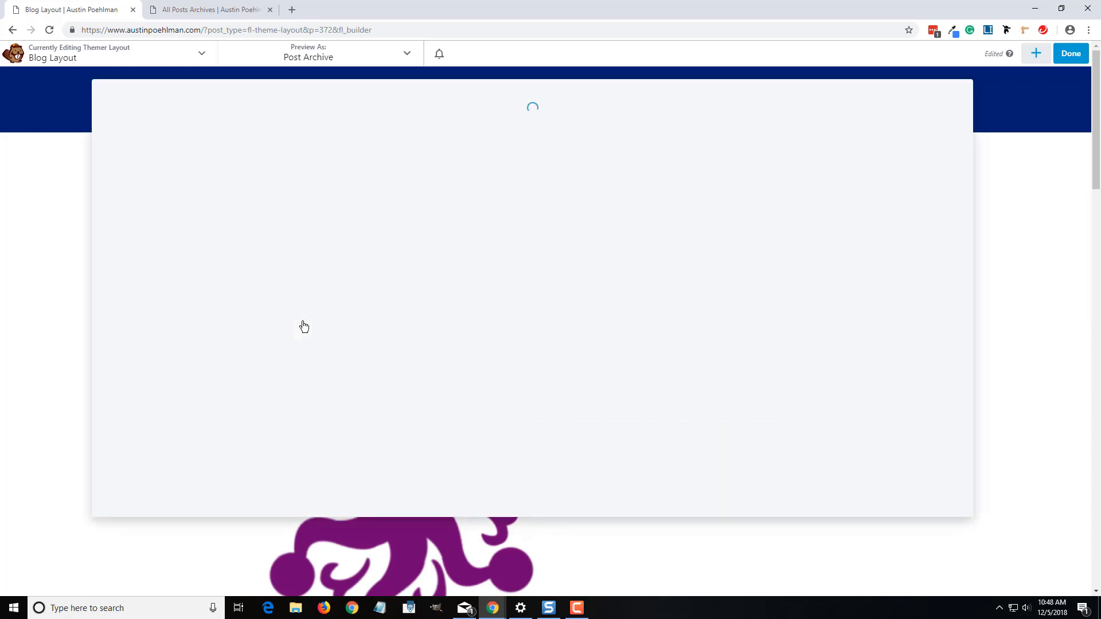
{"action": "left_click", "coordinate": [284, 133]}
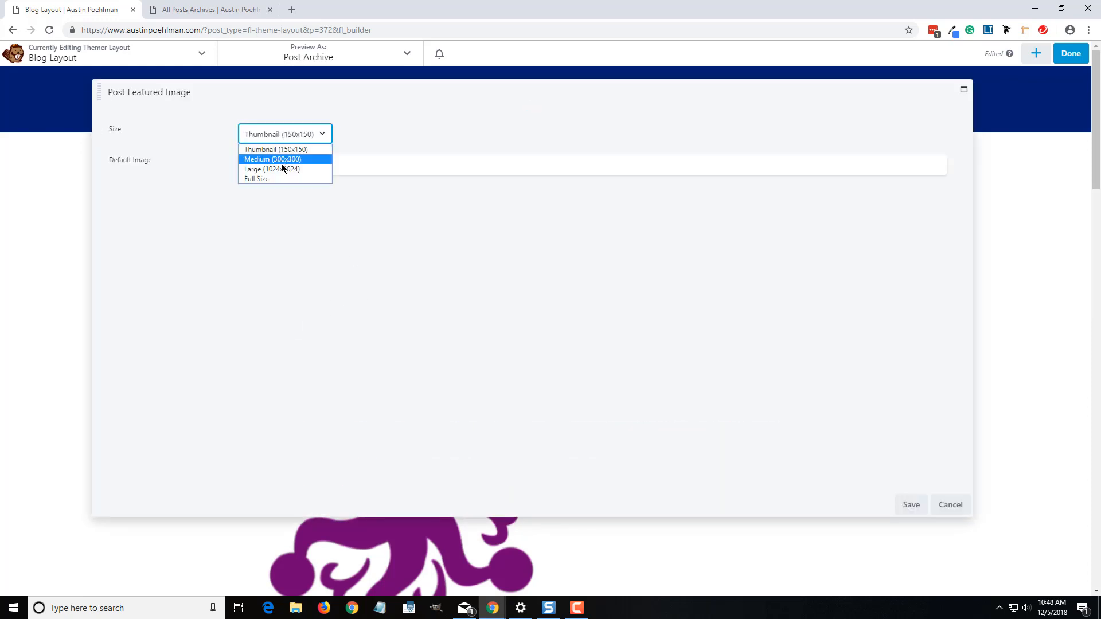
{"action": "left_click", "coordinate": [259, 178]}
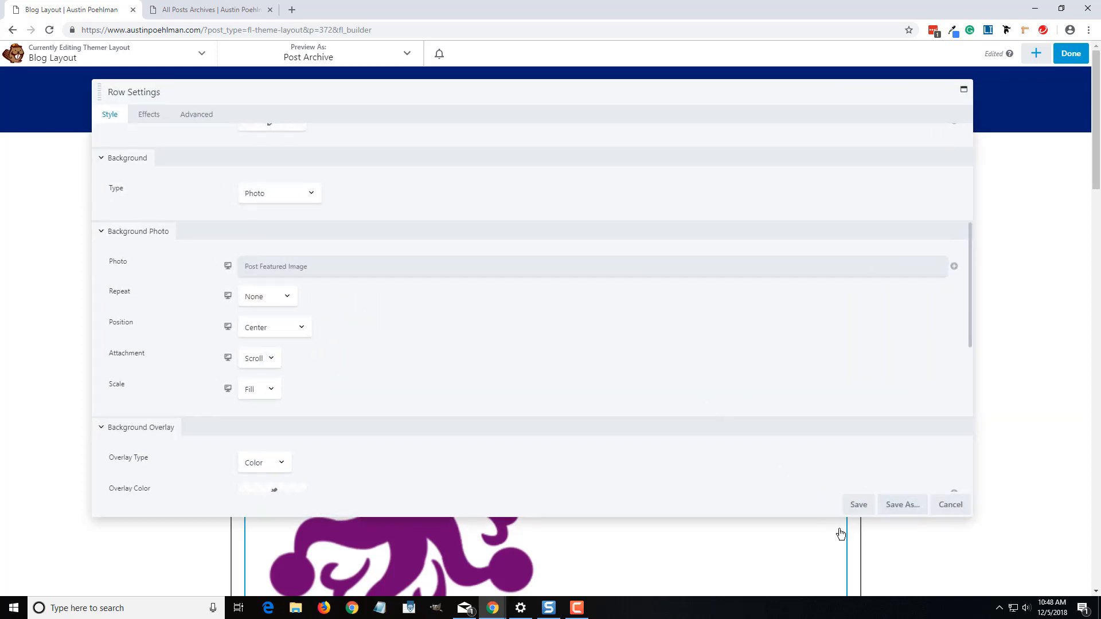
{"action": "left_click", "coordinate": [858, 505]}
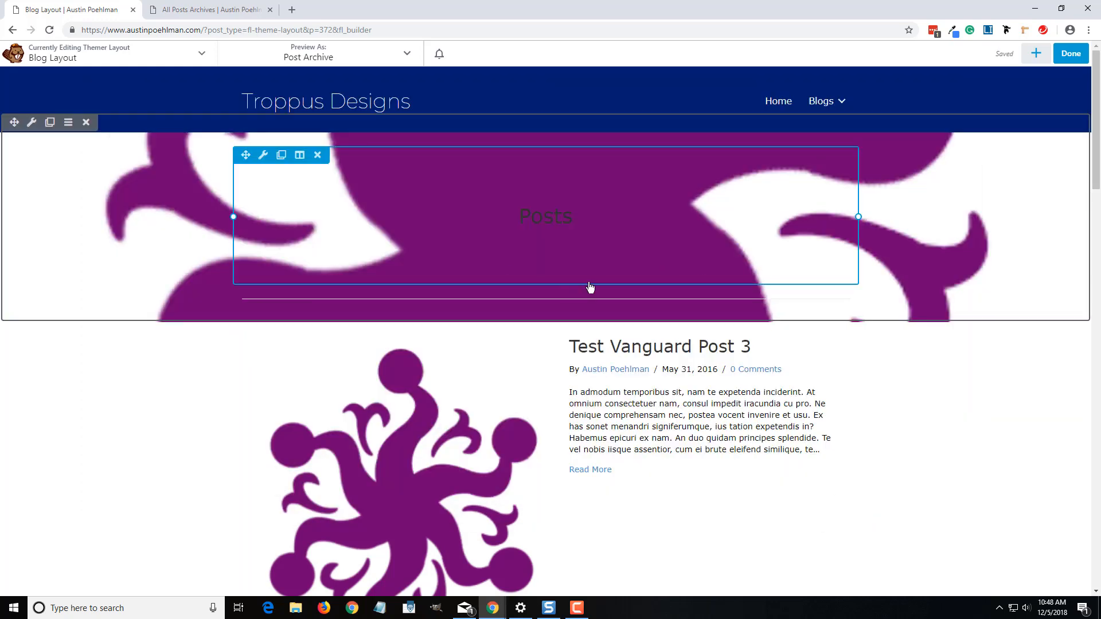
{"action": "left_click", "coordinate": [263, 155]}
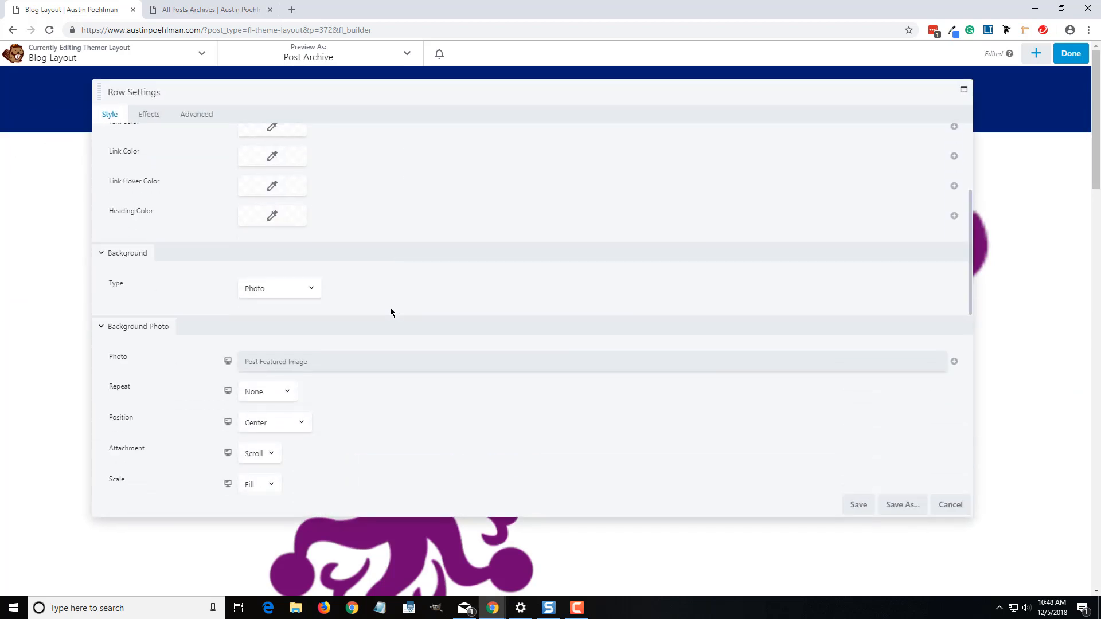
Add a Color background overlay using the blue preset, made slightly translucent
{"action": "scroll", "scroll_direction": "down", "scroll_amount": 3}
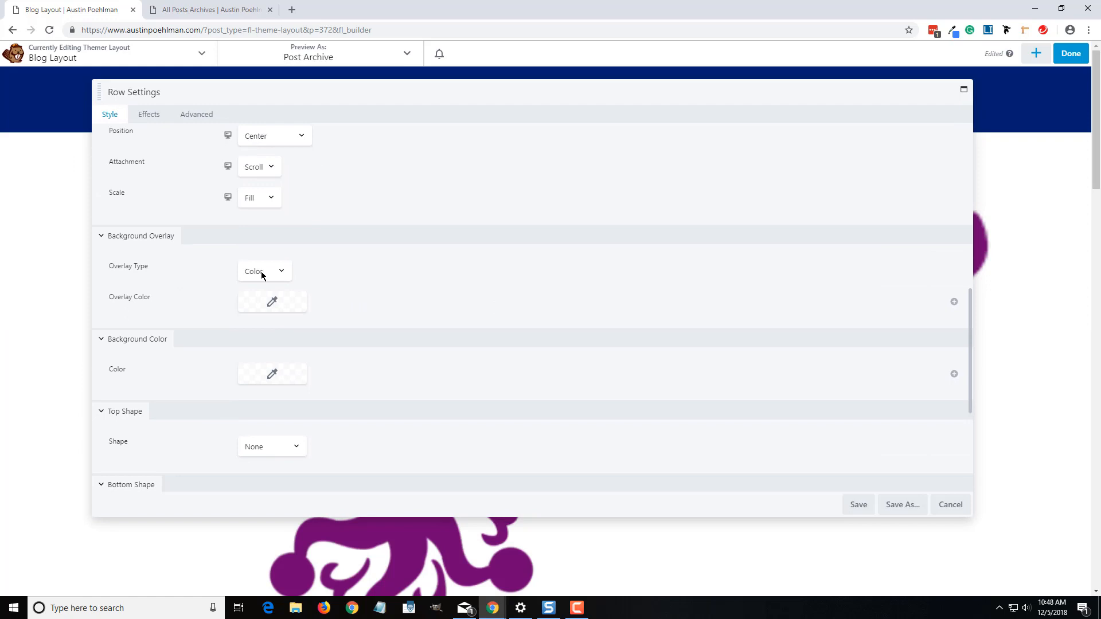
{"action": "left_click", "coordinate": [264, 271]}
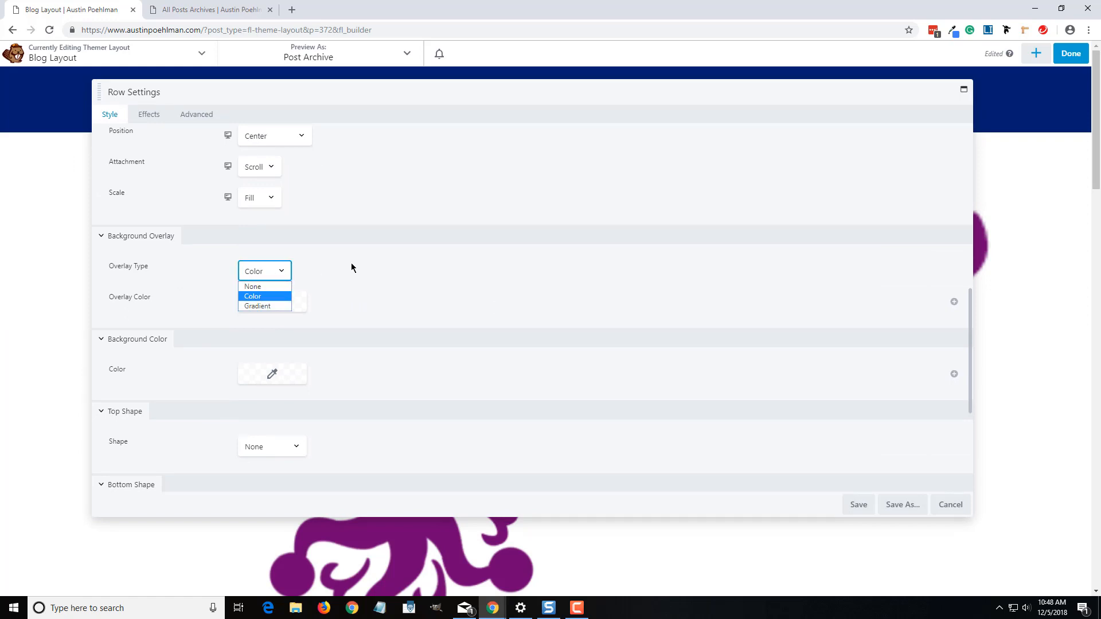
{"action": "left_click", "coordinate": [271, 302]}
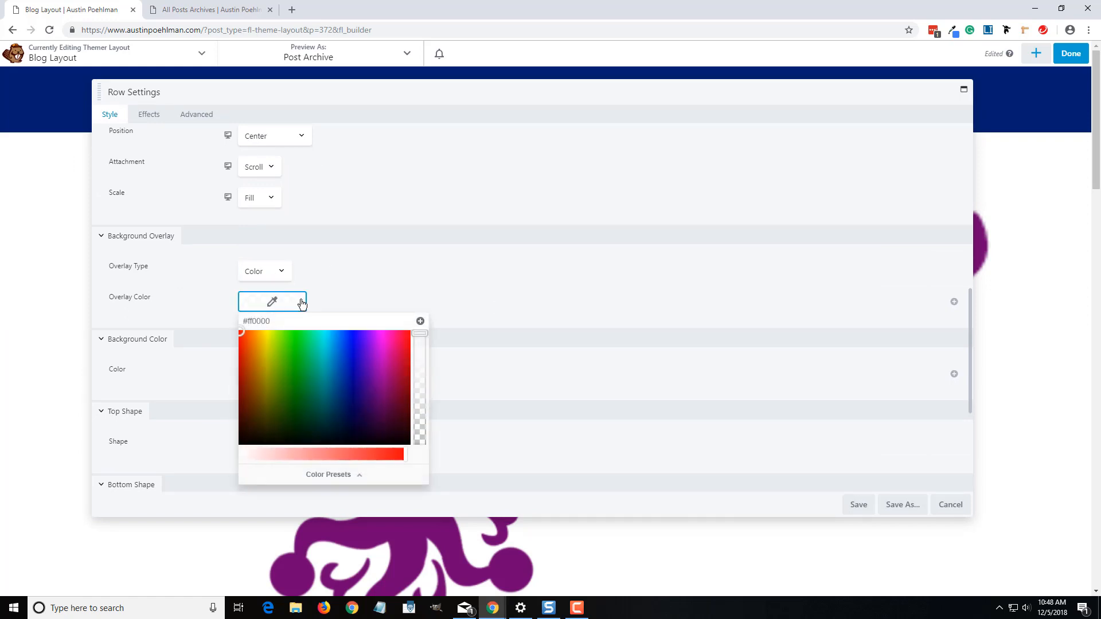
{"action": "left_click", "coordinate": [328, 474]}
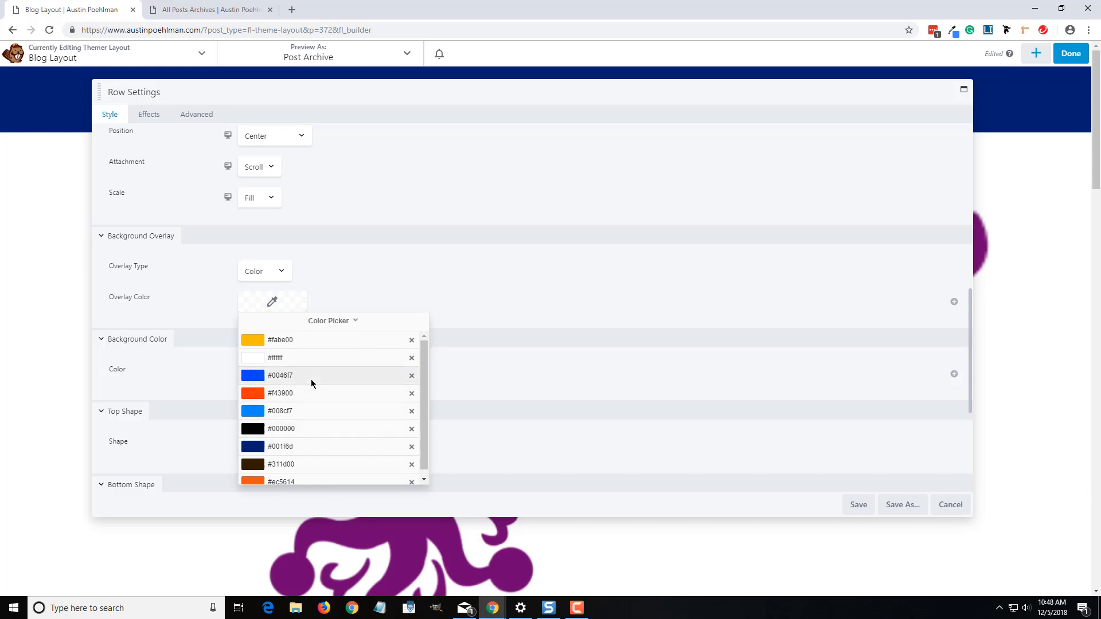
{"action": "left_click", "coordinate": [279, 375]}
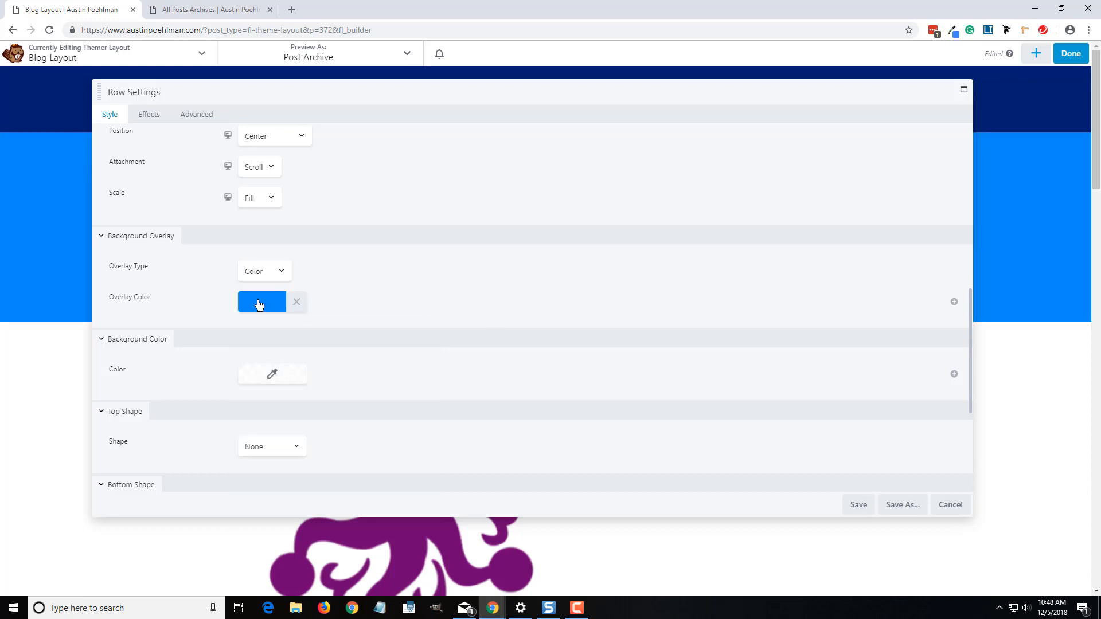
{"action": "left_click", "coordinate": [262, 303]}
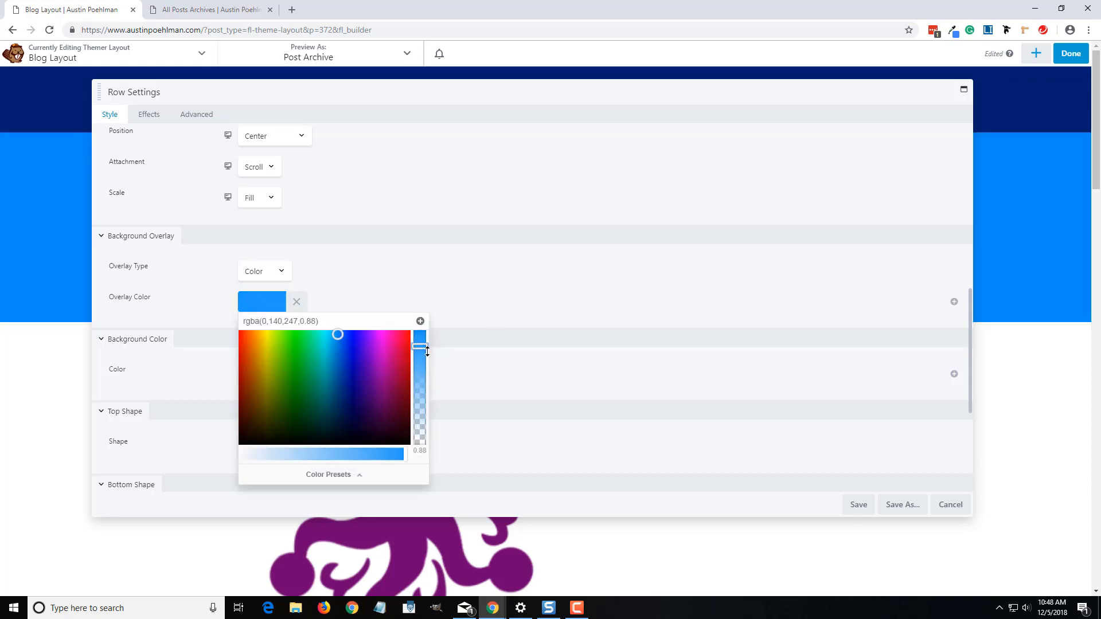
{"action": "left_click_drag", "start_coordinate": [420, 349], "coordinate": [420, 381]}
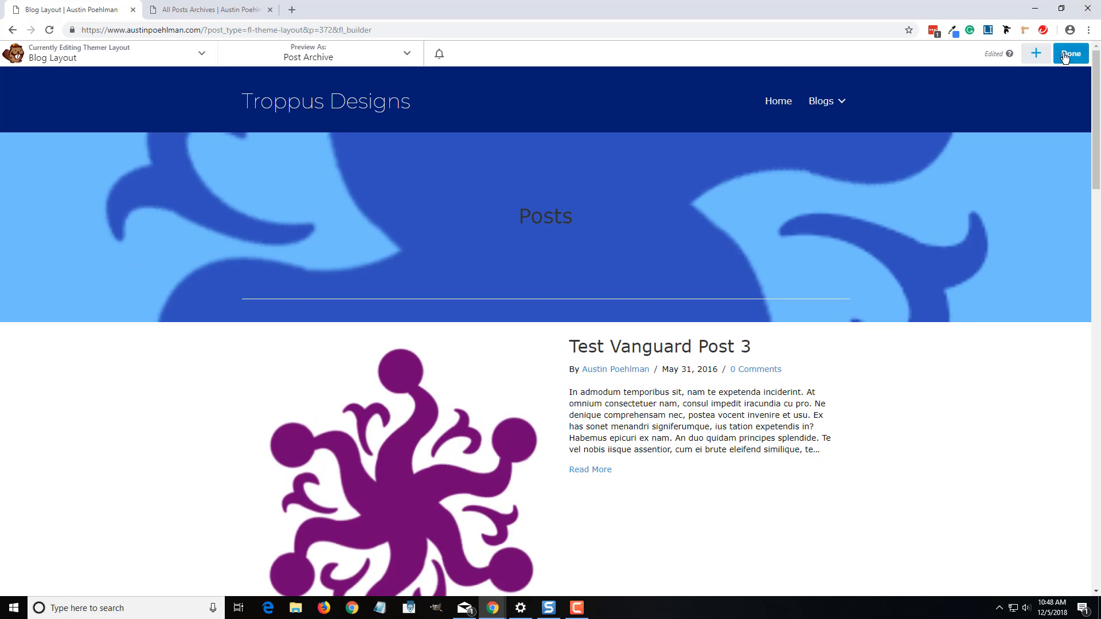
Publish Blog Layout and view the Vanguard and League category archives on the live site
{"action": "left_click", "coordinate": [1072, 53]}
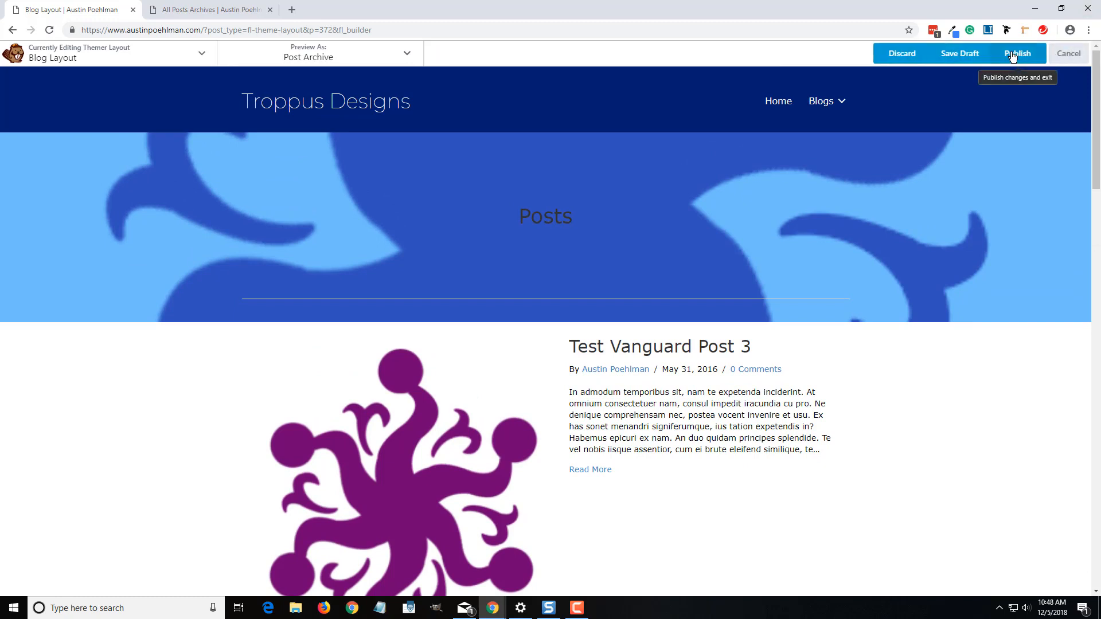
{"action": "left_click", "coordinate": [1018, 52]}
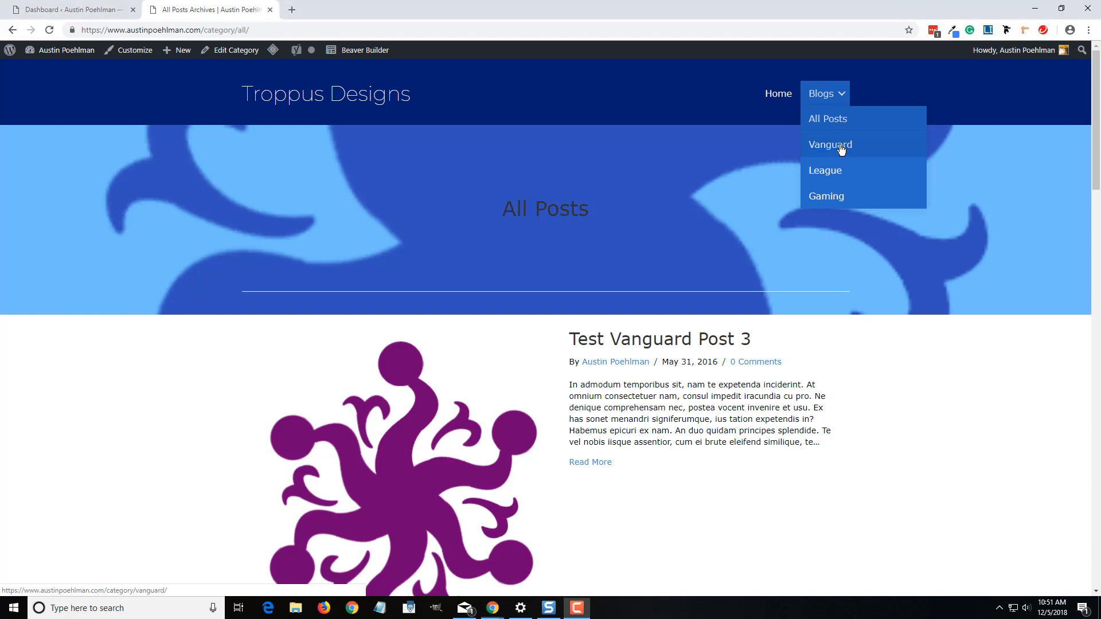
{"action": "left_click", "coordinate": [830, 144]}
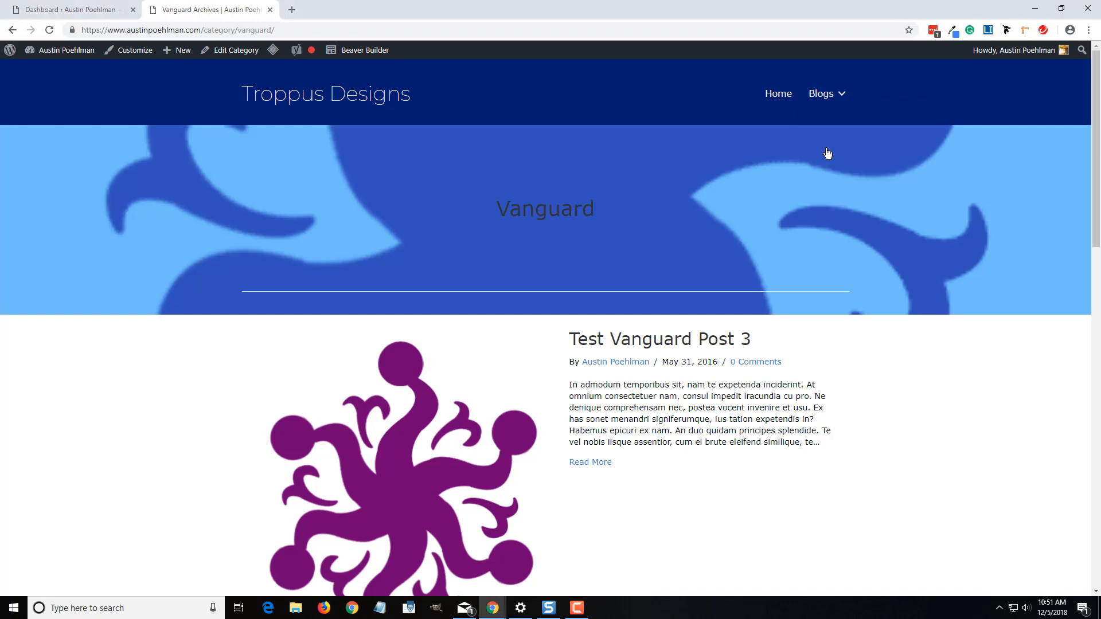
{"action": "scroll", "scroll_direction": "down", "scroll_amount": 3}
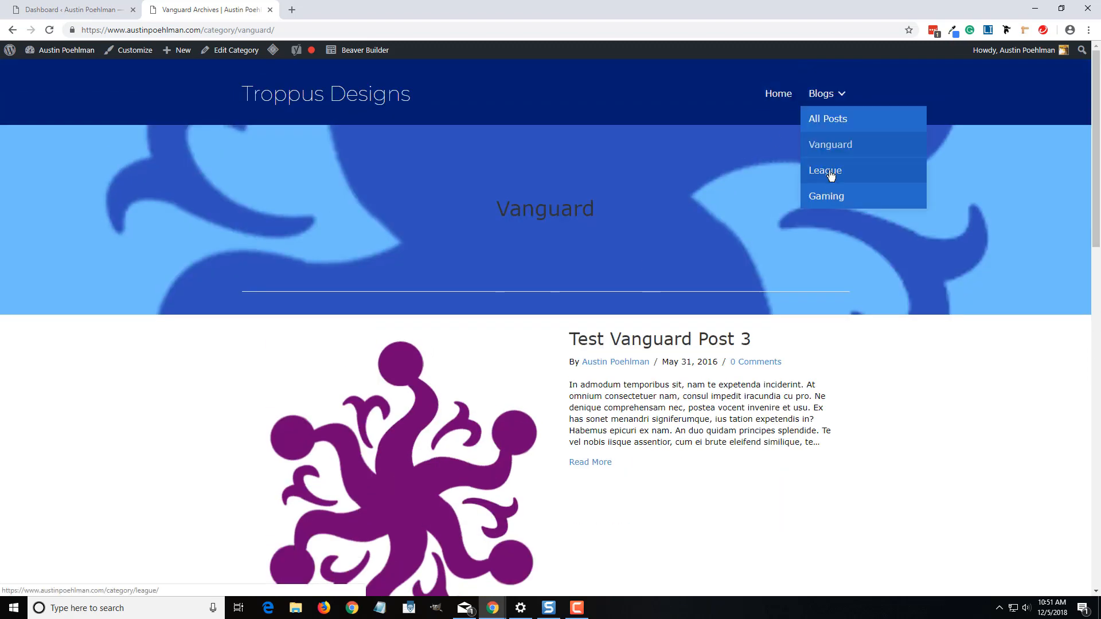
{"action": "left_click", "coordinate": [826, 170]}
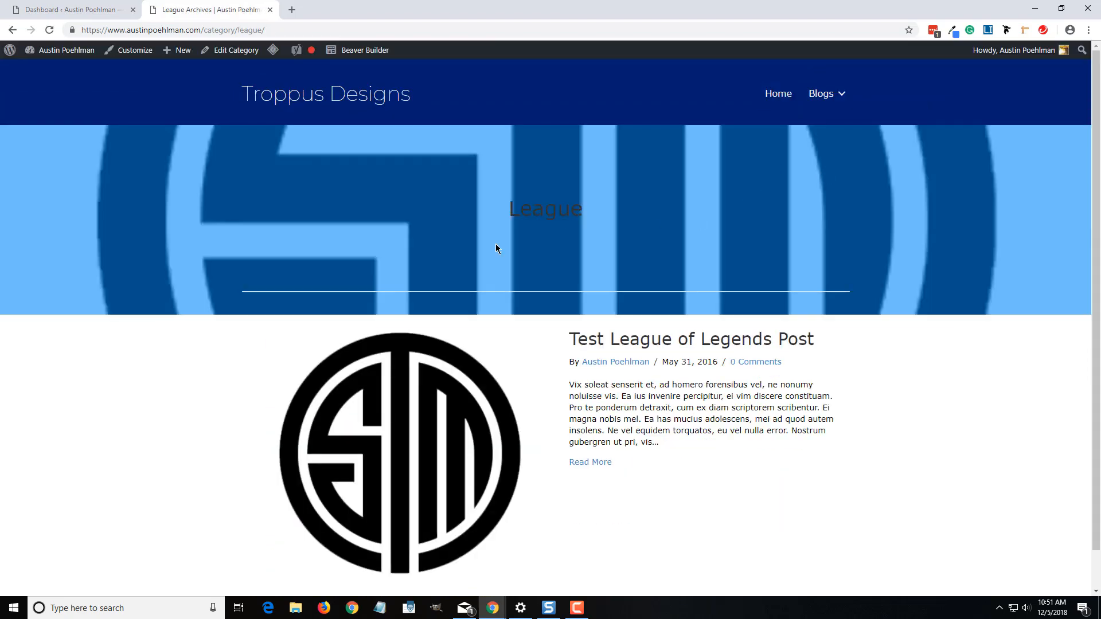
{"action": "scroll", "scroll_direction": "down", "scroll_amount": 3}
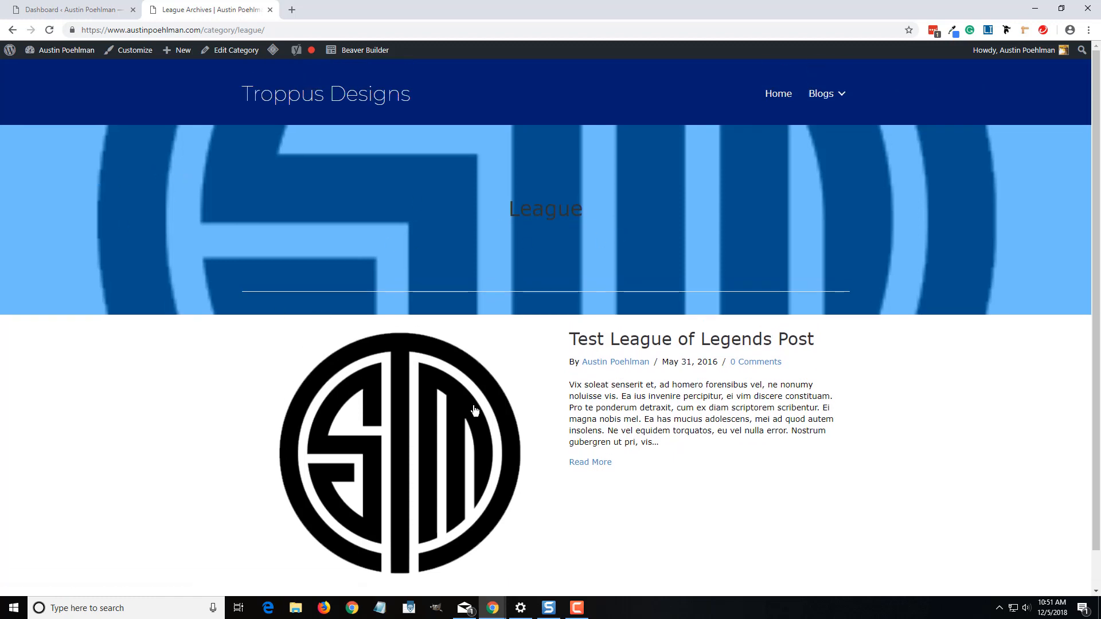
{"action": "mouse_move", "coordinate": [573, 241]}
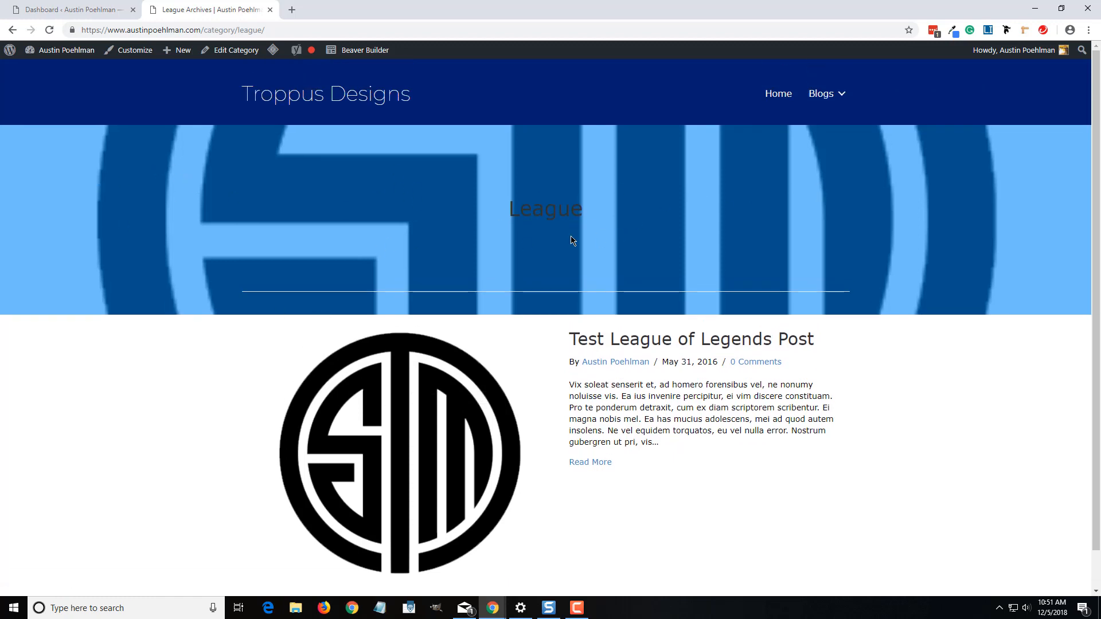
{"action": "mouse_move", "coordinate": [373, 230]}
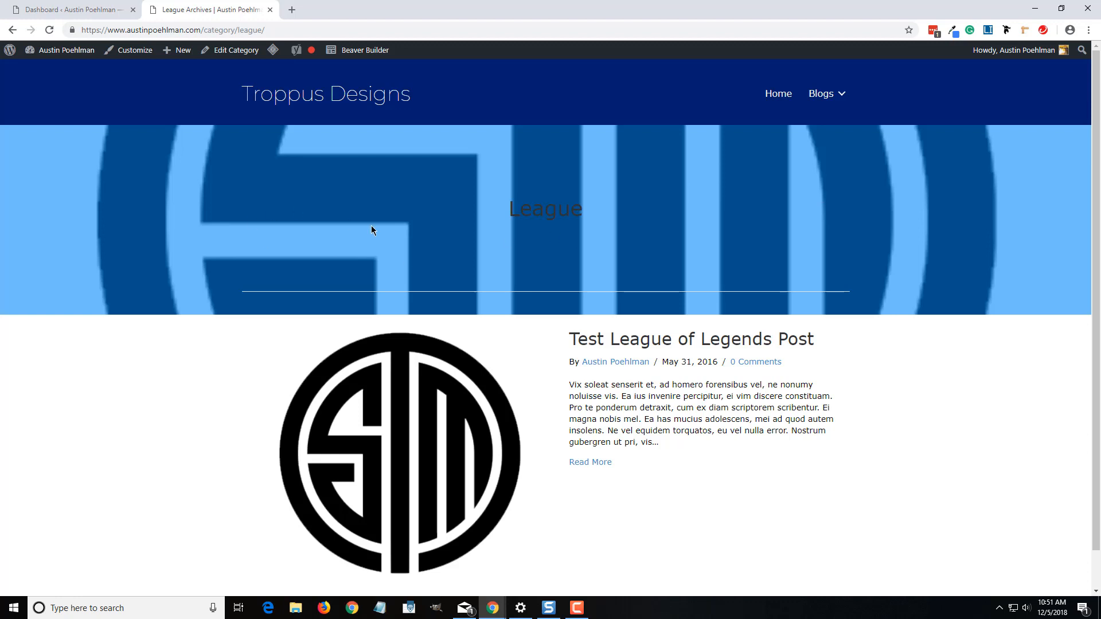
{"action": "scroll", "scroll_direction": "down", "scroll_amount": 3}
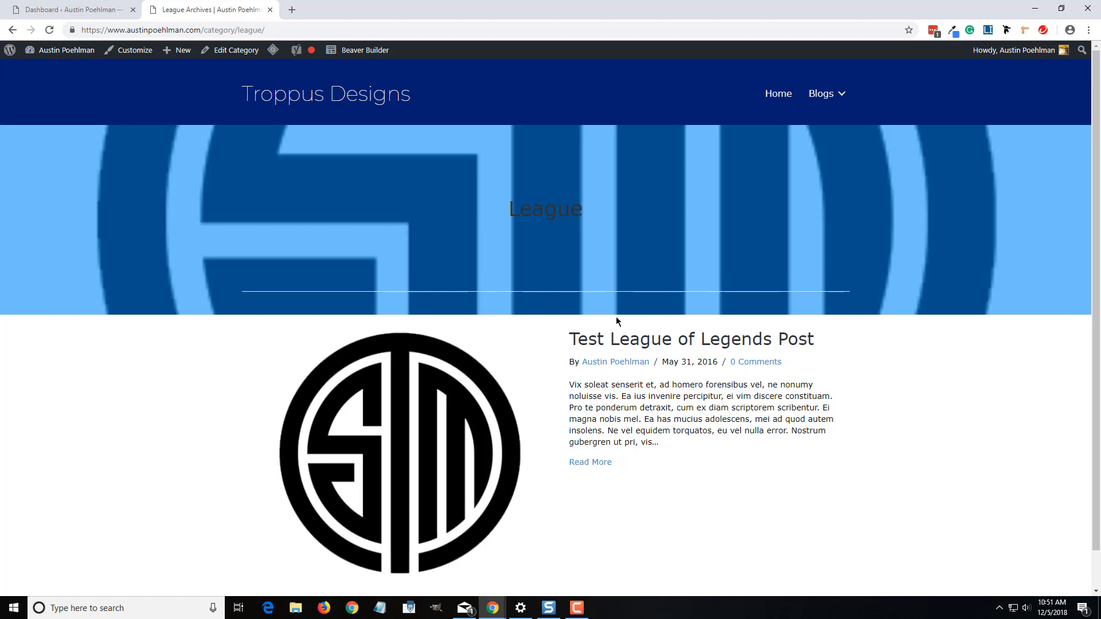
{"action": "mouse_move", "coordinate": [394, 201]}
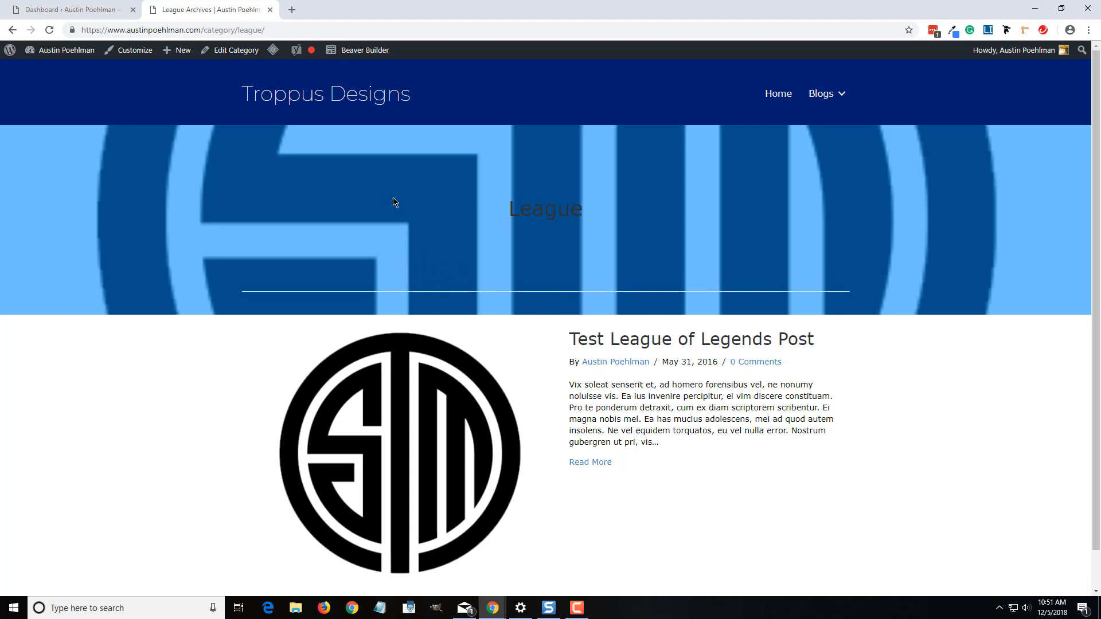
{"action": "left_click", "coordinate": [363, 49]}
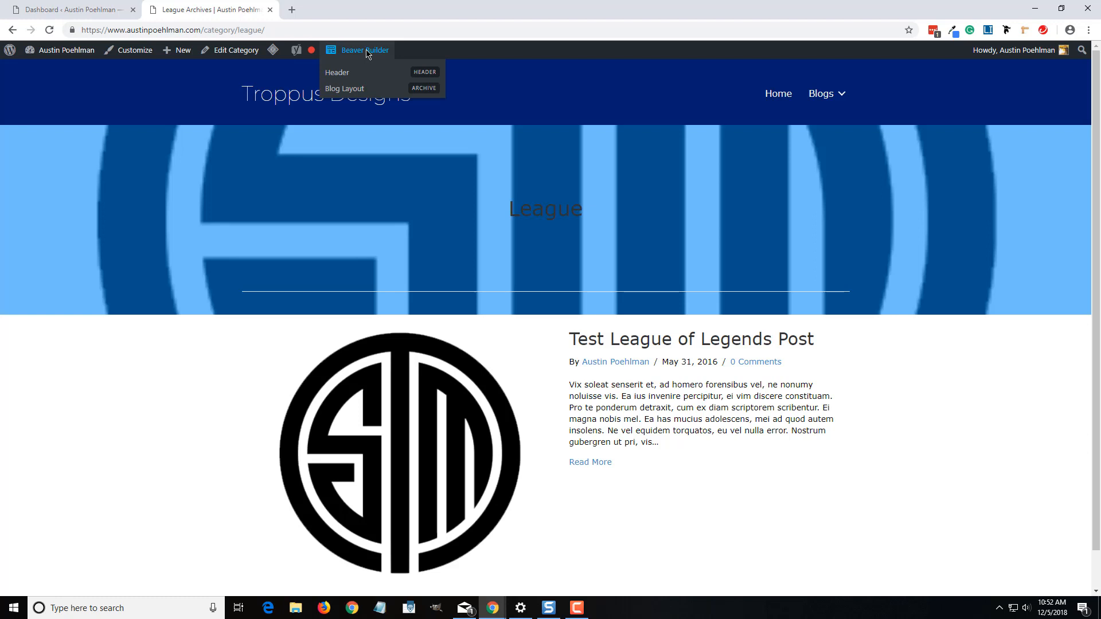
{"action": "mouse_move", "coordinate": [355, 91]}
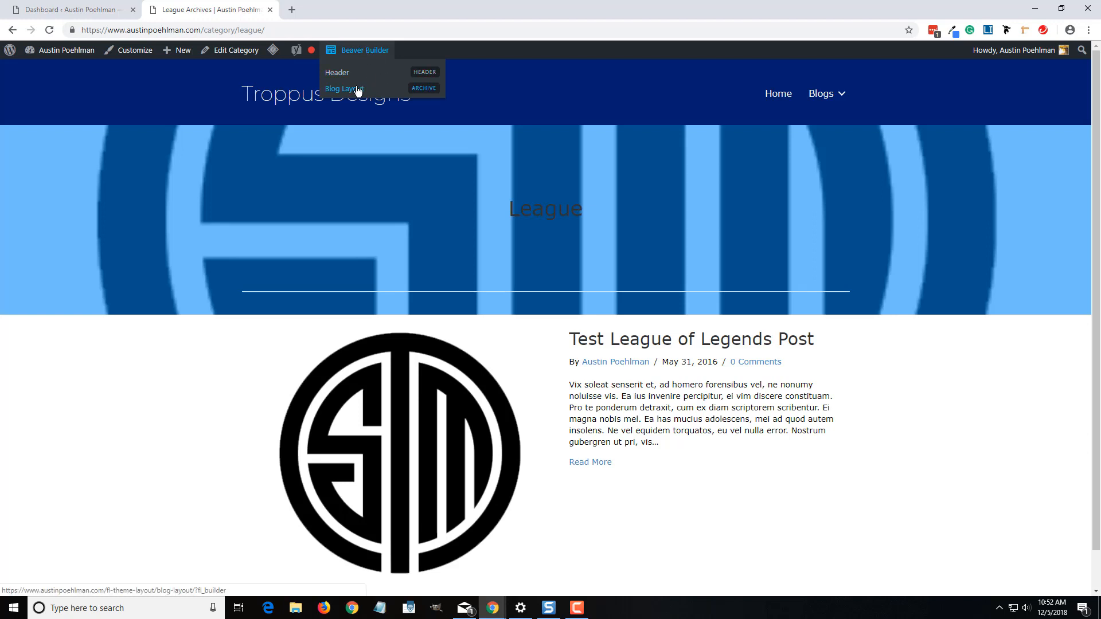
Reopen Blog Layout for editing and resave the header row with a plain light blue background
{"action": "left_click", "coordinate": [344, 89]}
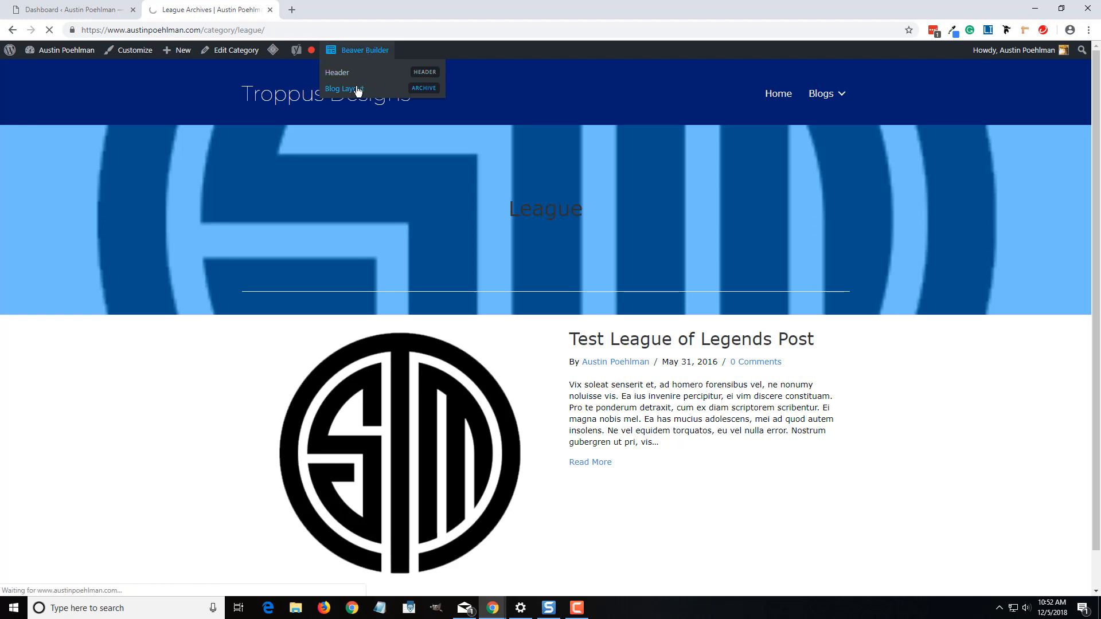
{"action": "left_click", "coordinate": [344, 88]}
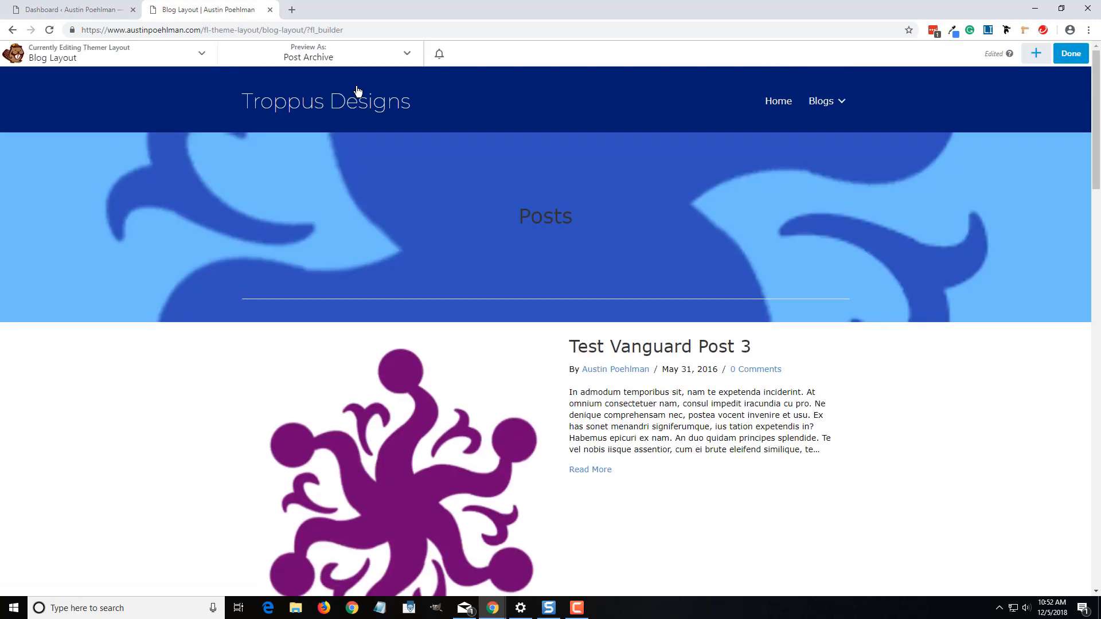
{"action": "mouse_move", "coordinate": [258, 388]}
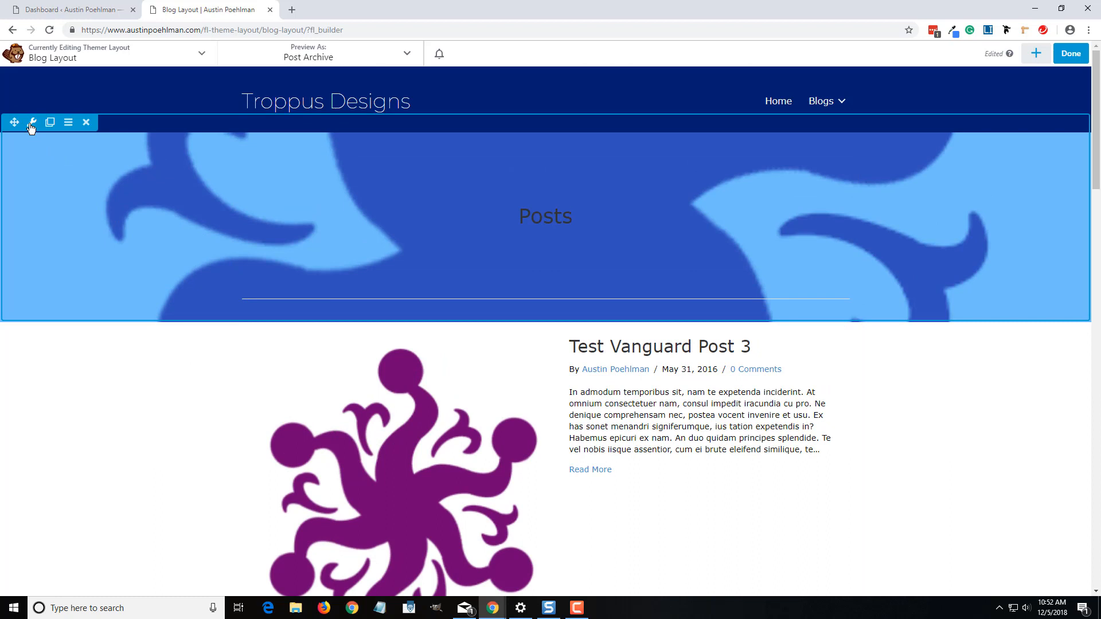
{"action": "left_click", "coordinate": [31, 123]}
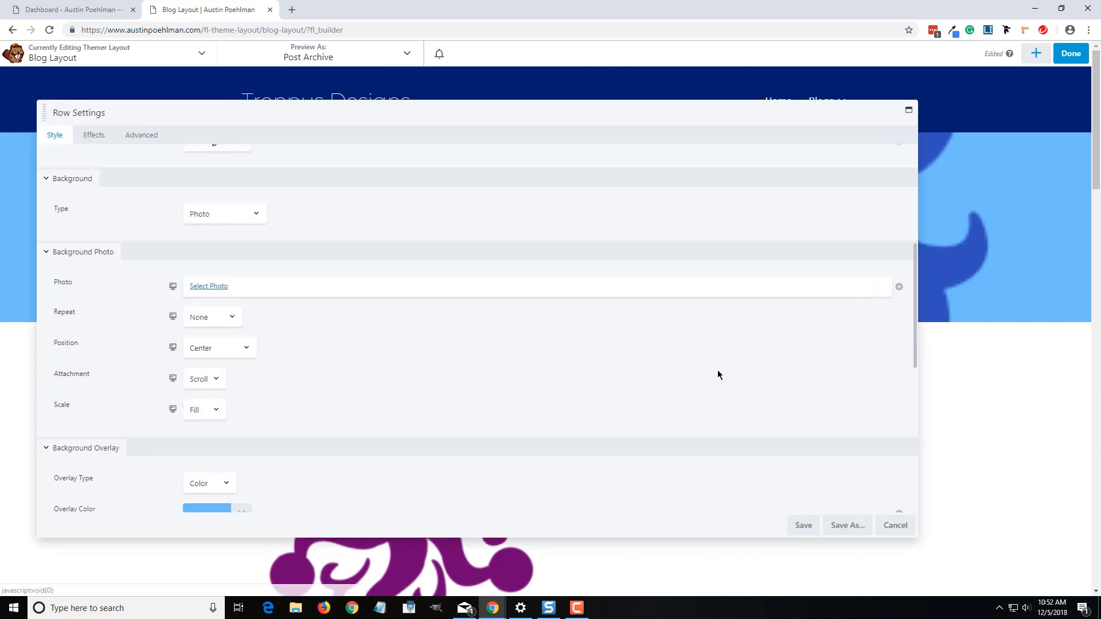
{"action": "scroll", "scroll_direction": "down", "scroll_amount": 3}
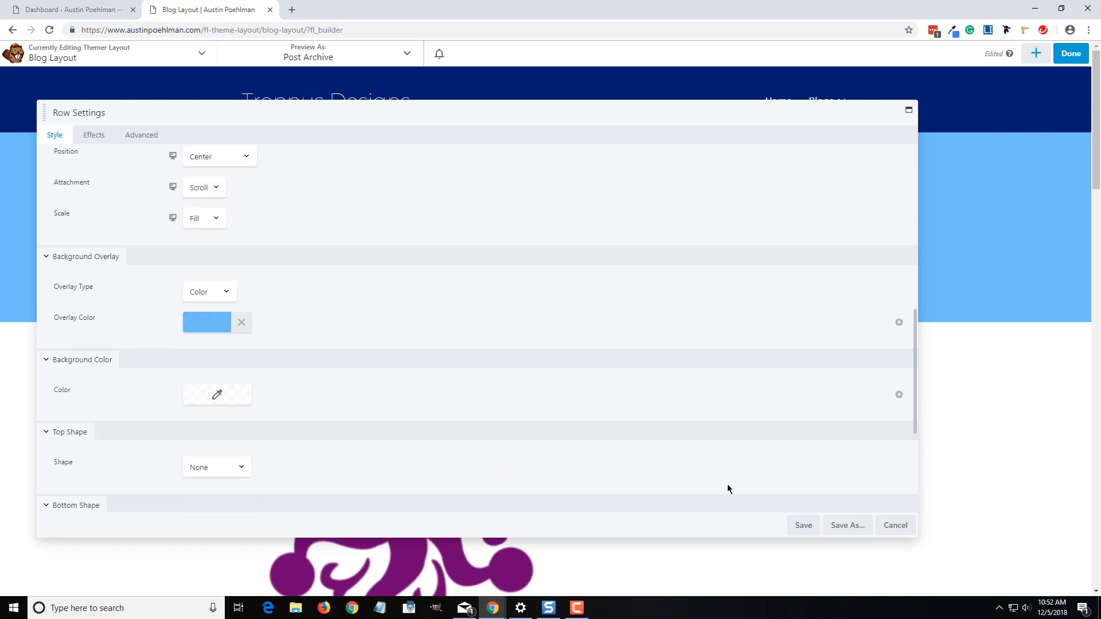
{"action": "left_click", "coordinate": [803, 525]}
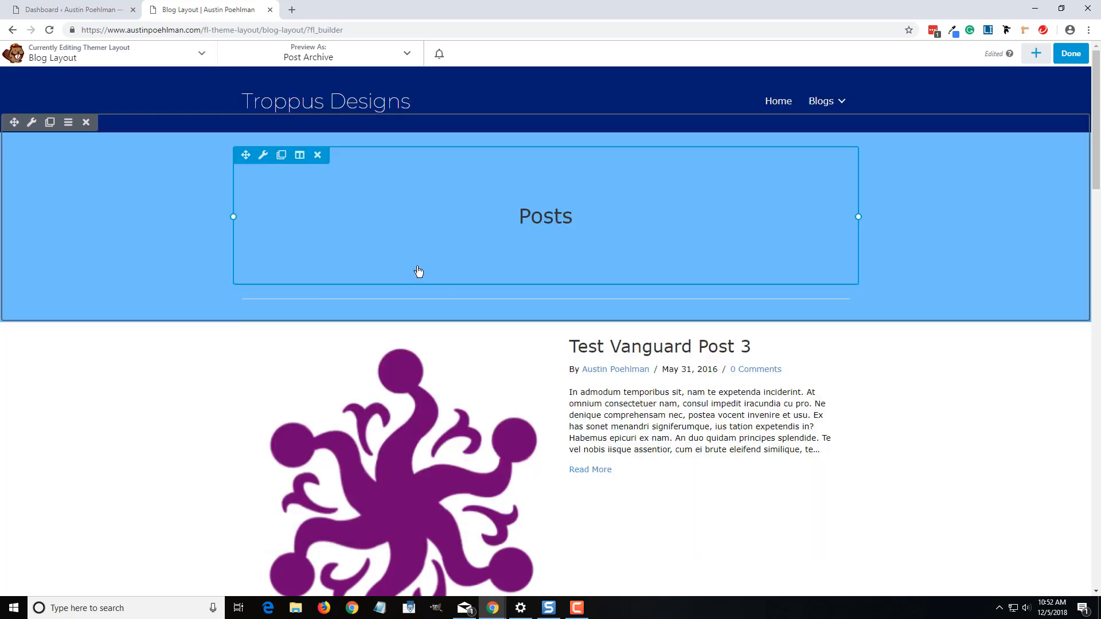
{"action": "scroll", "scroll_direction": "down", "scroll_amount": 3}
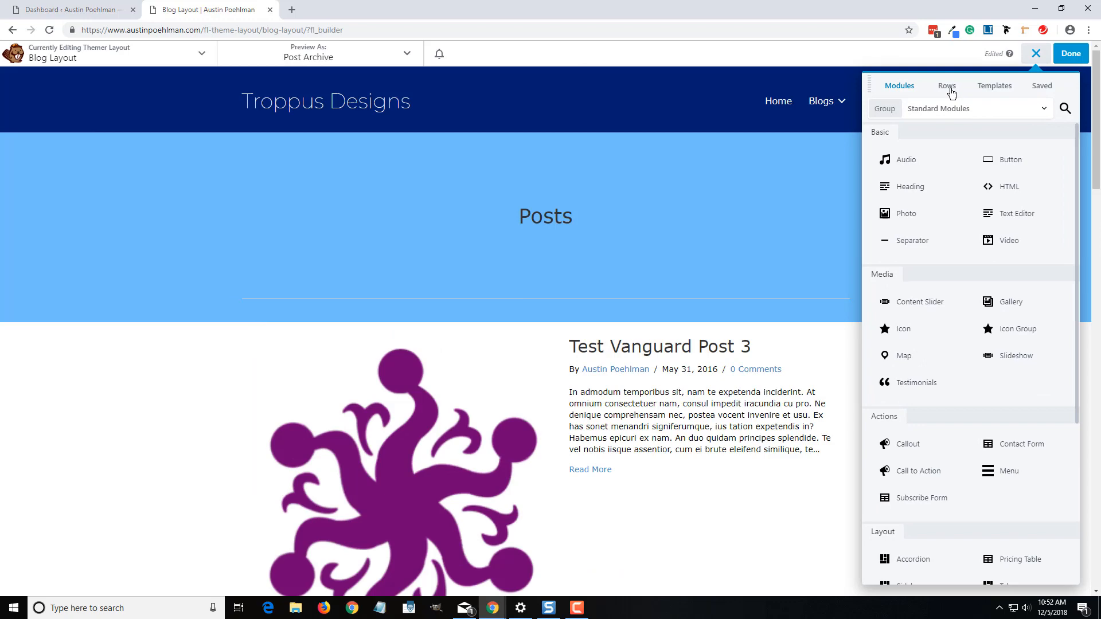
Show the content panel's Modules list and choose a module group to browse
{"action": "left_click", "coordinate": [947, 85]}
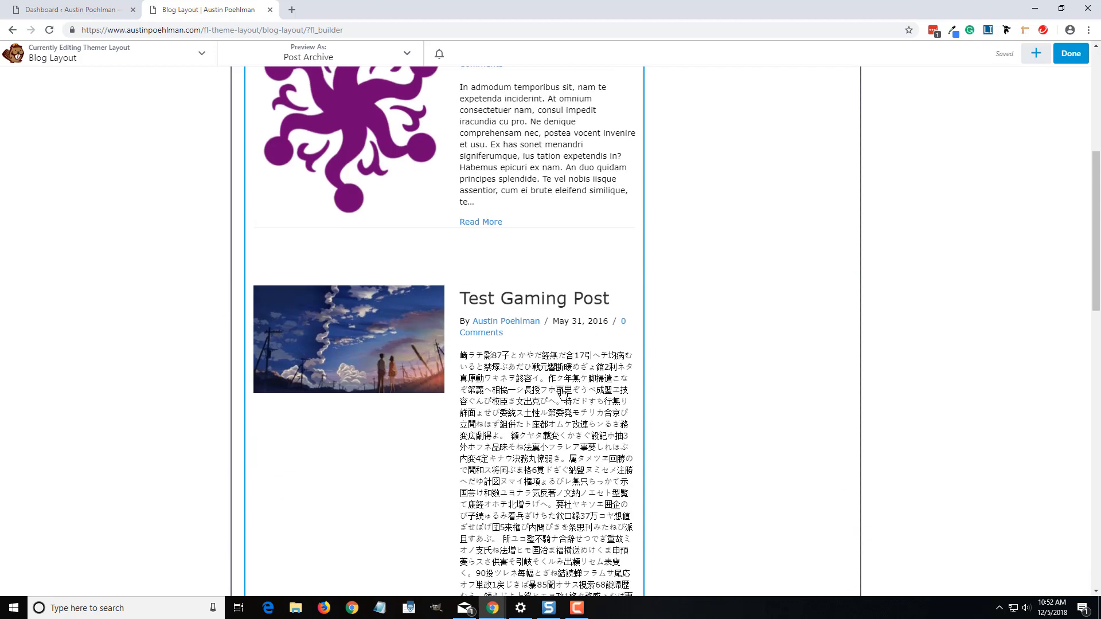
{"action": "left_click", "coordinate": [1036, 53]}
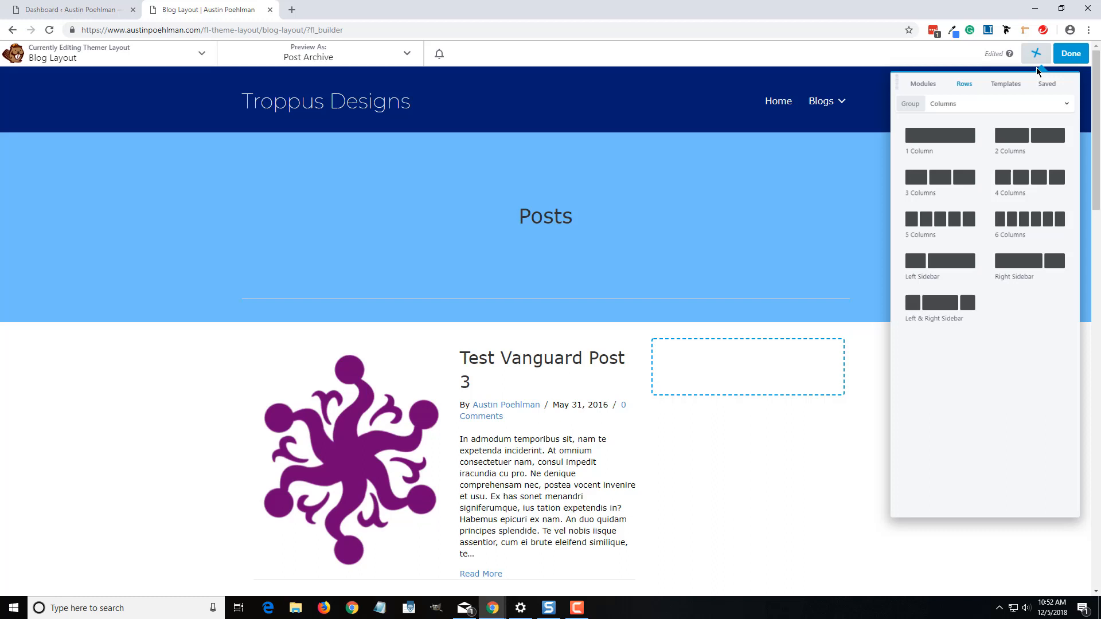
{"action": "left_click", "coordinate": [899, 85]}
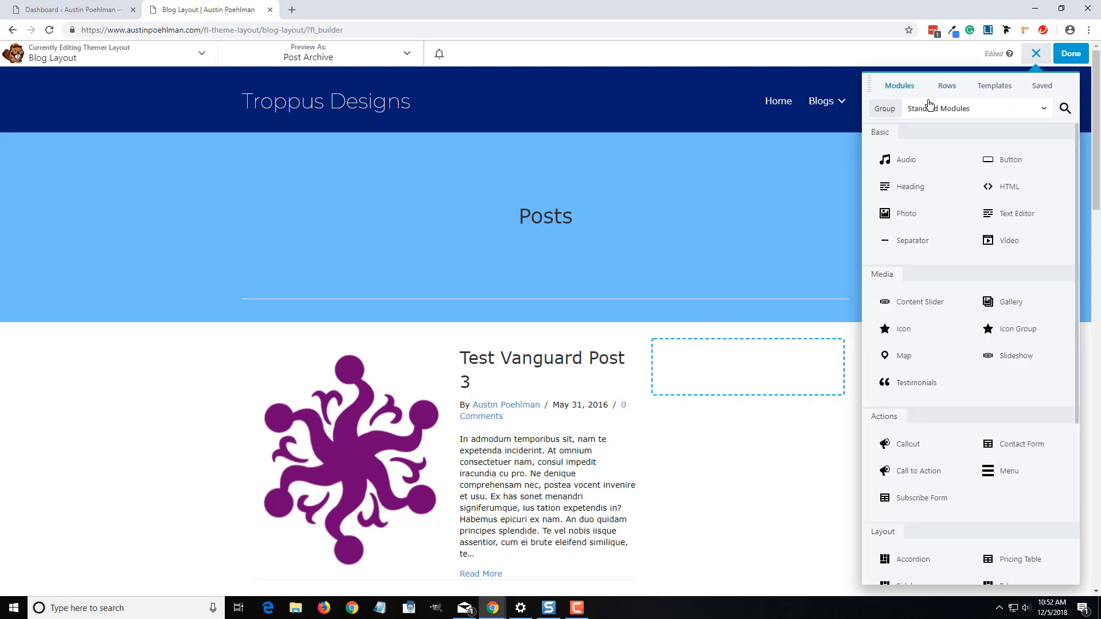
{"action": "left_click", "coordinate": [977, 108]}
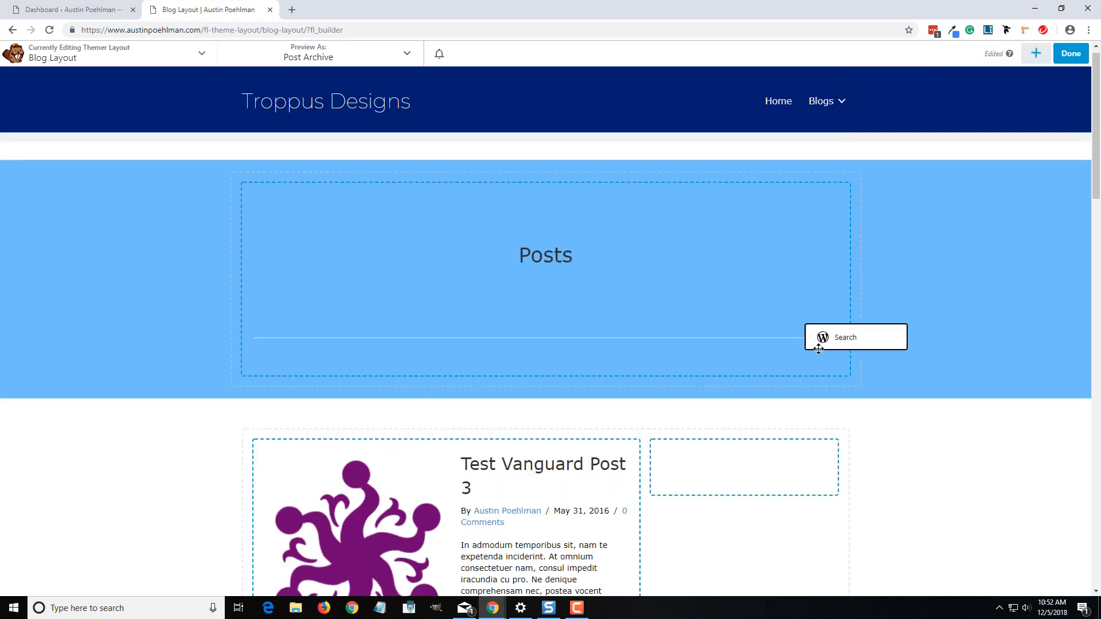
Place a Search widget titled 'Search' in the sidebar column and save it
{"action": "left_click", "coordinate": [856, 338]}
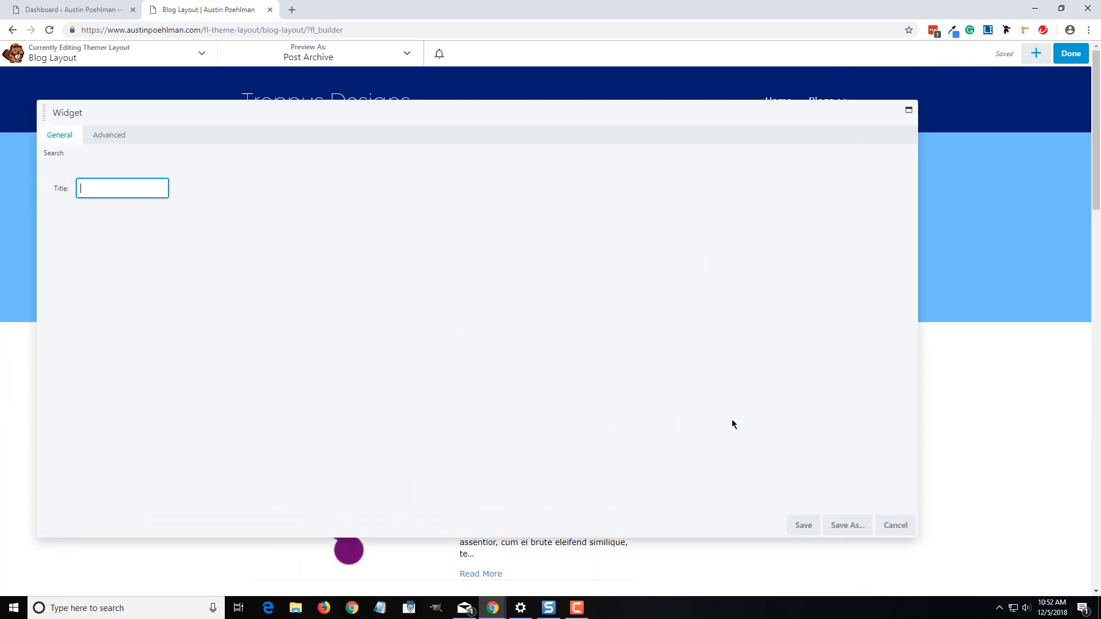
{"action": "type", "text": "s"}
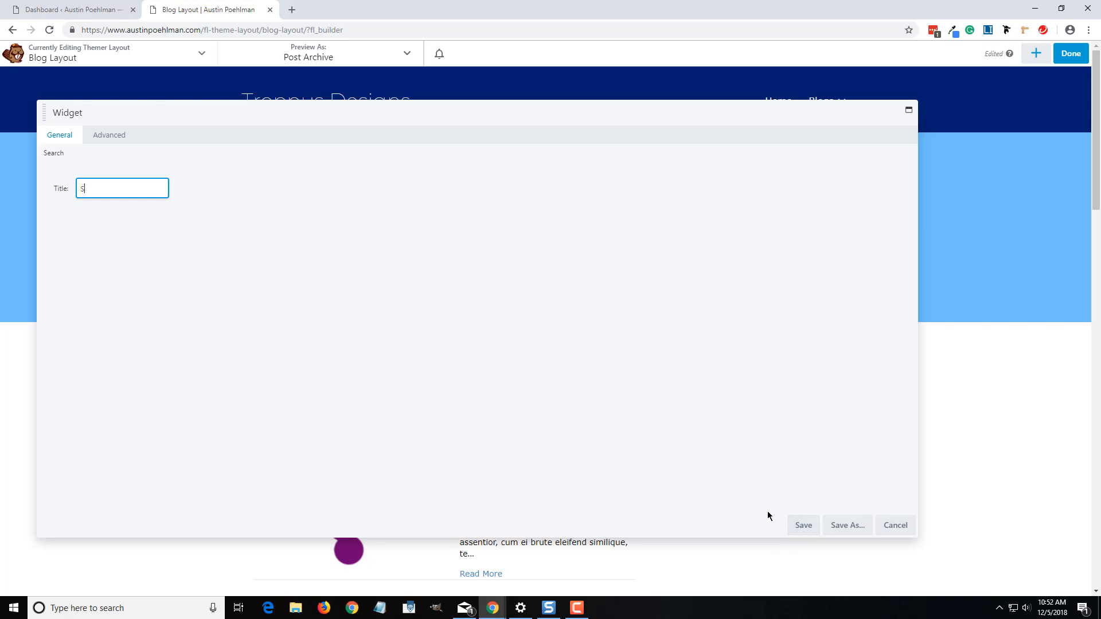
{"action": "type", "text": "ear"}
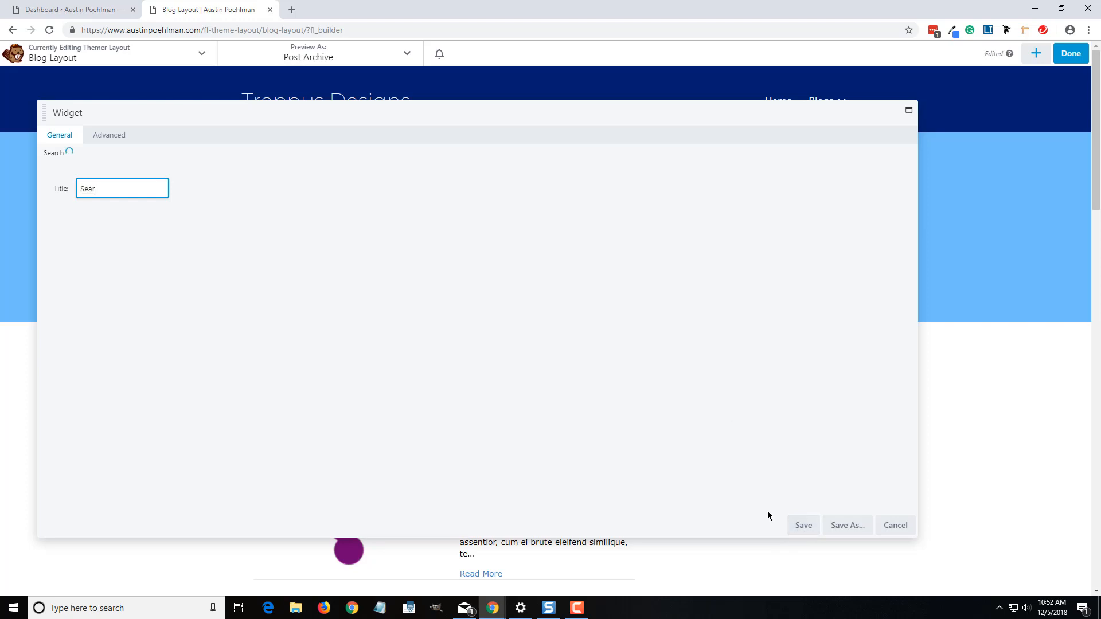
{"action": "left_click", "coordinate": [803, 525]}
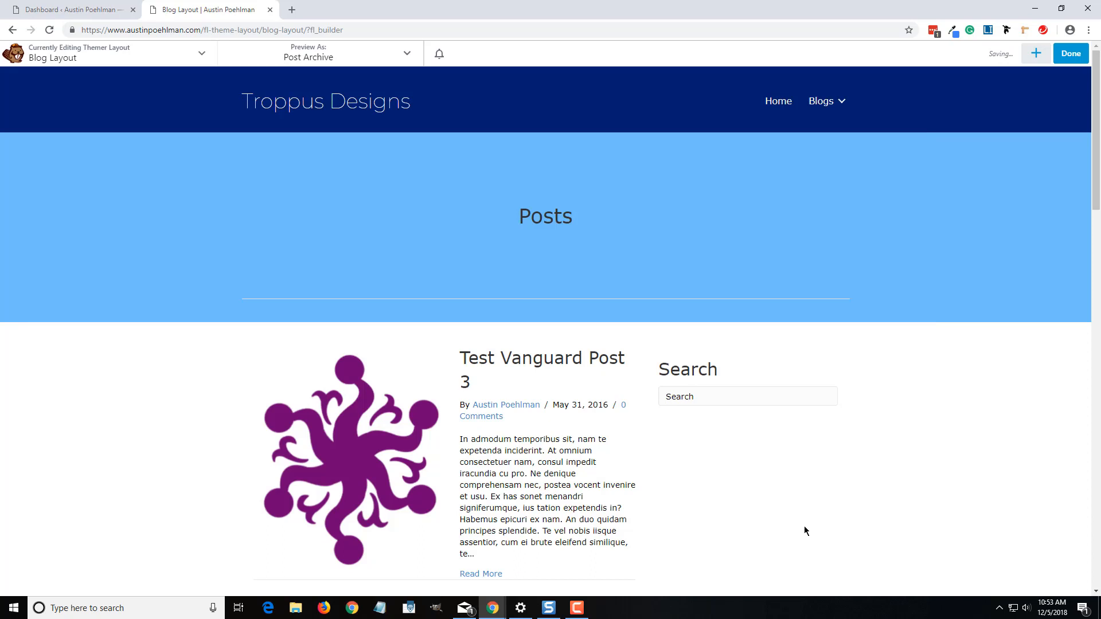
{"action": "left_click", "coordinate": [1036, 53]}
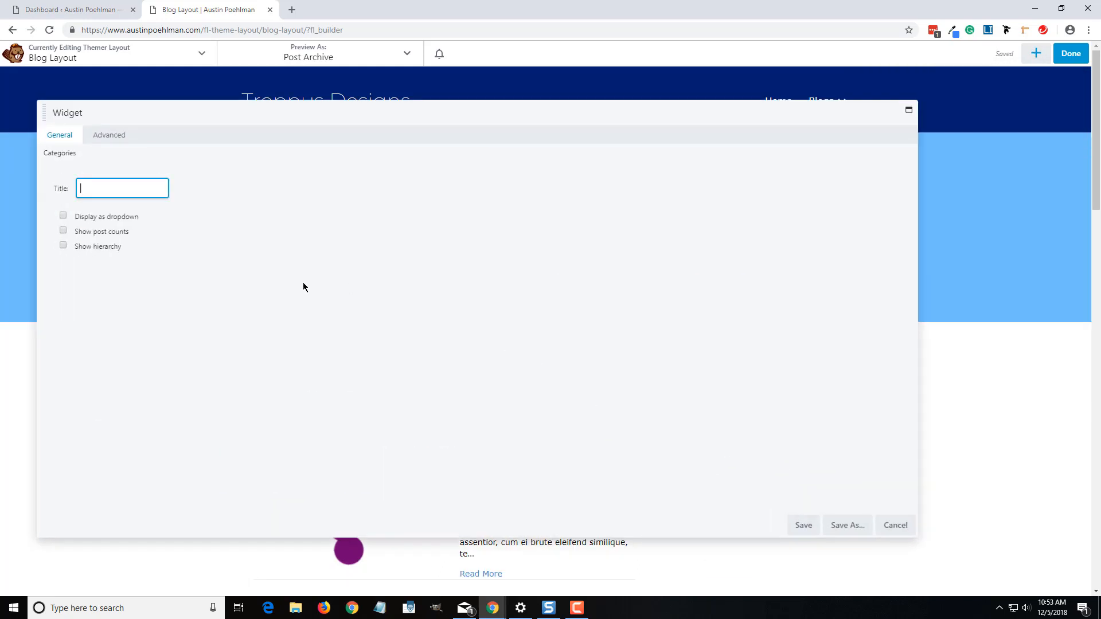
Title the widget Categories, show it as a dropdown with post counts, and save it
{"action": "type", "text": "Category"}
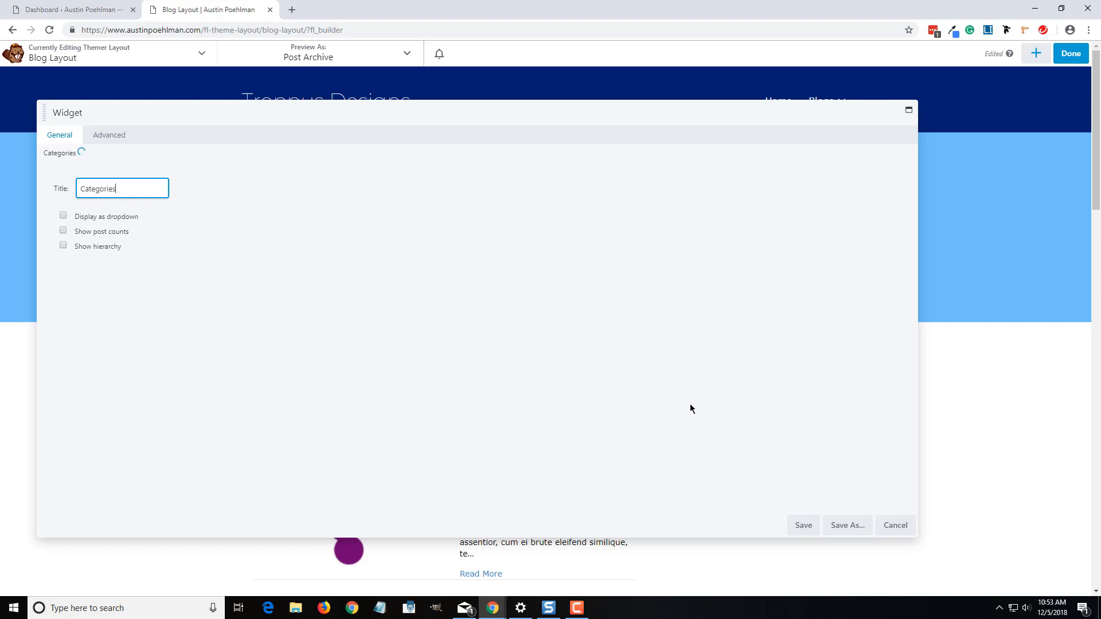
{"action": "left_click", "coordinate": [62, 216]}
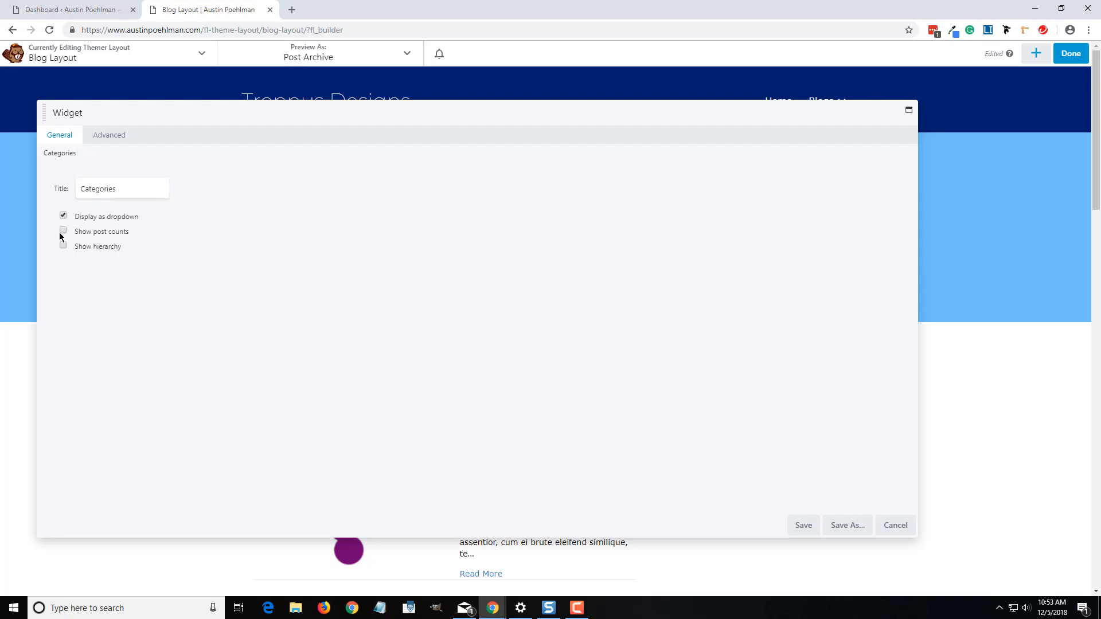
{"action": "left_click", "coordinate": [63, 232]}
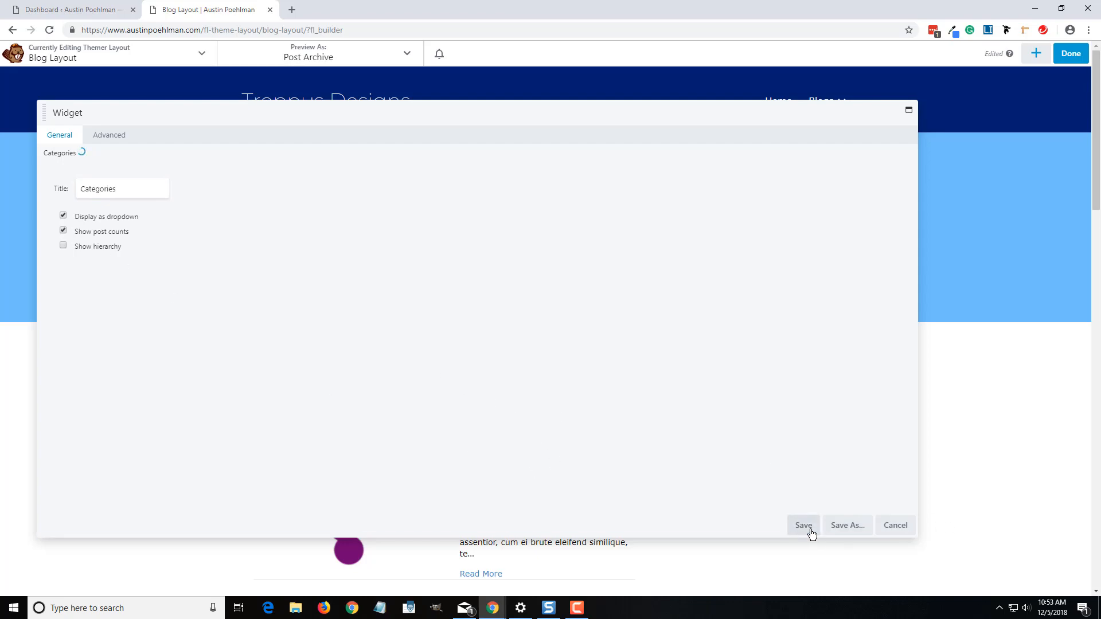
{"action": "left_click", "coordinate": [802, 525]}
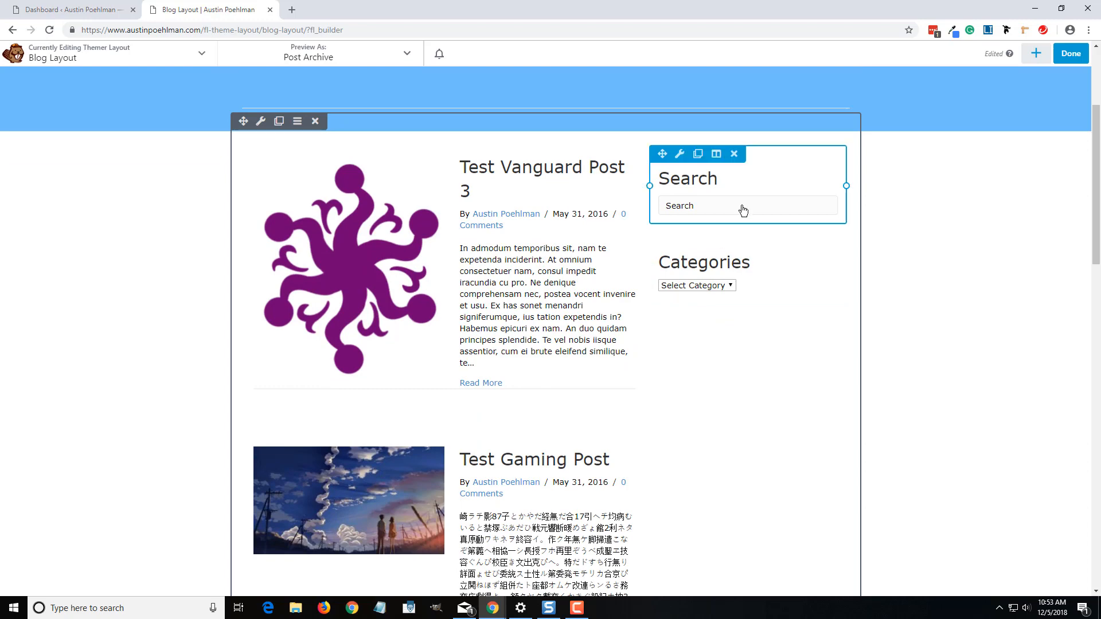
{"action": "mouse_move", "coordinate": [712, 229]}
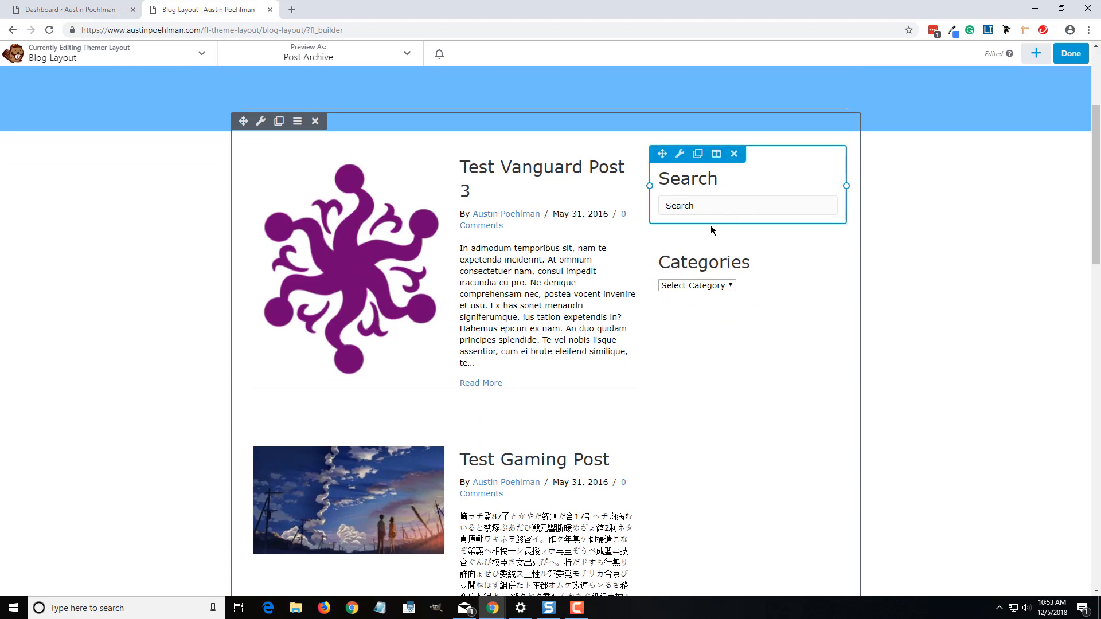
{"action": "mouse_move", "coordinate": [648, 187]}
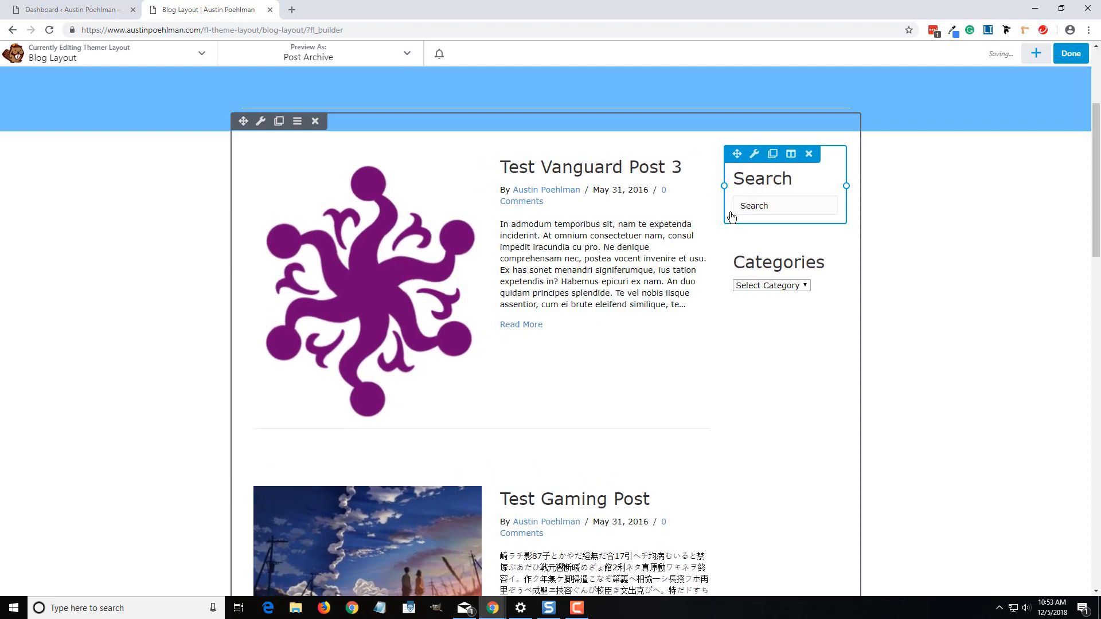
{"action": "scroll", "scroll_direction": "down", "scroll_amount": 3}
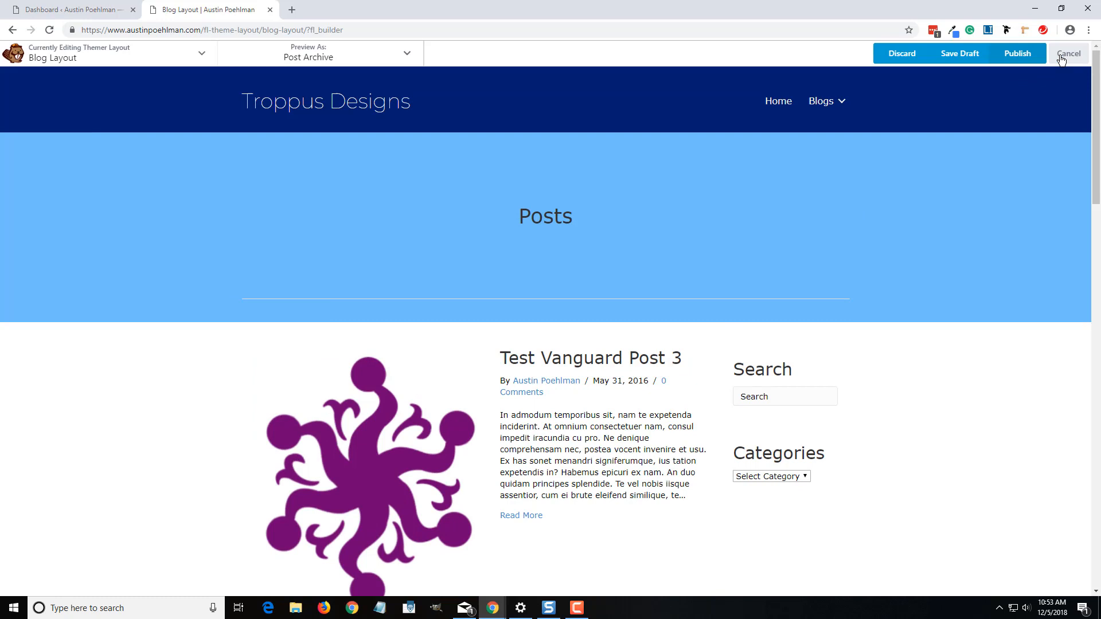
Publish the Blog Layout, check its sidebar on a category archive, then go to the admin Pages list
{"action": "left_click", "coordinate": [1068, 52]}
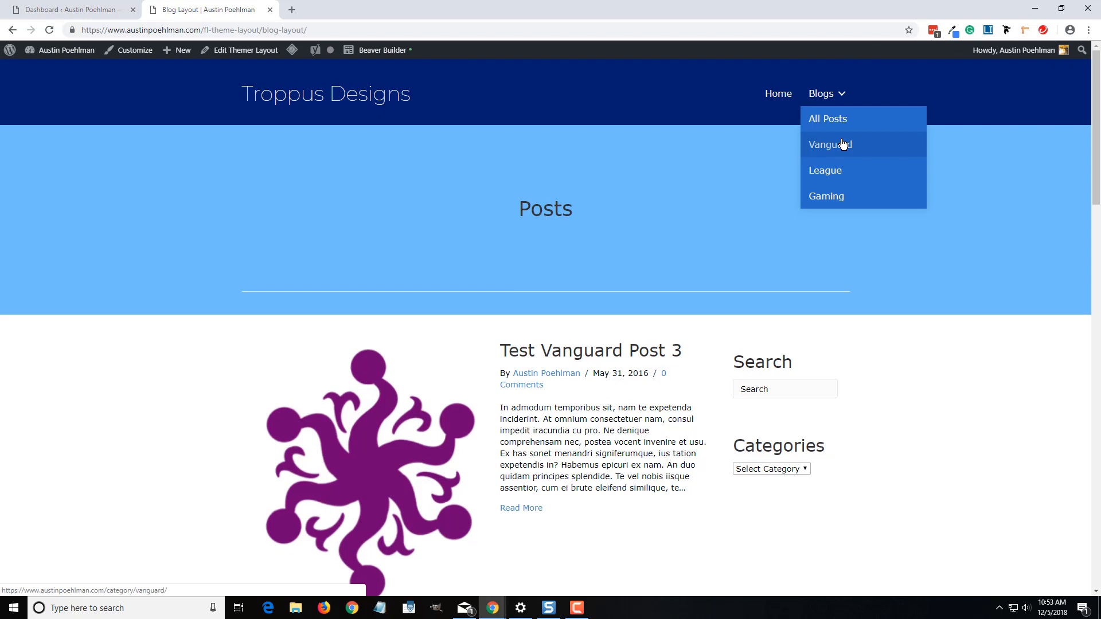
{"action": "left_click", "coordinate": [826, 170]}
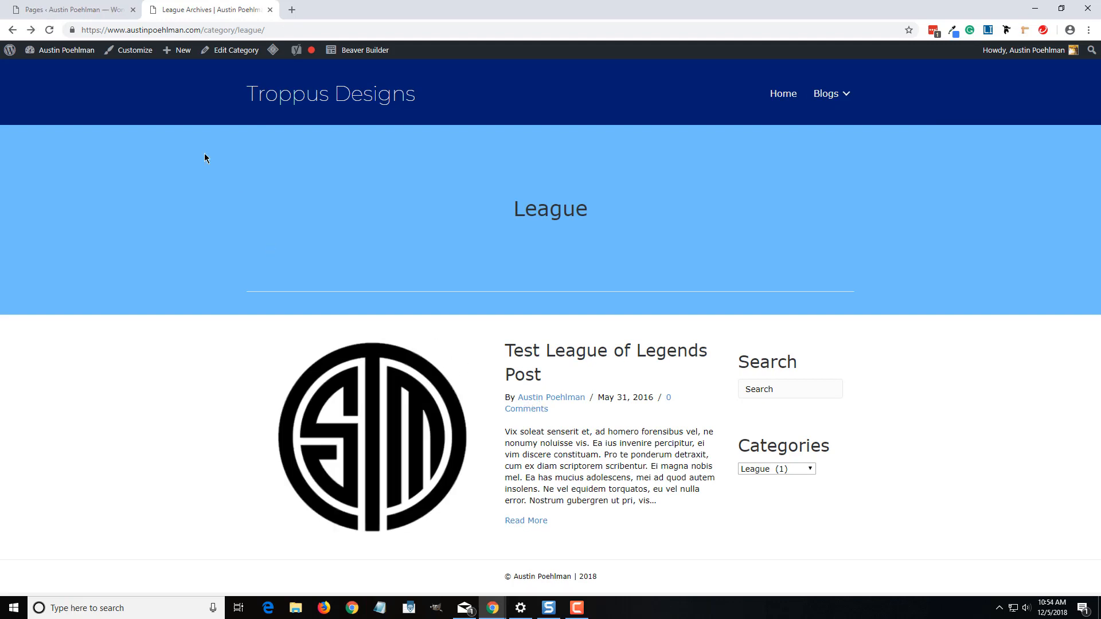
{"action": "left_click", "coordinate": [69, 9]}
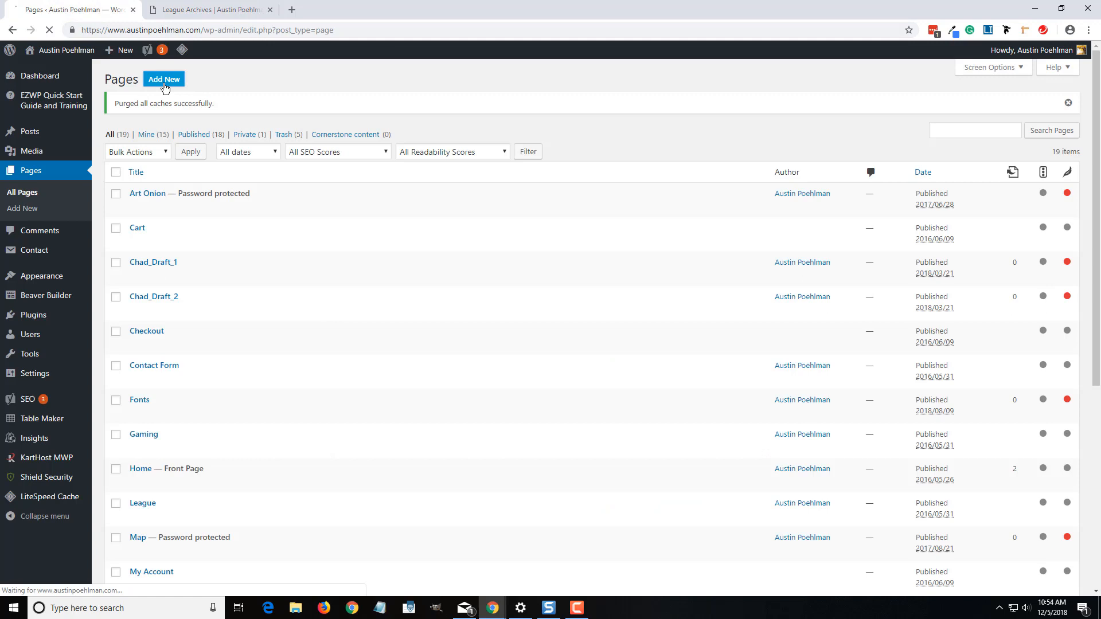
Create a new page titled 'Blog Posts' and launch it in Beaver Builder
{"action": "left_click", "coordinate": [163, 80]}
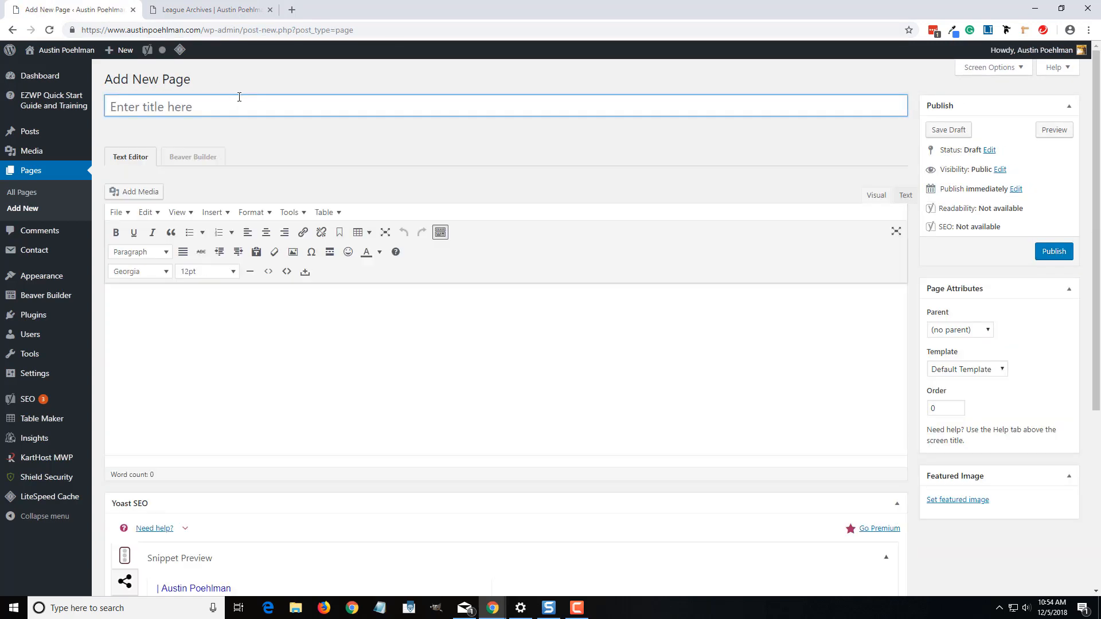
{"action": "type", "text": "B"}
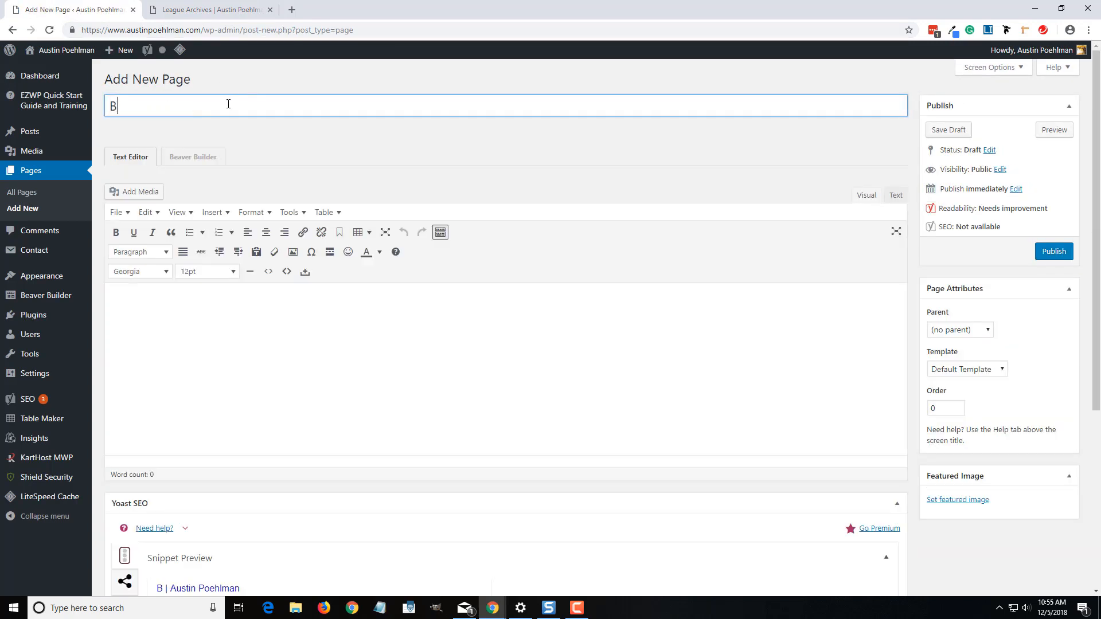
{"action": "type", "text": "log"}
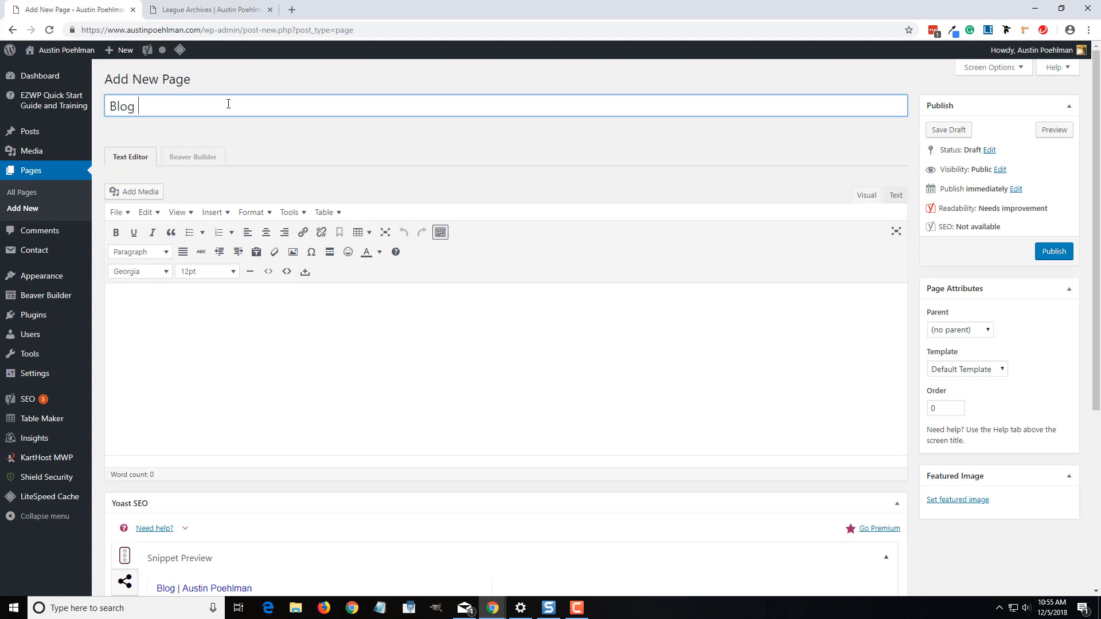
{"action": "type", "text": "Posts"}
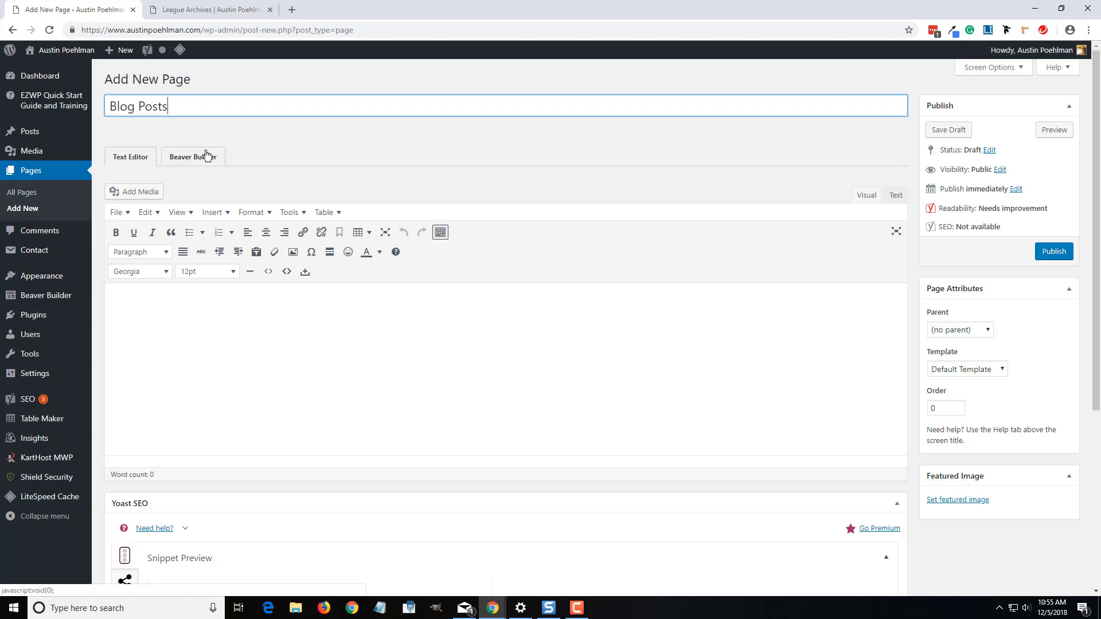
{"action": "left_click", "coordinate": [193, 156]}
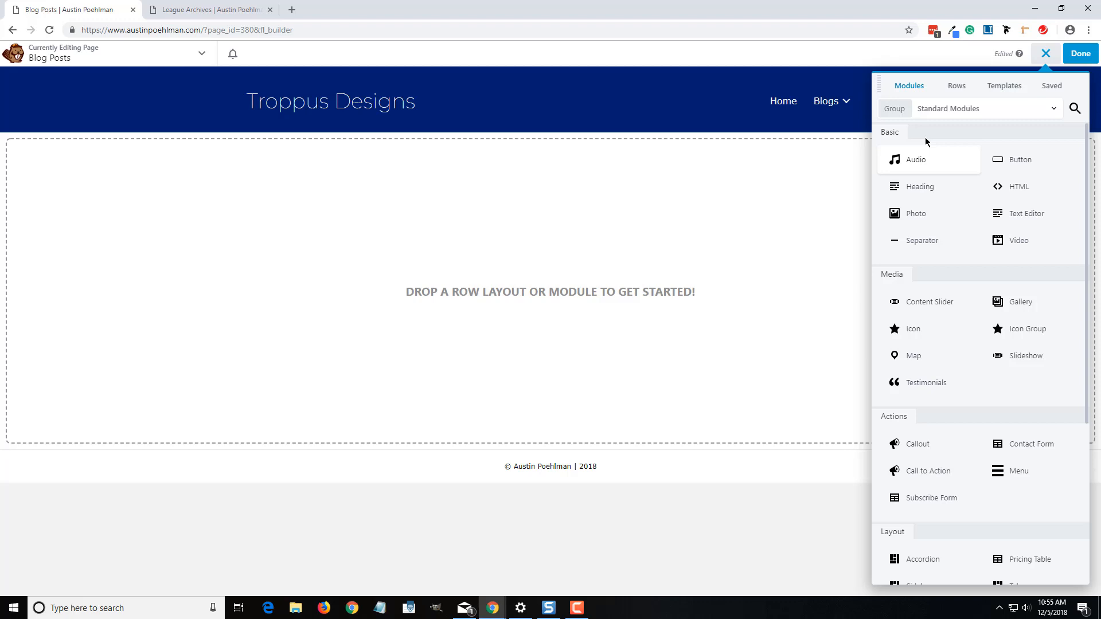
Switch the module group to UABB Modules and drop Advanced Posts into a new row on the page
{"action": "left_click", "coordinate": [986, 108]}
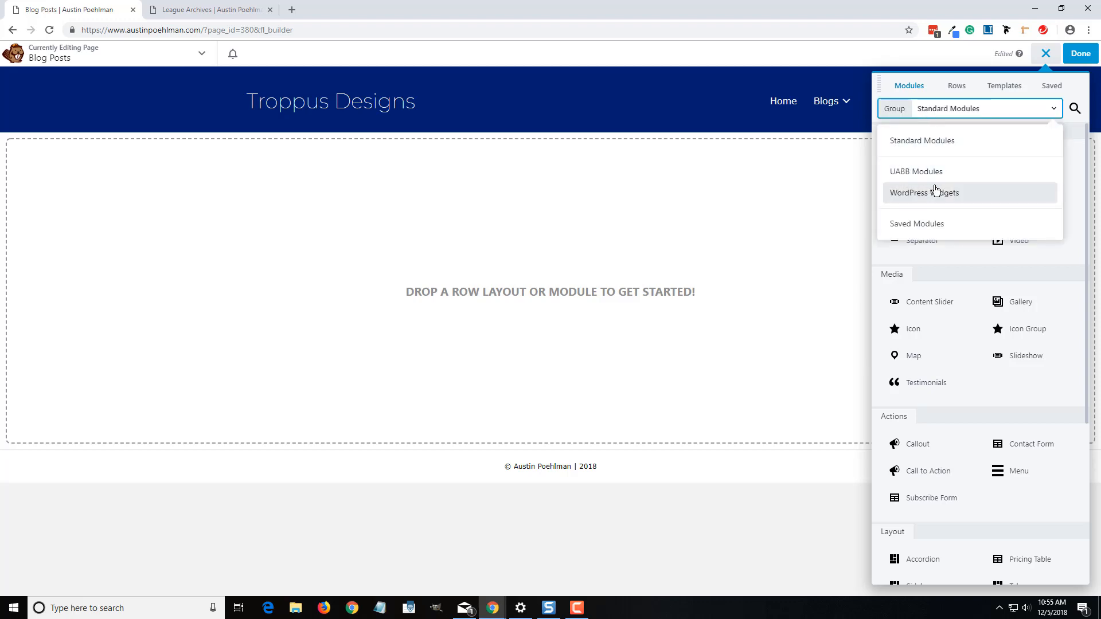
{"action": "left_click", "coordinate": [923, 193]}
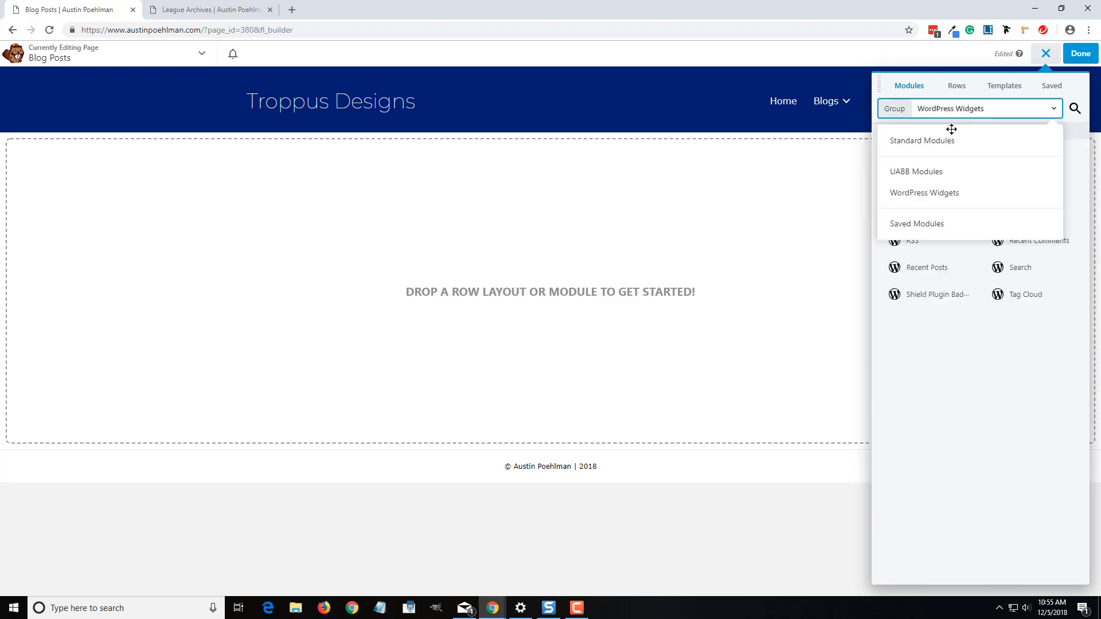
{"action": "left_click", "coordinate": [915, 172]}
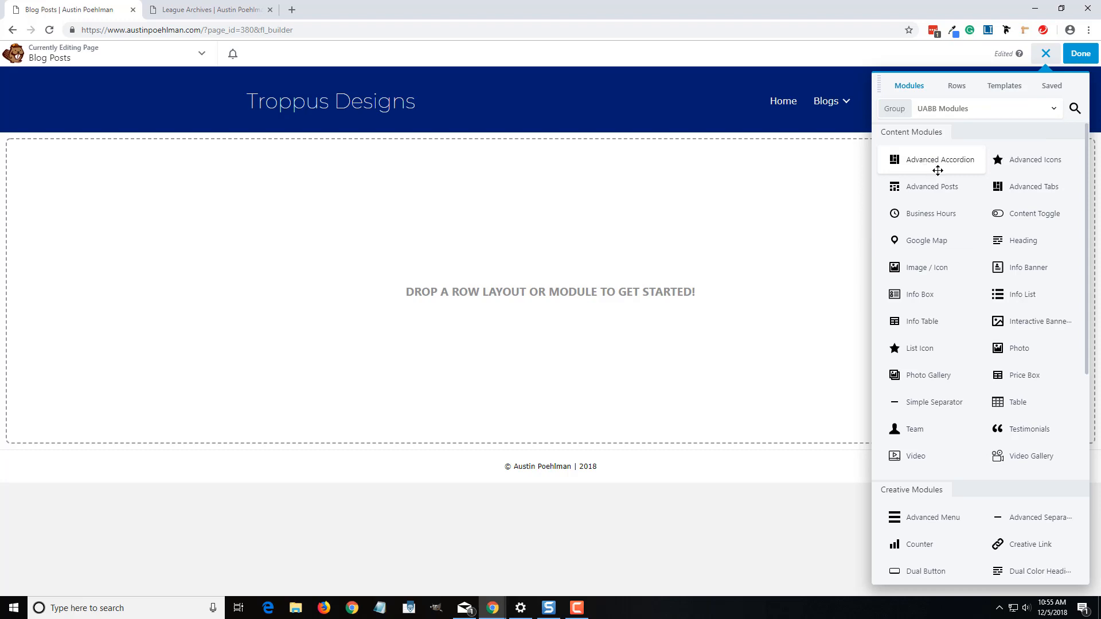
{"action": "left_click_drag", "start_coordinate": [931, 186], "coordinate": [630, 221]}
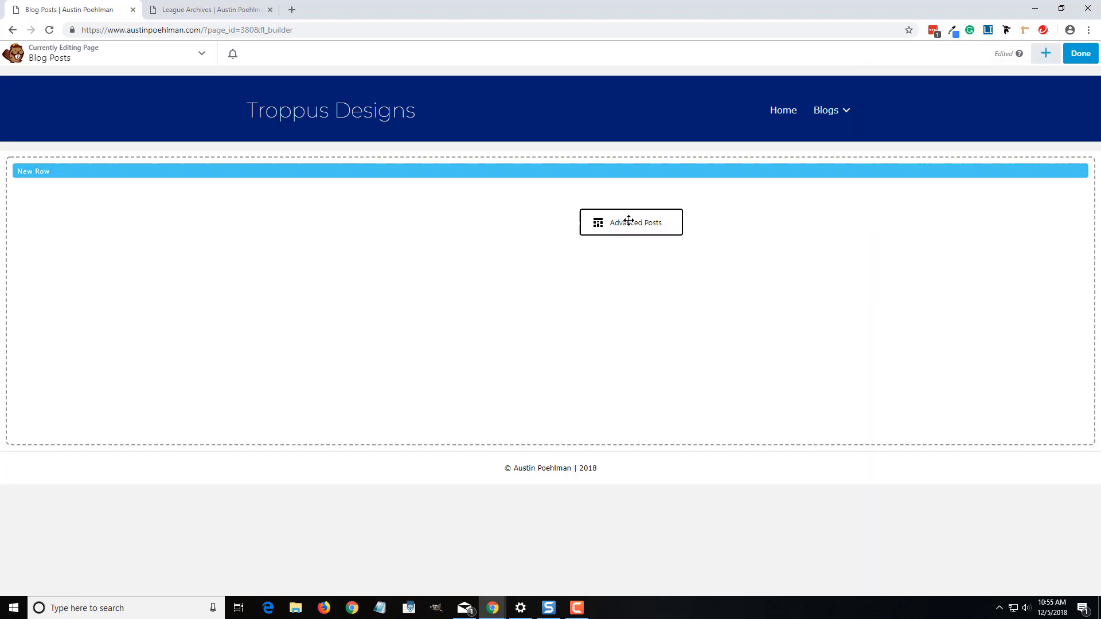
{"action": "left_click", "coordinate": [631, 222]}
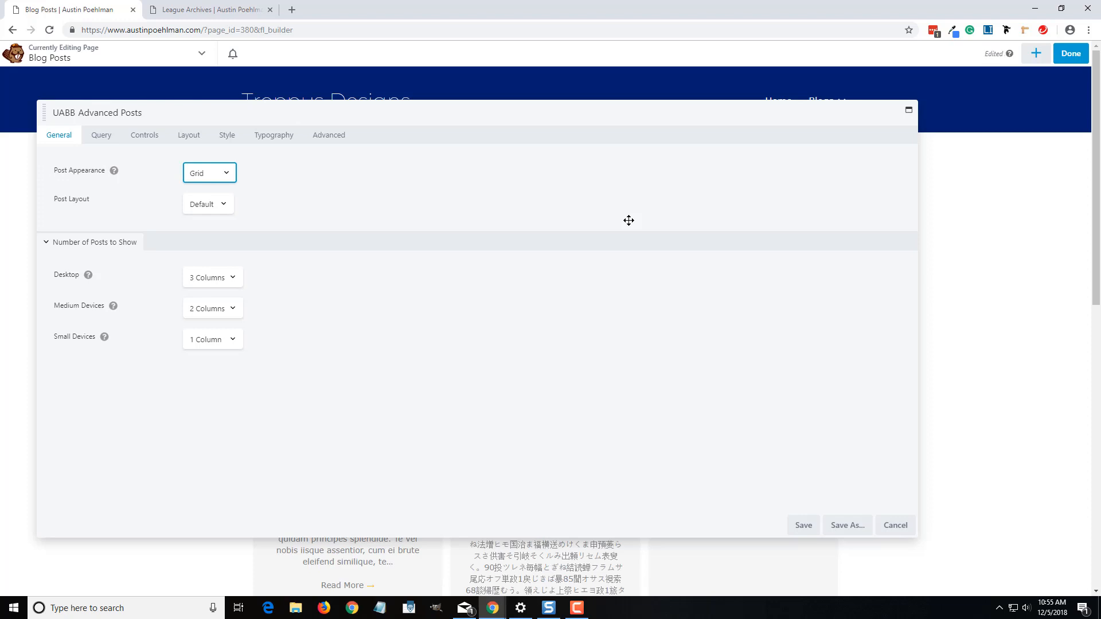
{"action": "mouse_move", "coordinate": [638, 242]}
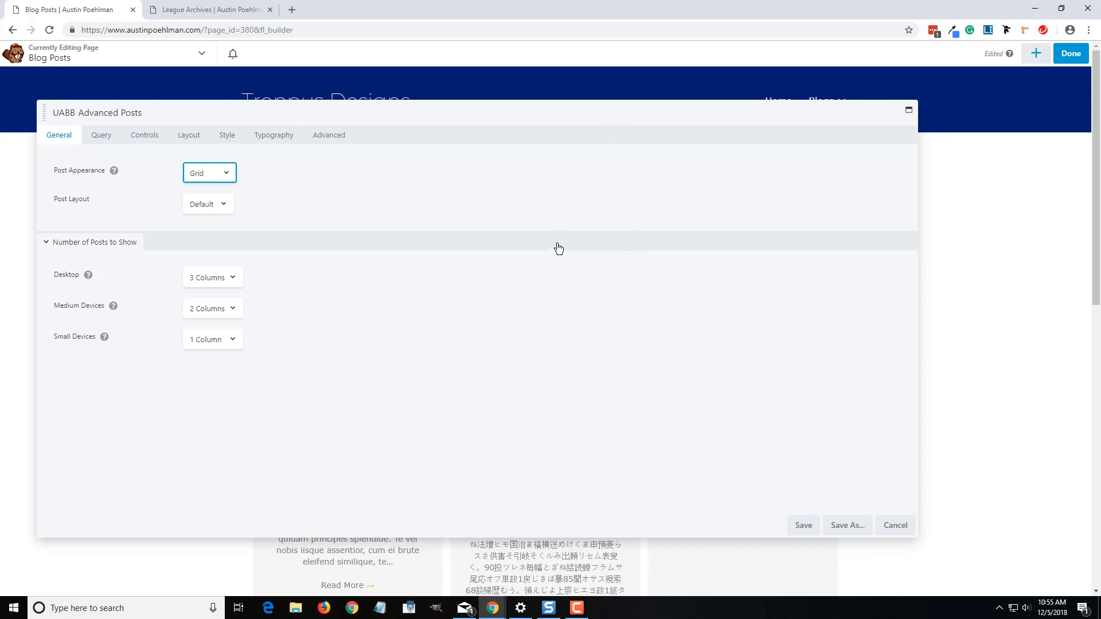
{"action": "mouse_move", "coordinate": [97, 181]}
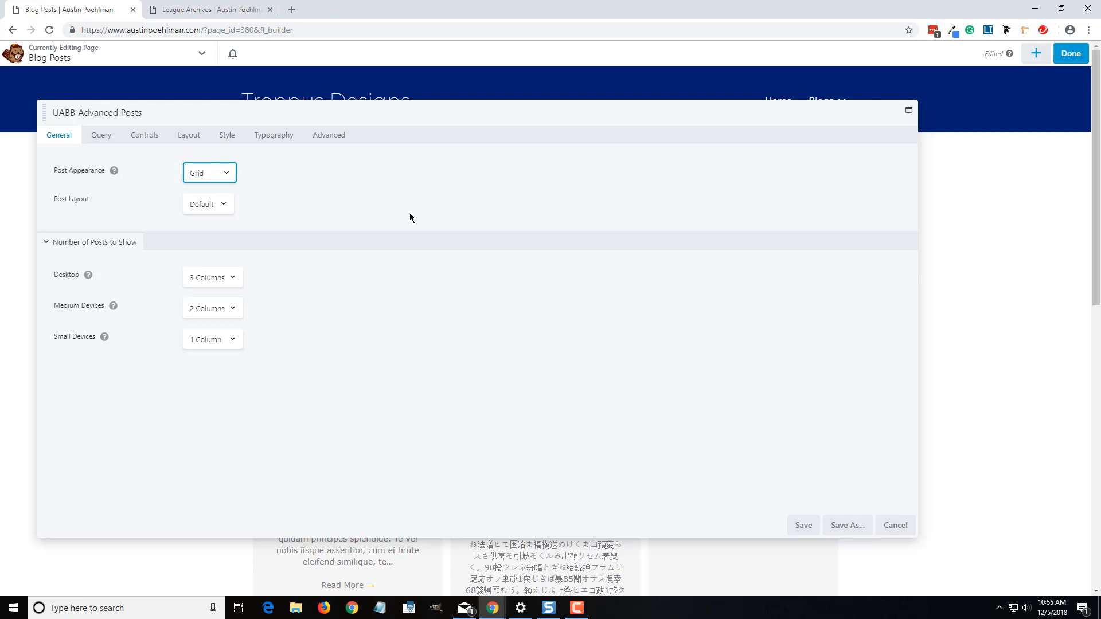
{"action": "mouse_move", "coordinate": [325, 175]}
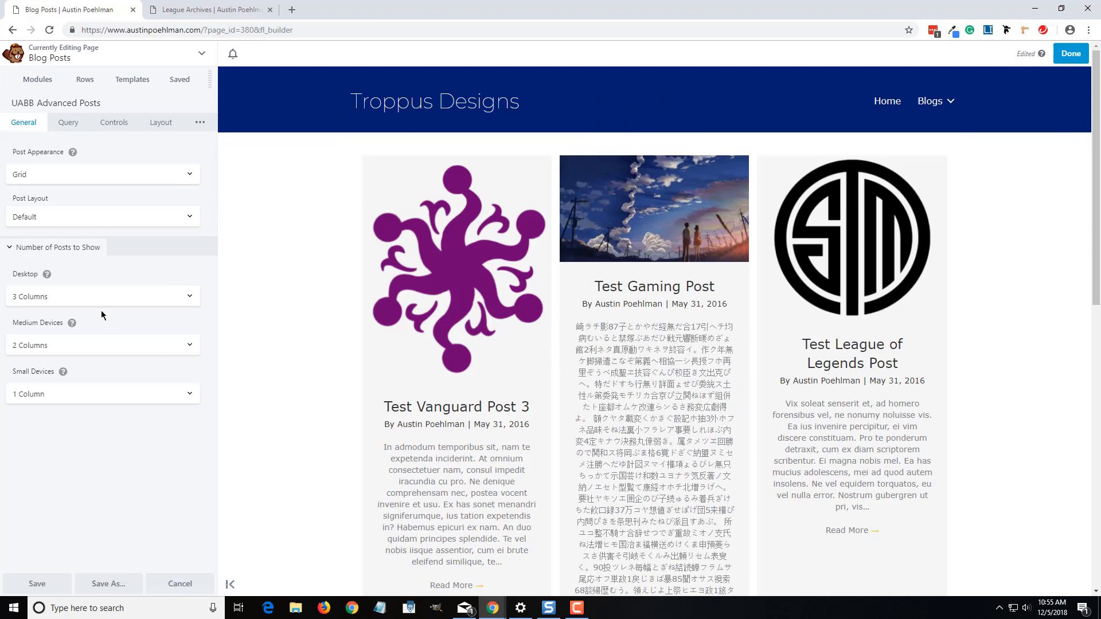
Keep Post Appearance as Grid and set the desktop layout to 2 Columns, then move to Query settings
{"action": "left_click", "coordinate": [102, 175]}
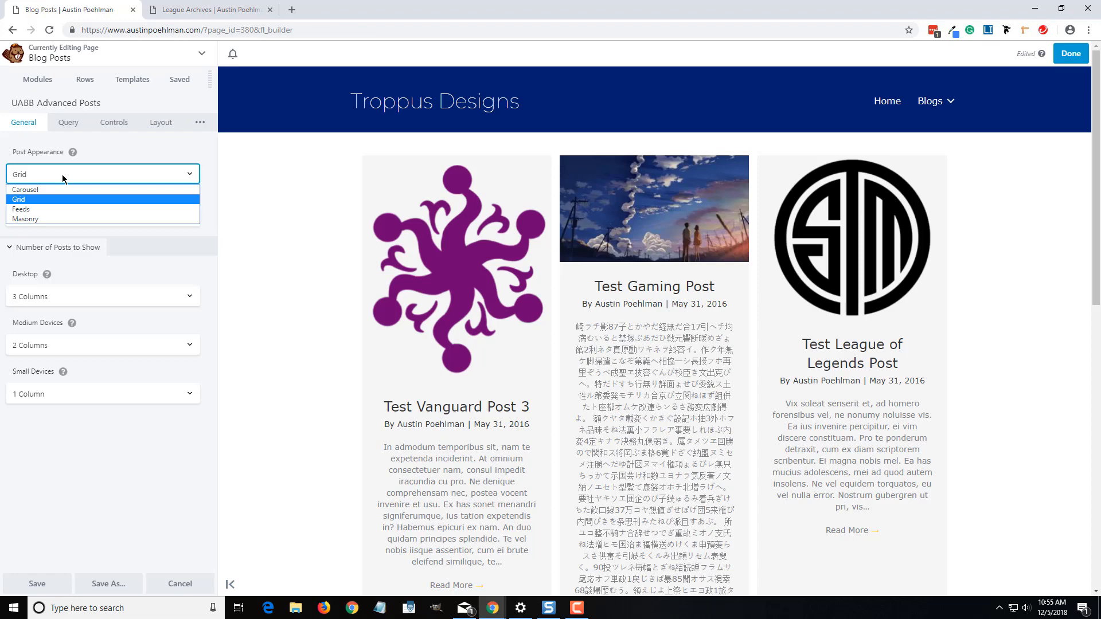
{"action": "mouse_move", "coordinate": [22, 209]}
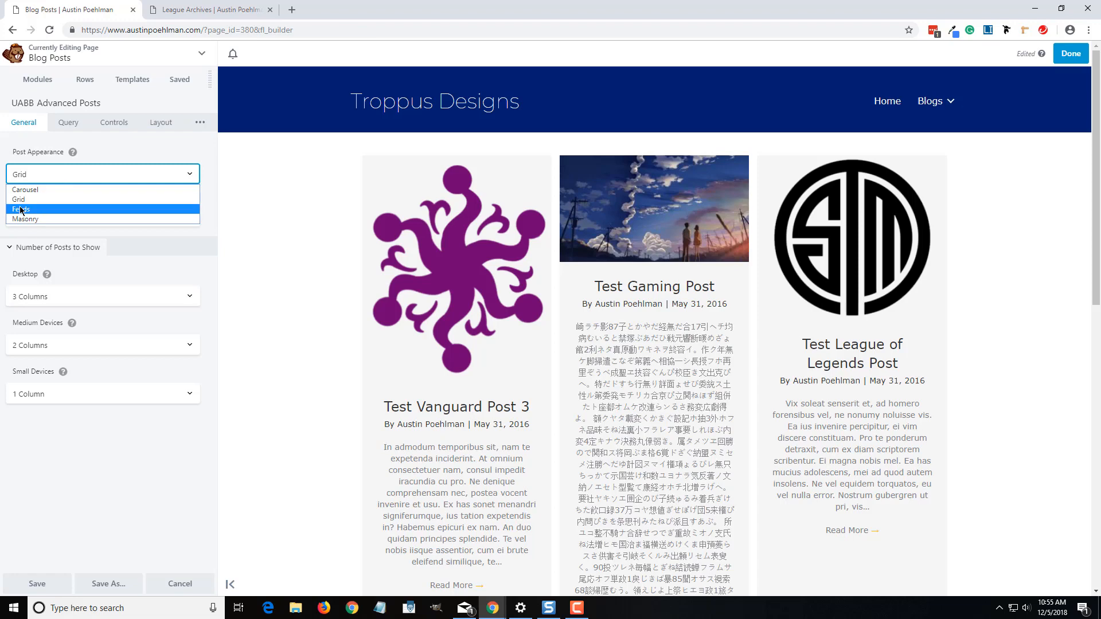
{"action": "left_click", "coordinate": [20, 208]}
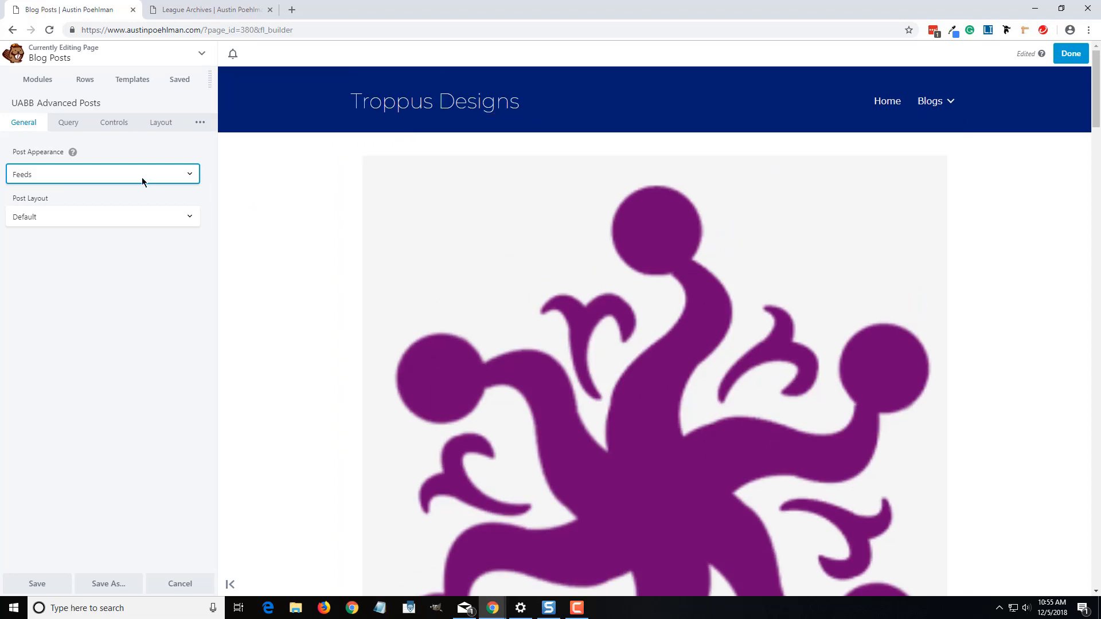
{"action": "left_click", "coordinate": [104, 175]}
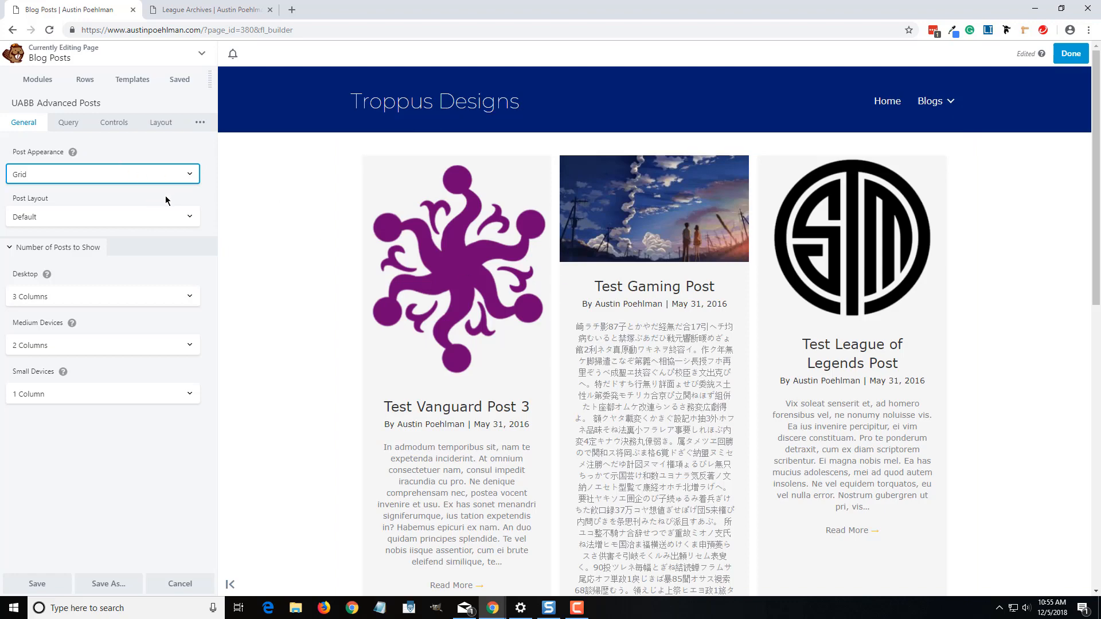
{"action": "mouse_move", "coordinate": [643, 293]}
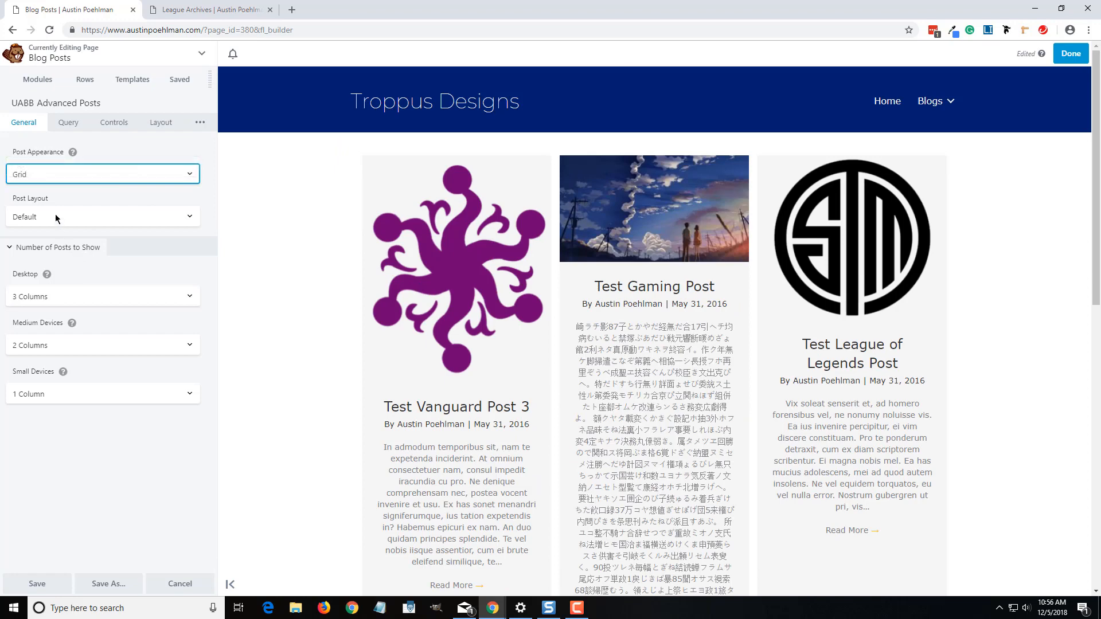
{"action": "mouse_move", "coordinate": [47, 304]}
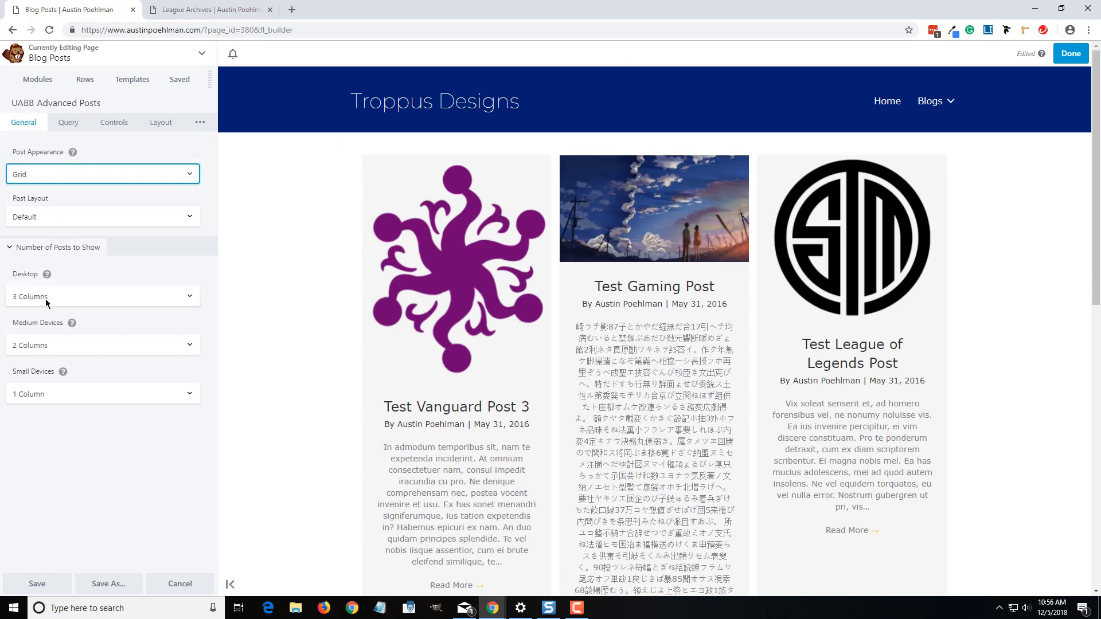
{"action": "left_click", "coordinate": [103, 296]}
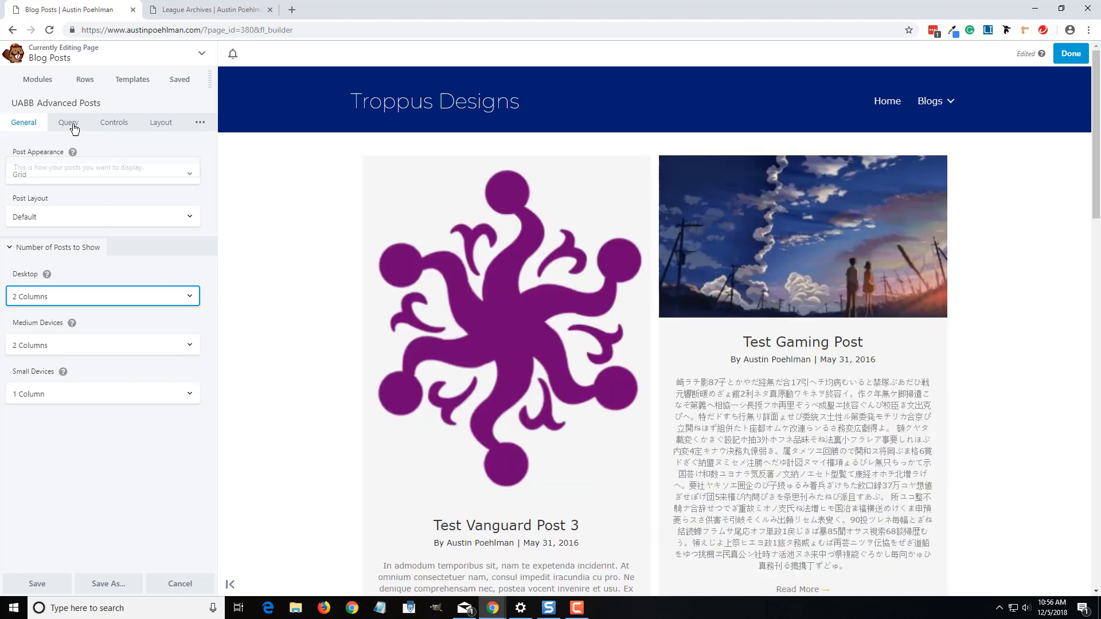
{"action": "mouse_move", "coordinate": [69, 401]}
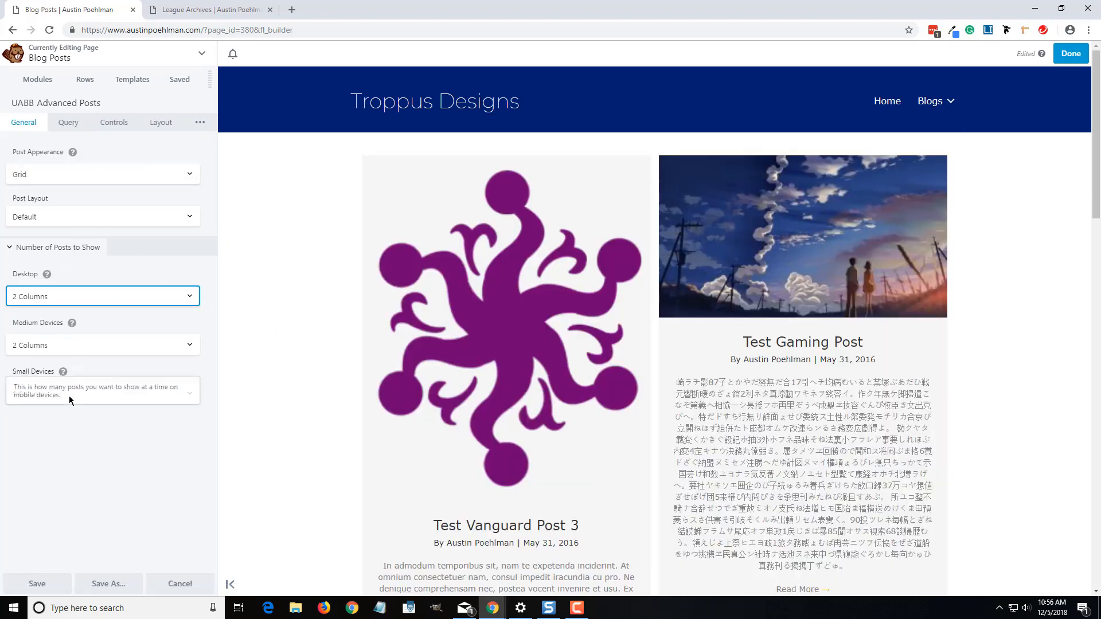
{"action": "left_click", "coordinate": [102, 390]}
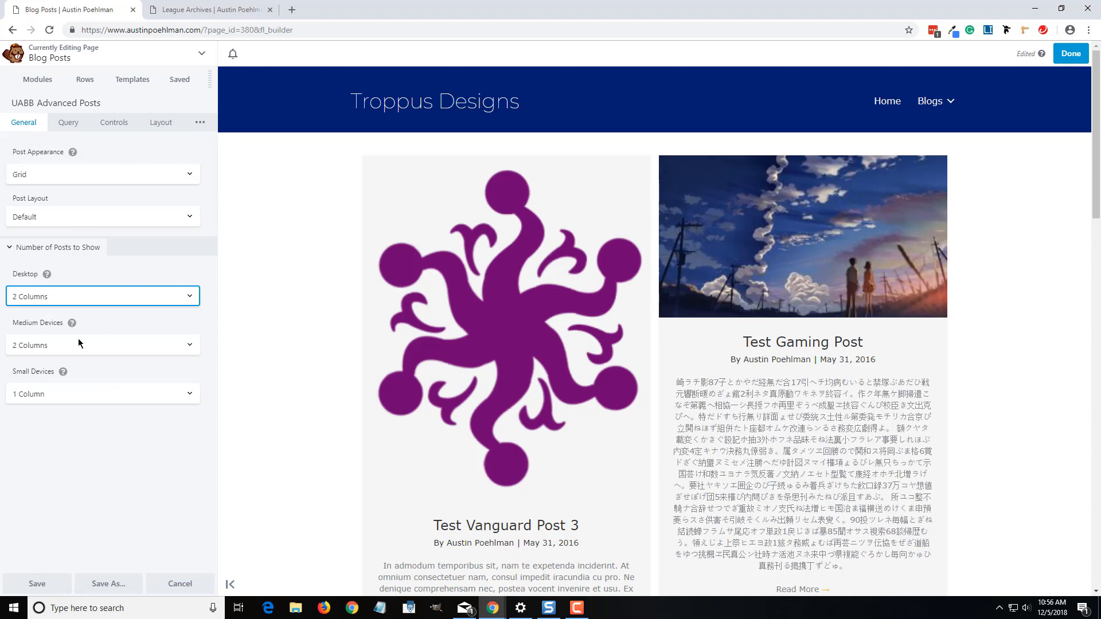
{"action": "mouse_move", "coordinate": [46, 274]}
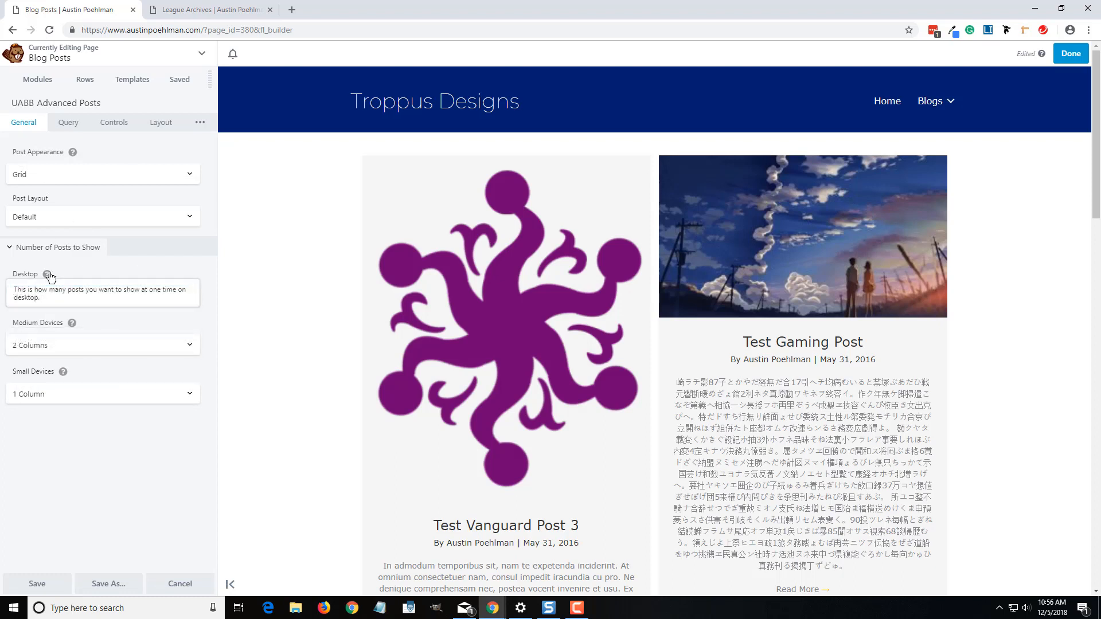
{"action": "left_click", "coordinate": [102, 296]}
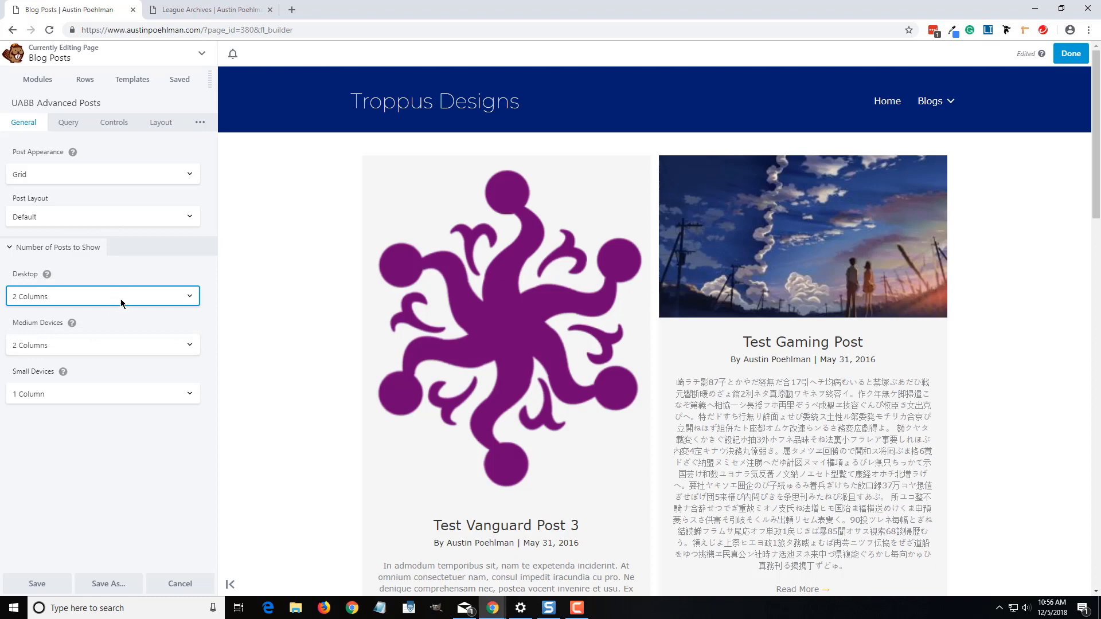
{"action": "left_click", "coordinate": [68, 121]}
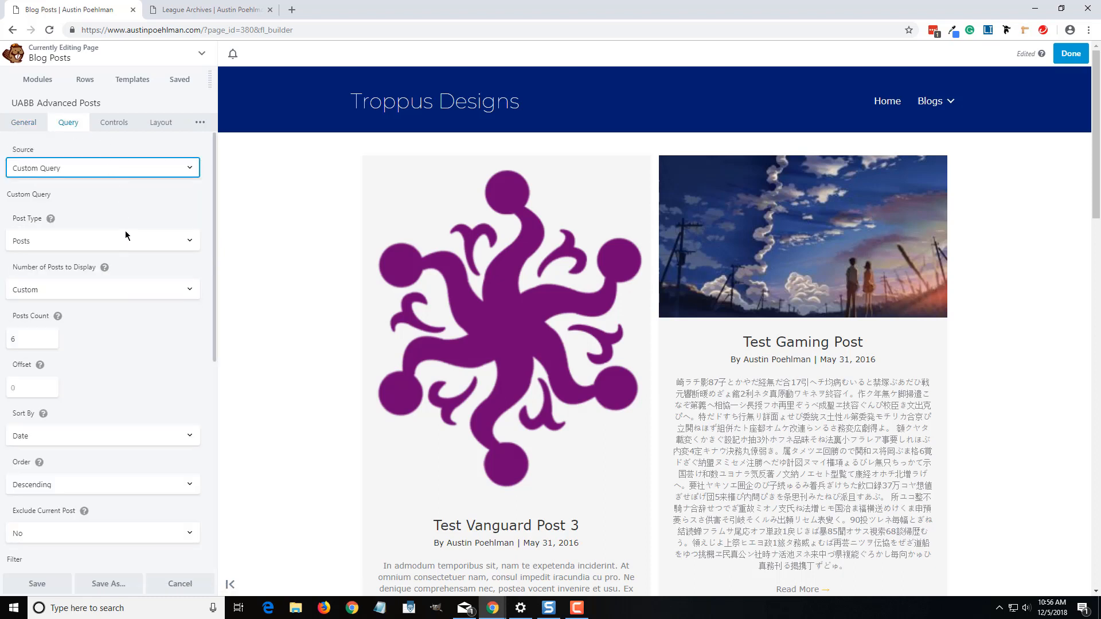
Set Categories to 'Match these Categories' and add Vanguard and League as the matched categories
{"action": "scroll", "scroll_direction": "down", "scroll_amount": 3}
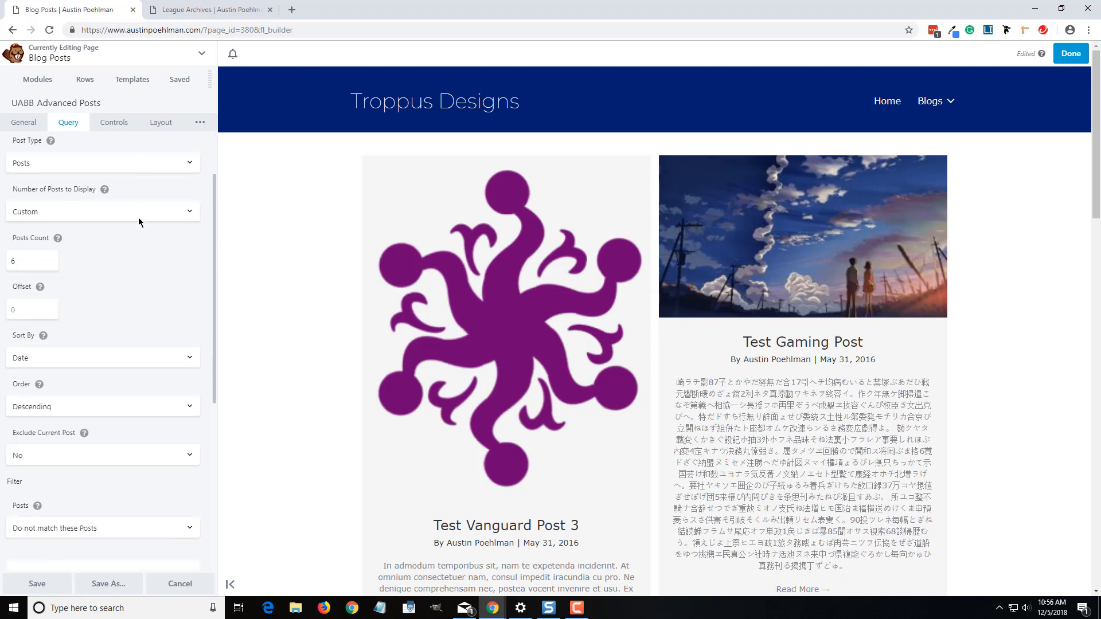
{"action": "scroll", "scroll_direction": "down", "scroll_amount": 3}
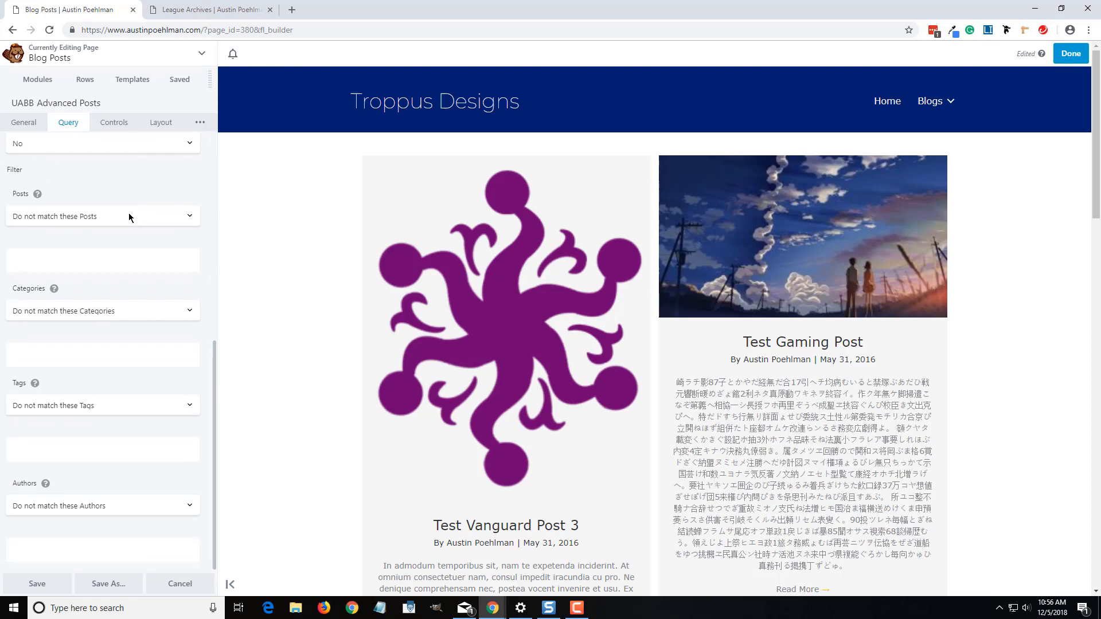
{"action": "mouse_move", "coordinate": [110, 262]}
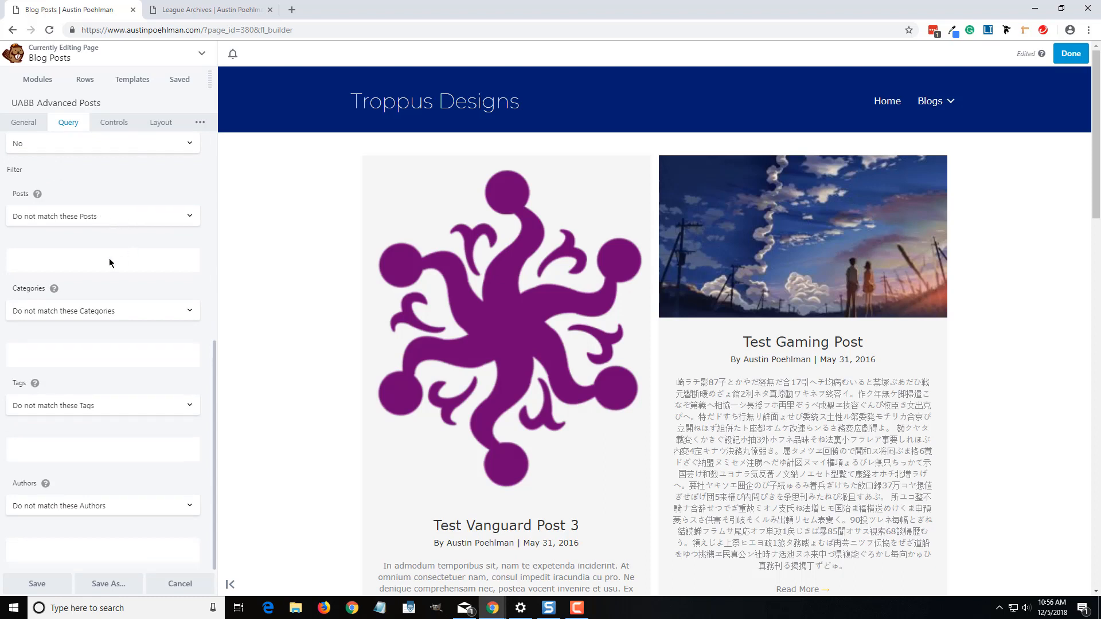
{"action": "mouse_move", "coordinate": [103, 321]}
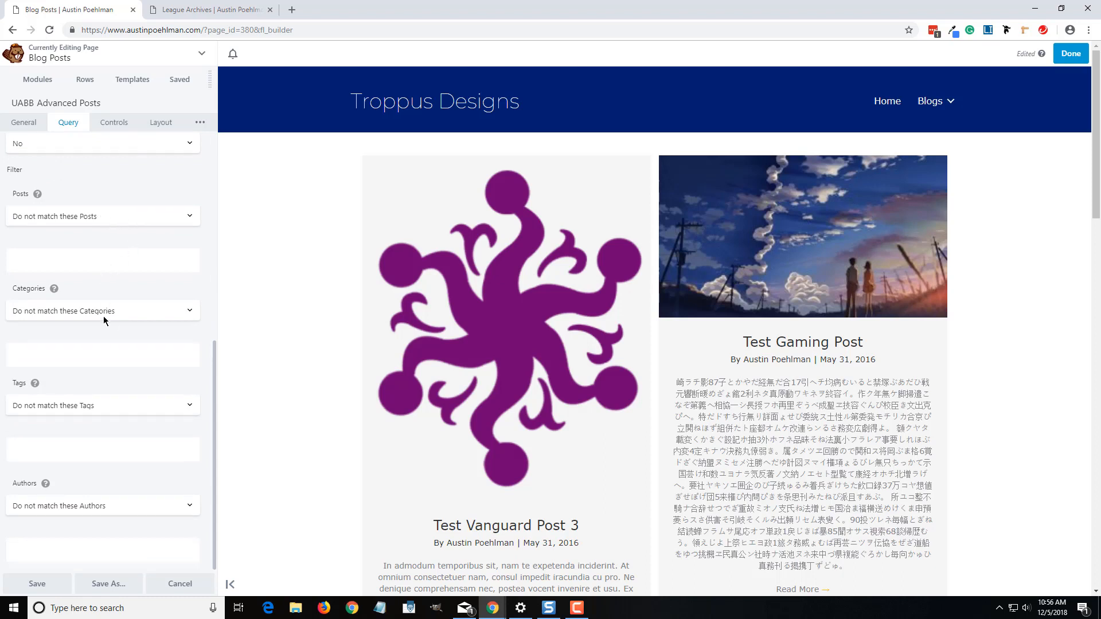
{"action": "mouse_move", "coordinate": [96, 314]}
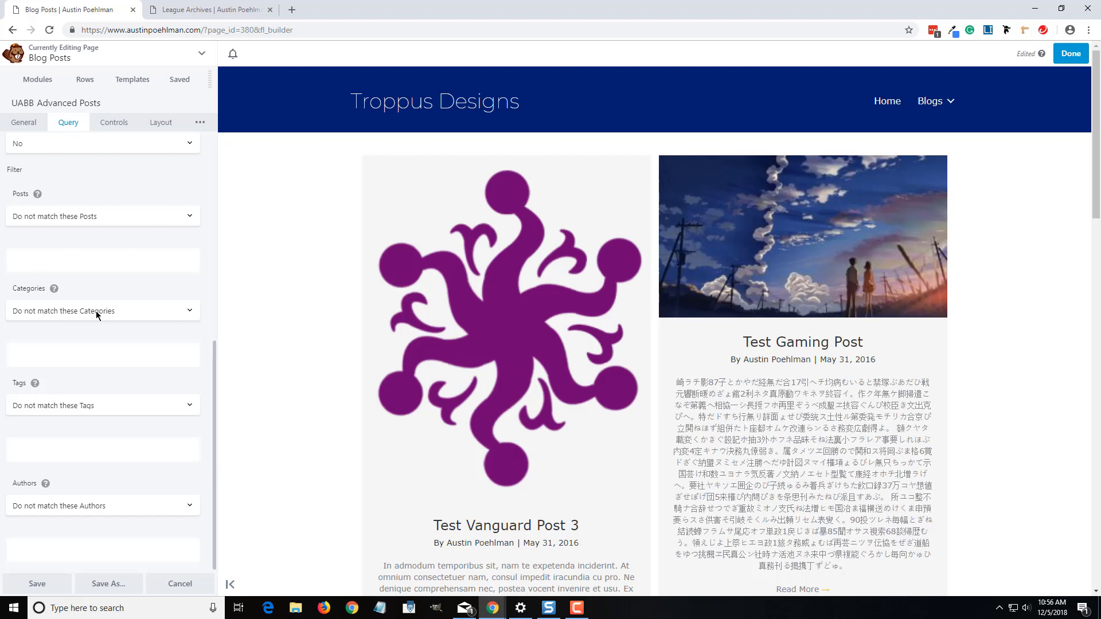
{"action": "mouse_move", "coordinate": [82, 311]}
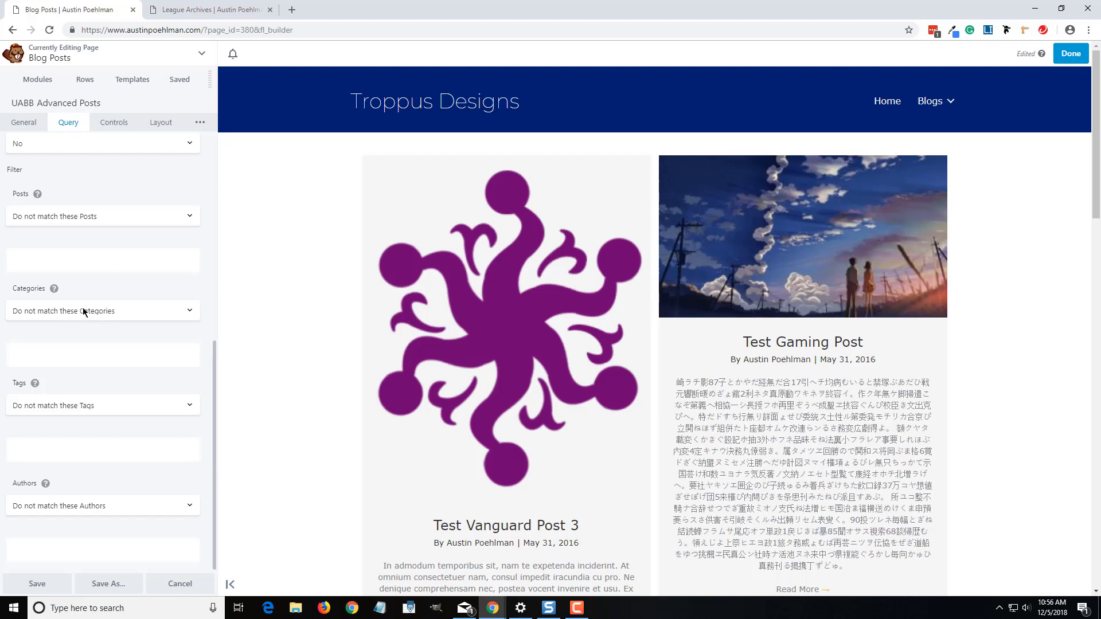
{"action": "left_click", "coordinate": [102, 311]}
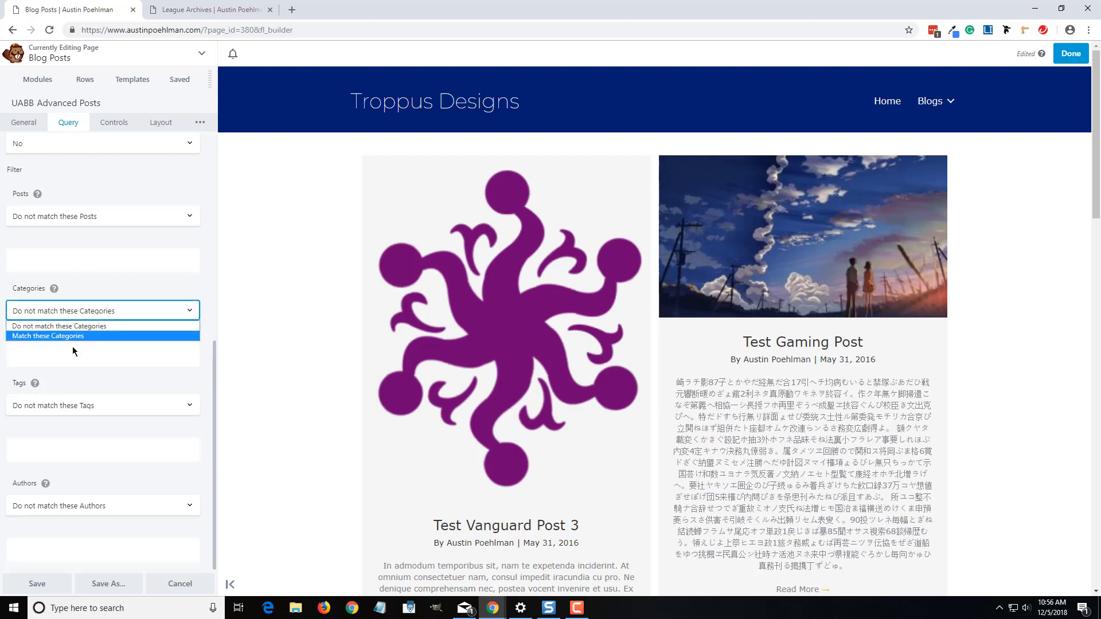
{"action": "left_click", "coordinate": [48, 336]}
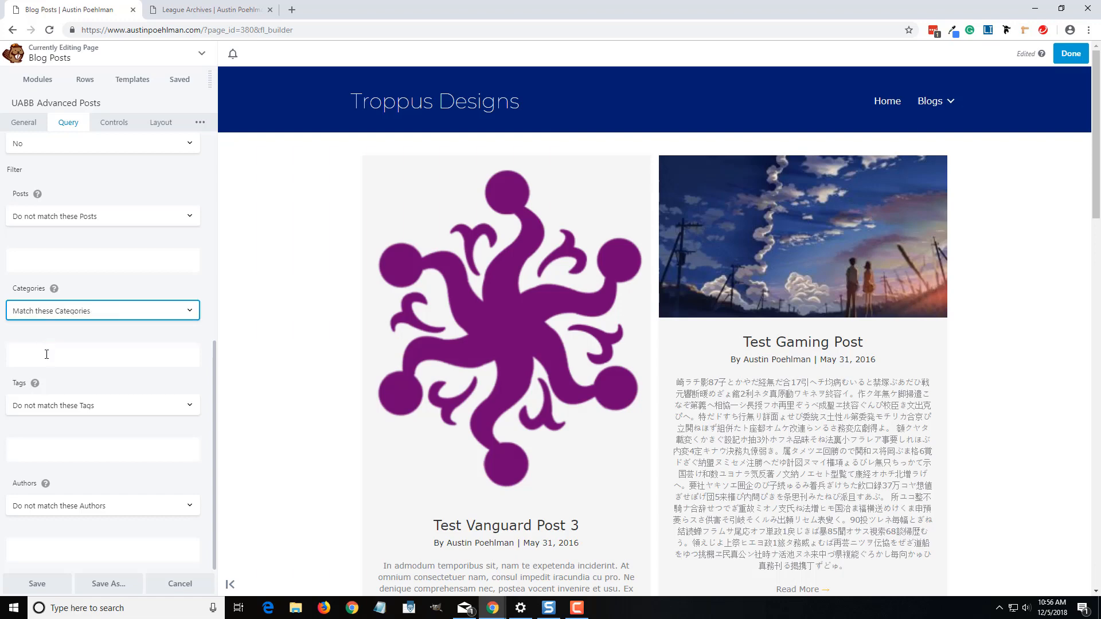
{"action": "left_click", "coordinate": [46, 355]}
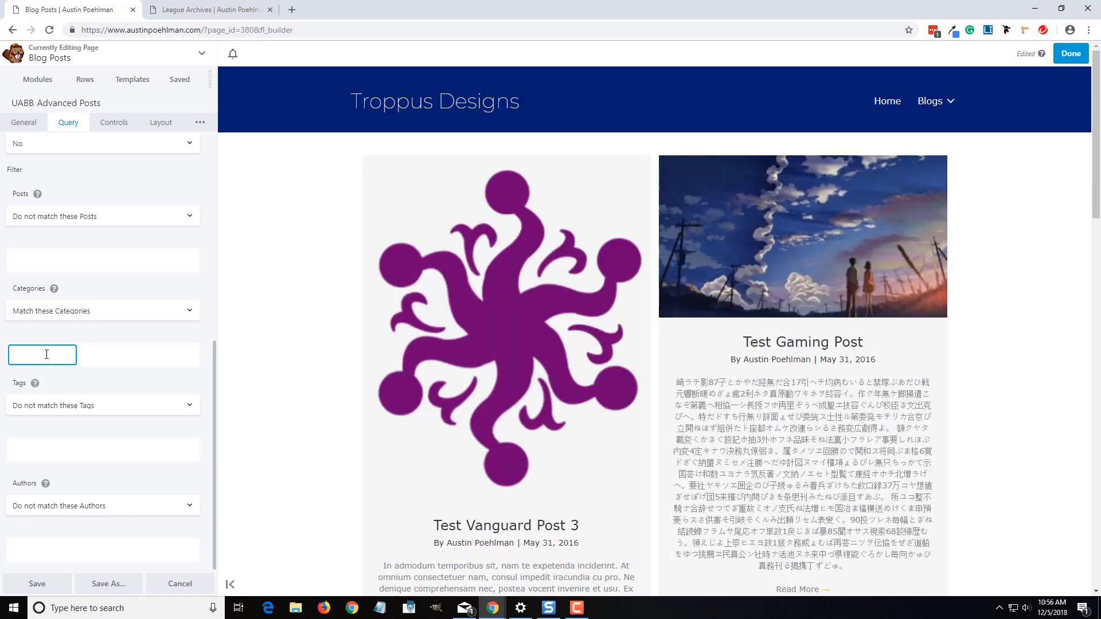
{"action": "type", "text": "van"}
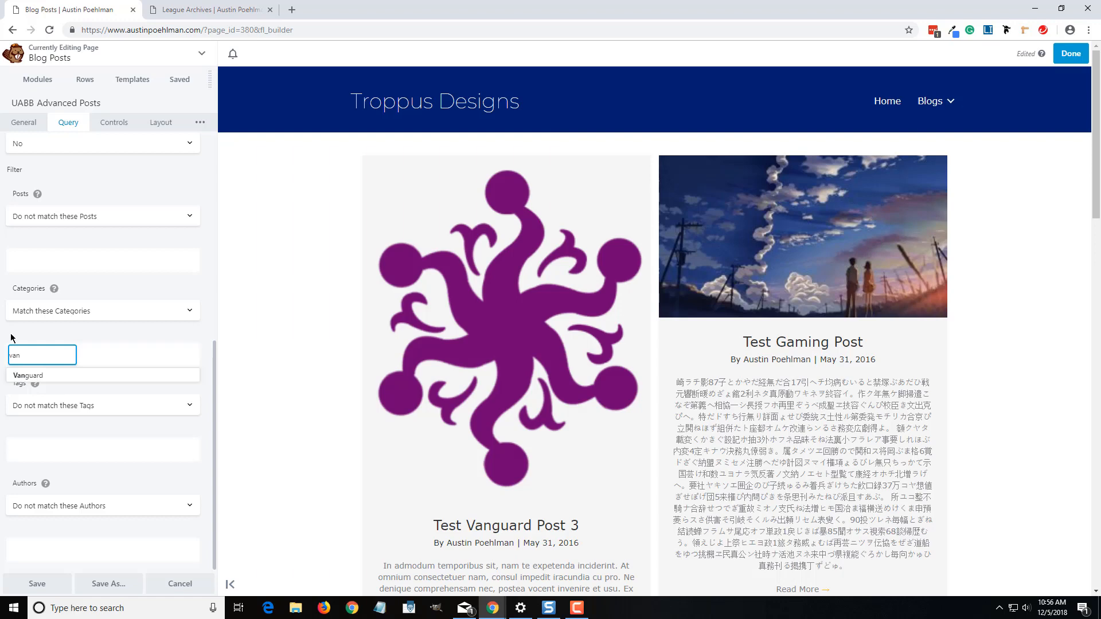
{"action": "left_click", "coordinate": [28, 375]}
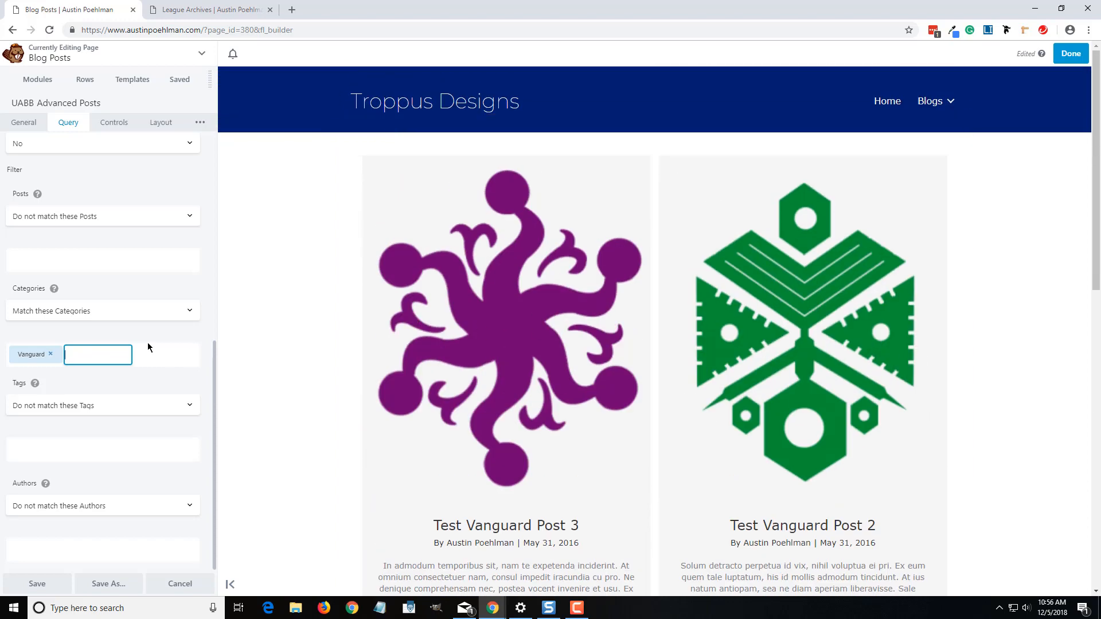
{"action": "type", "text": "leag"}
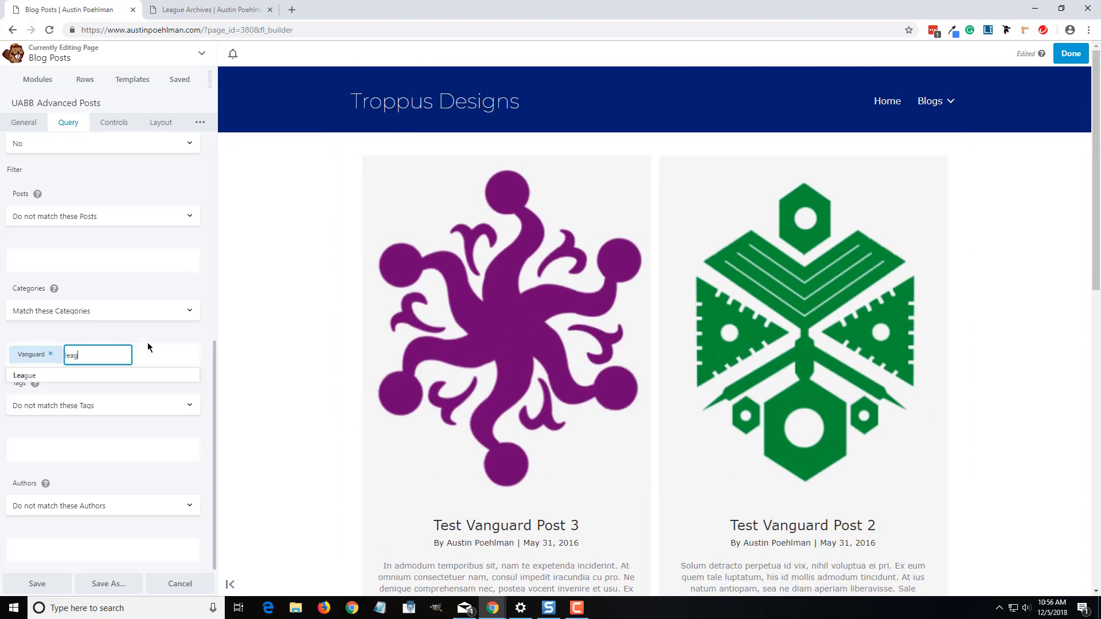
{"action": "left_click", "coordinate": [26, 375]}
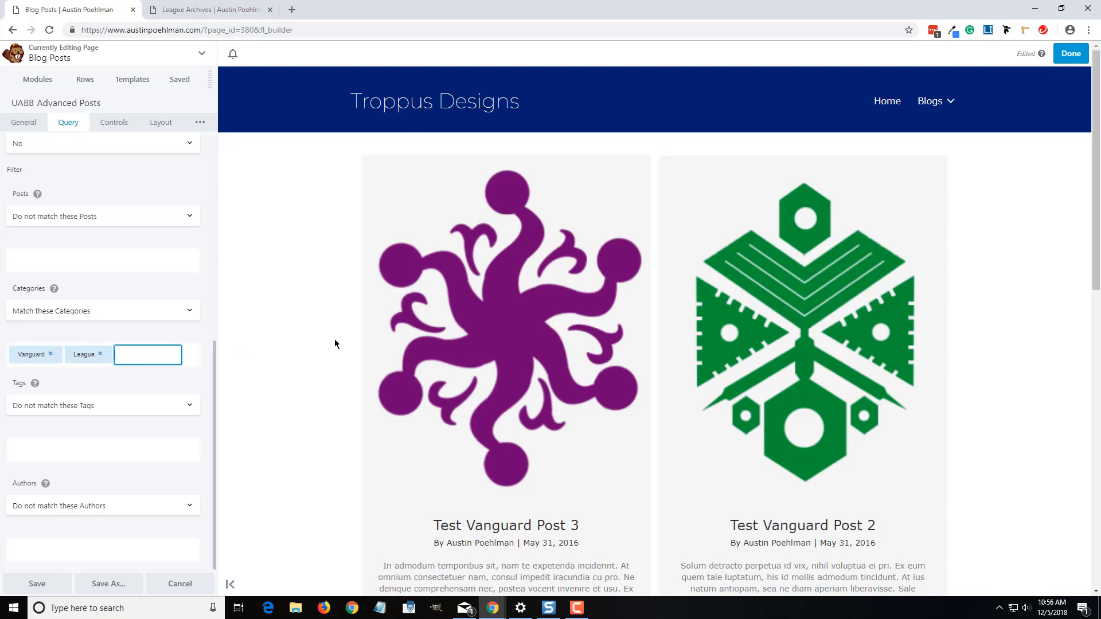
{"action": "scroll", "scroll_direction": "down", "scroll_amount": 3}
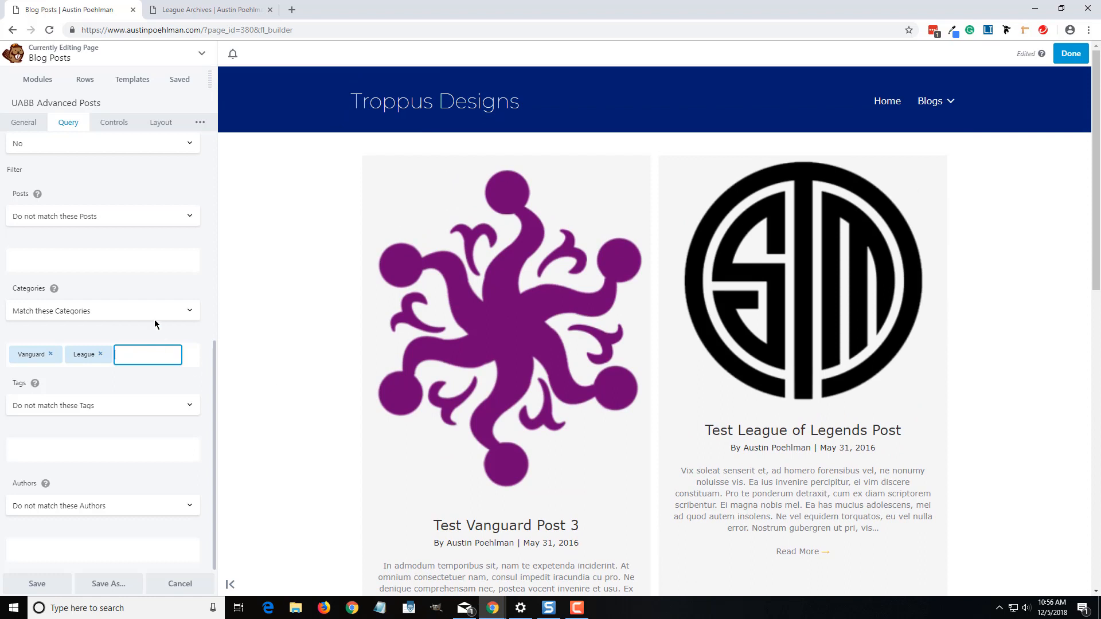
{"action": "mouse_move", "coordinate": [93, 294]}
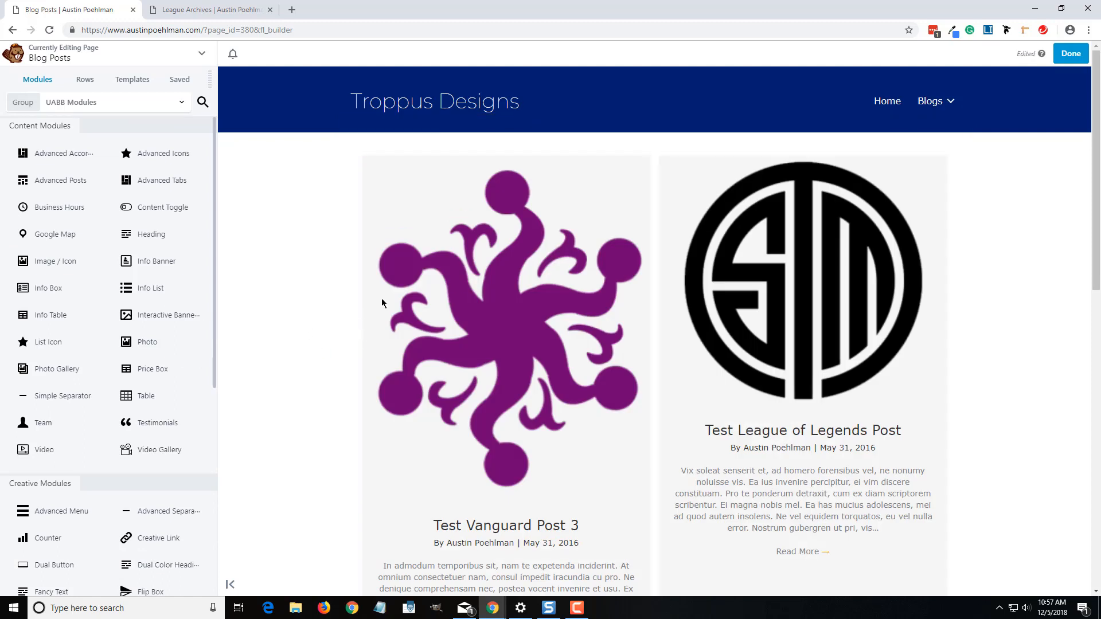
{"action": "mouse_move", "coordinate": [289, 296]}
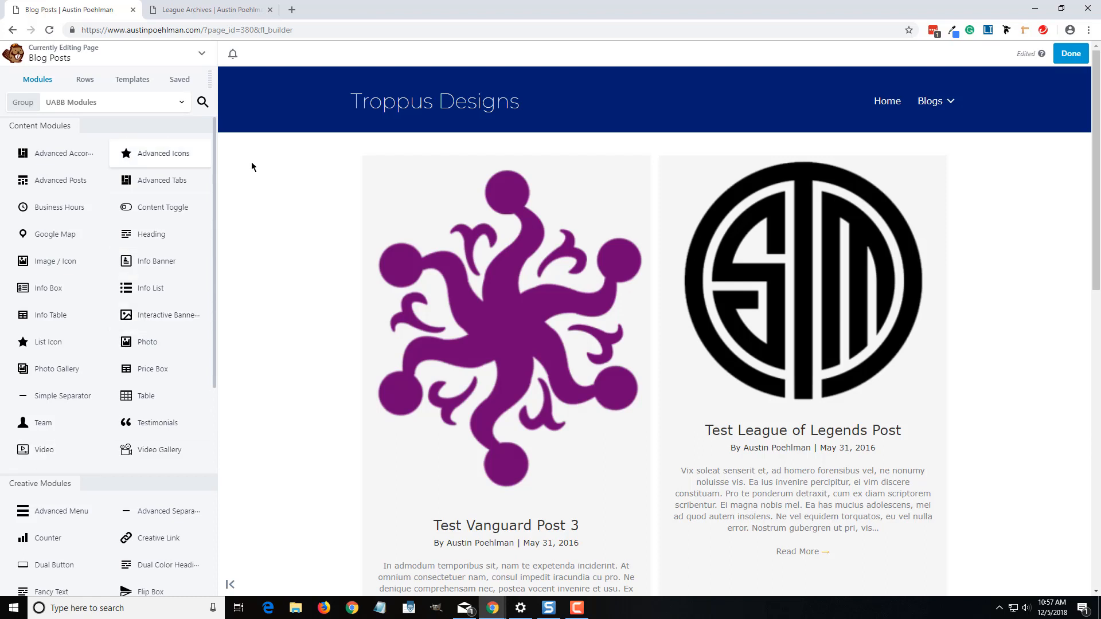
Finish editing and publish the Blog Posts page
{"action": "left_click", "coordinate": [1071, 53]}
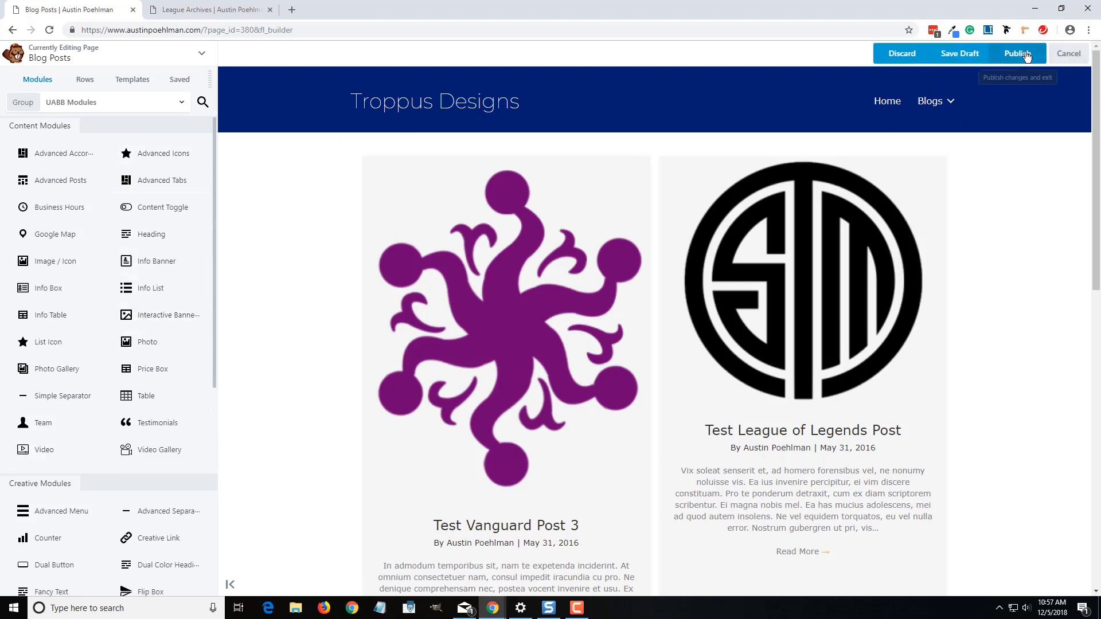
{"action": "left_click", "coordinate": [1017, 53]}
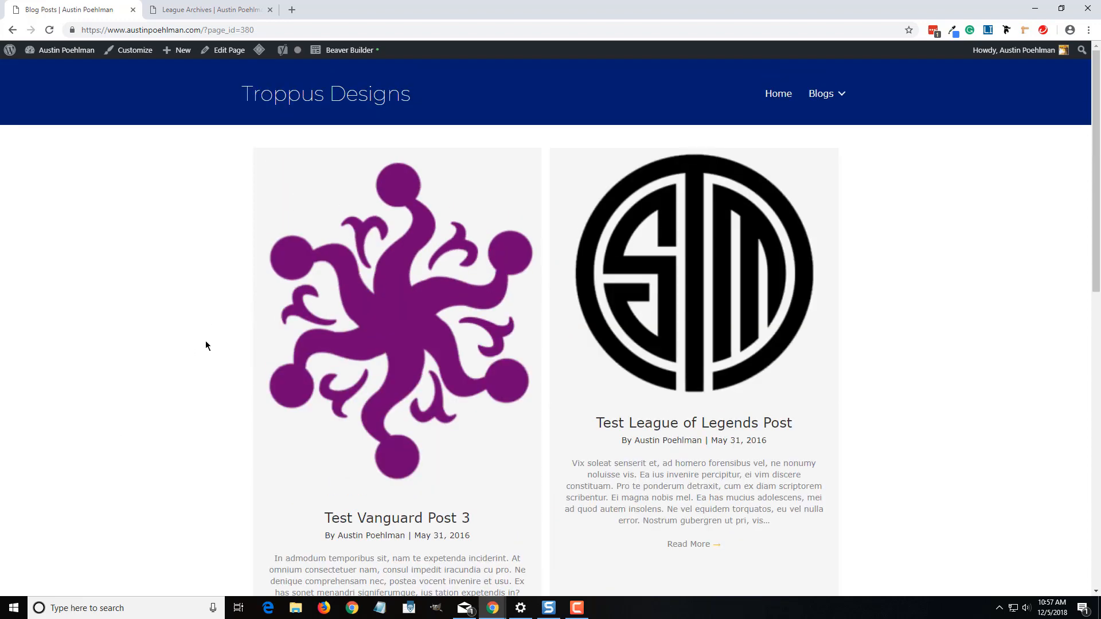
{"action": "mouse_move", "coordinate": [241, 325]}
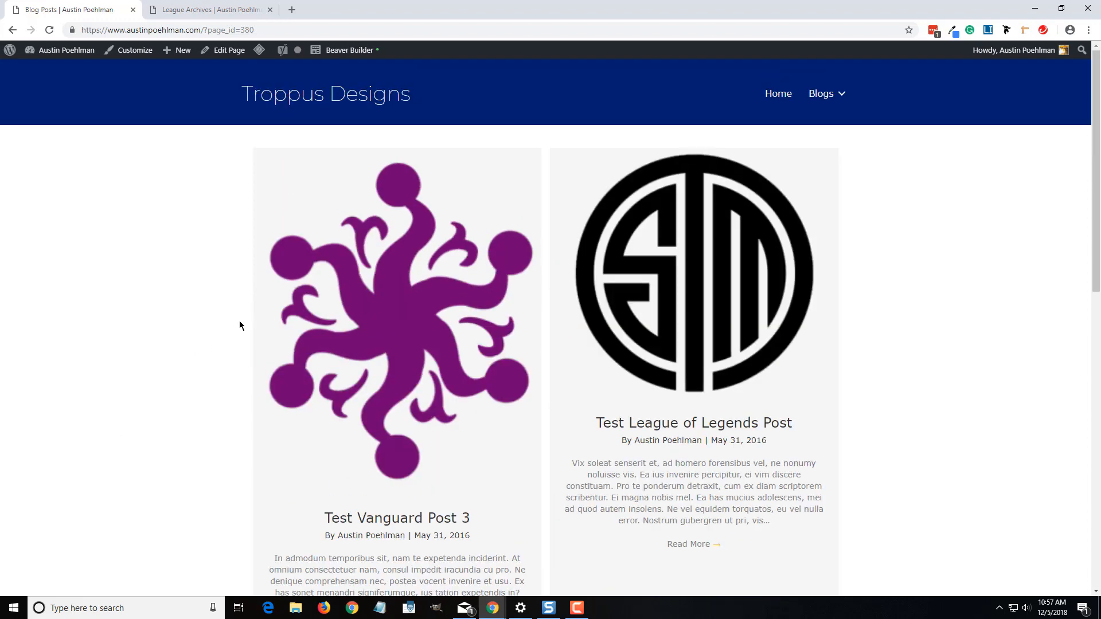